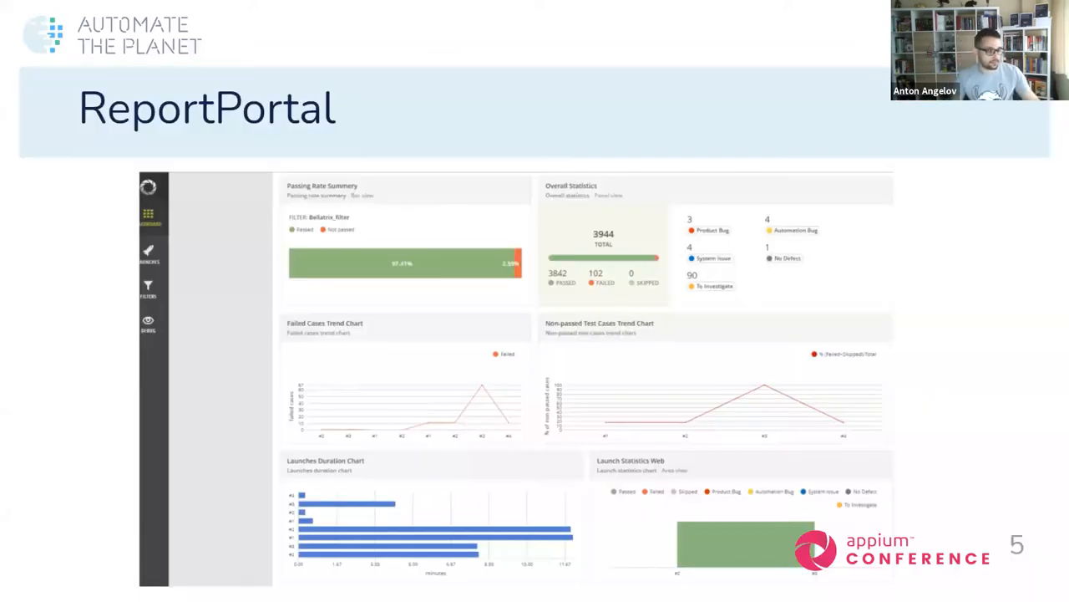
Exit the ReportPortal slideshow and compare Google Cloud Vision against the Azure Computer Vision page
key(Escape)
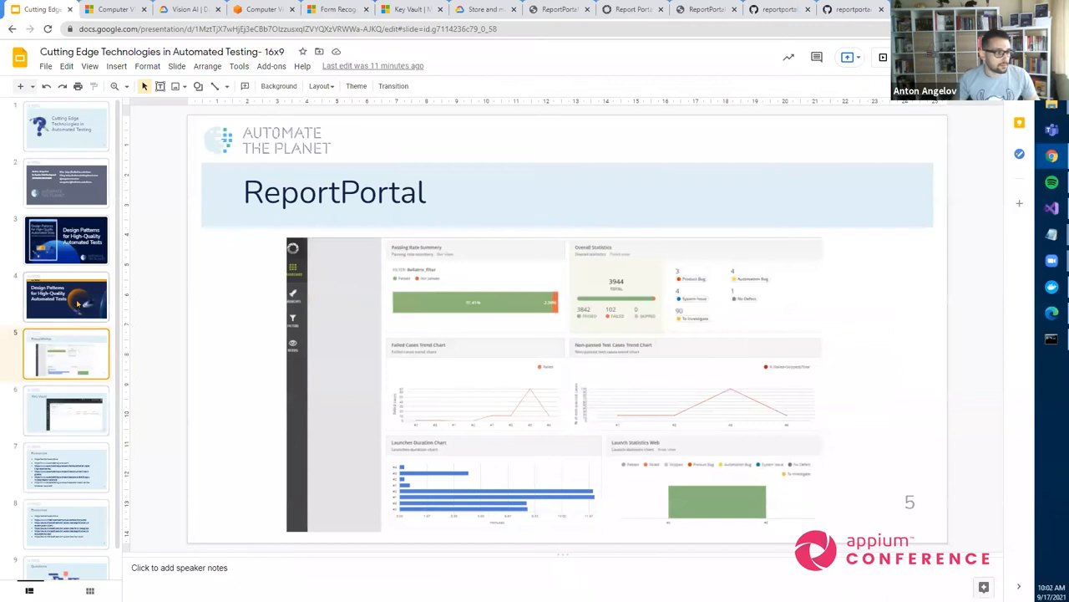
click(188, 9)
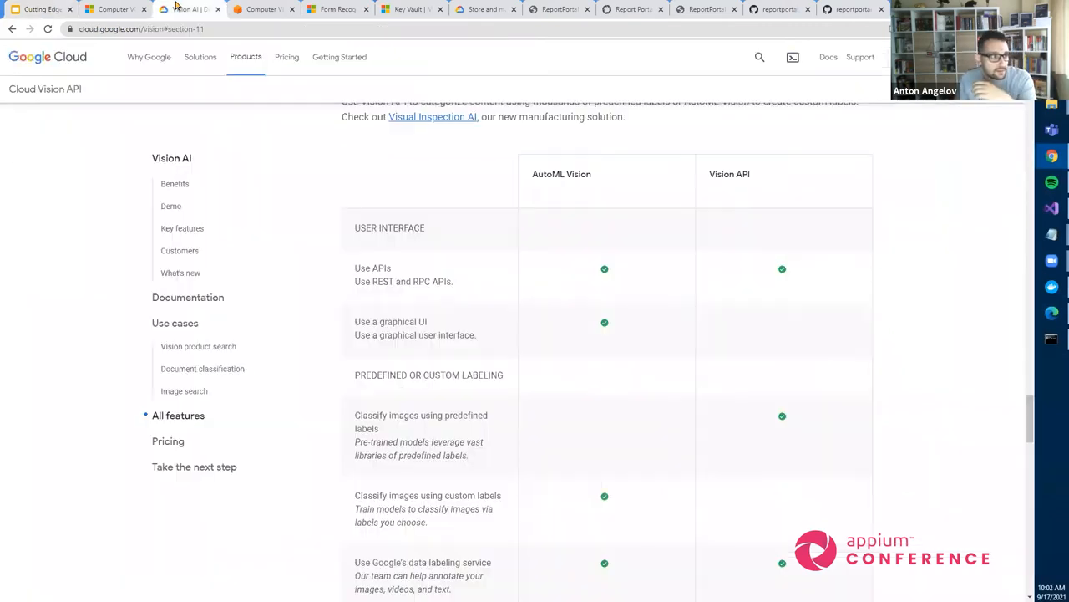
scroll(up, 3)
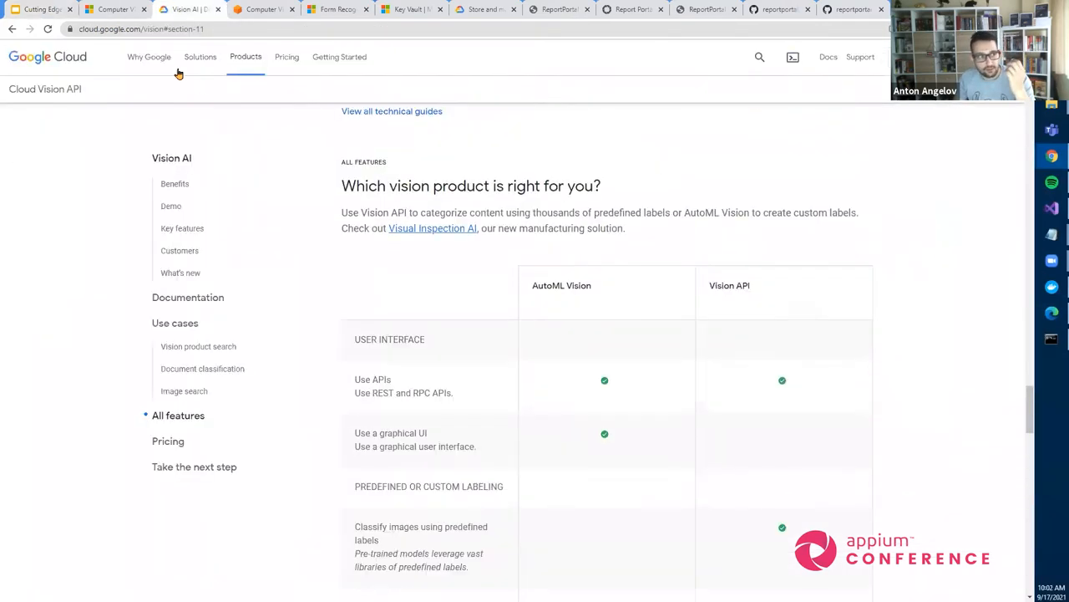
click(115, 9)
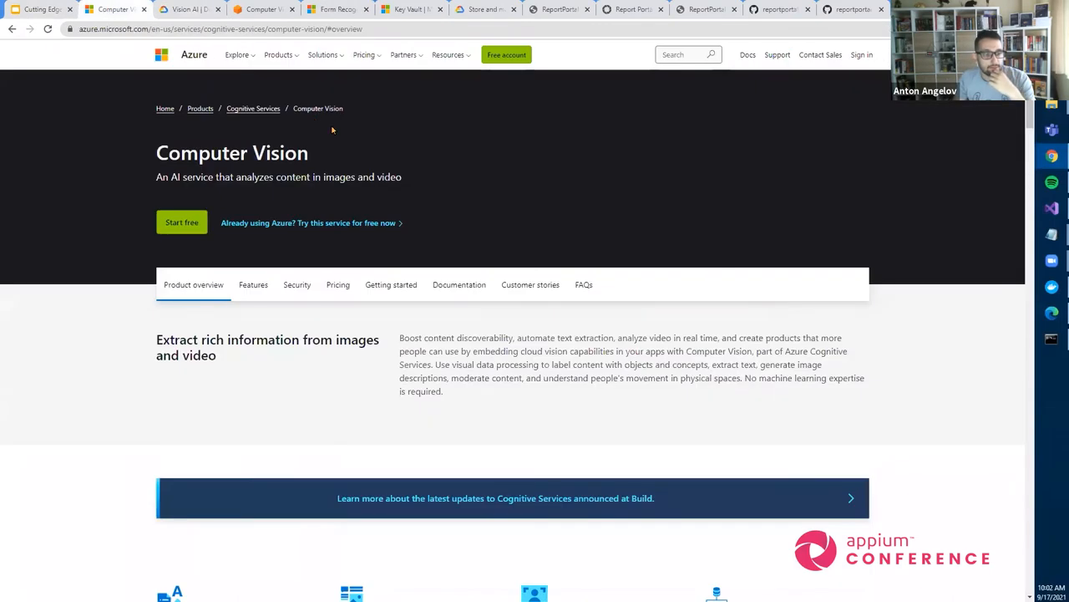
click(40, 9)
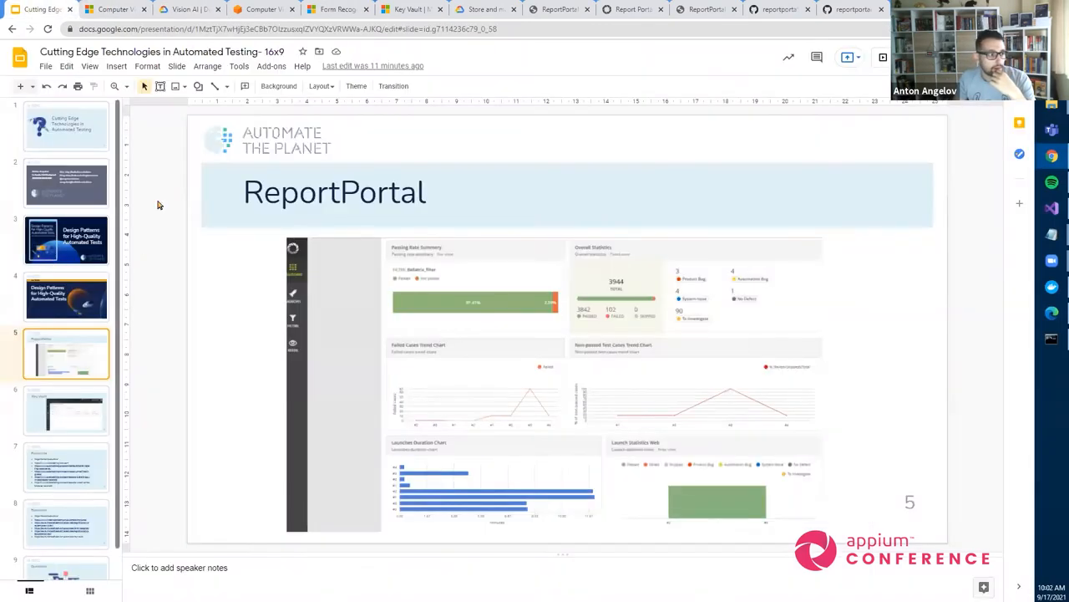
click(117, 9)
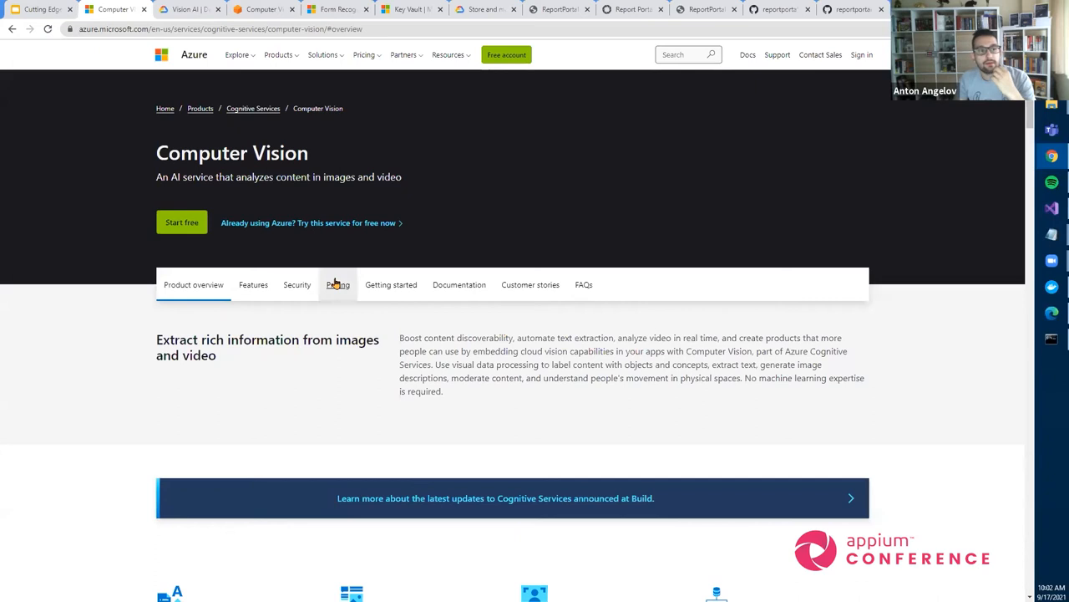
mouse_move(667, 390)
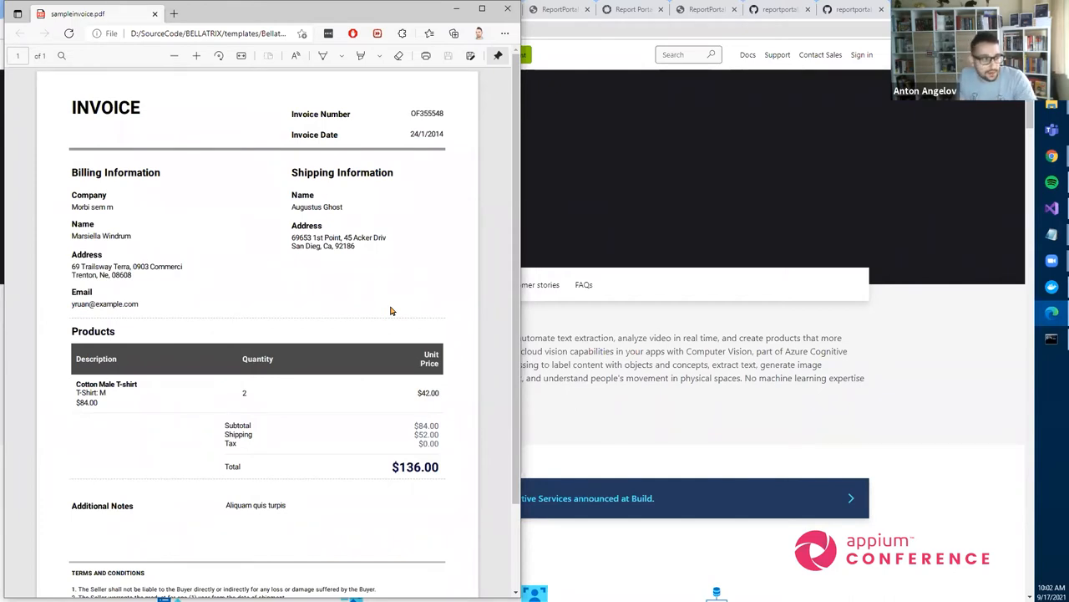
mouse_move(169, 516)
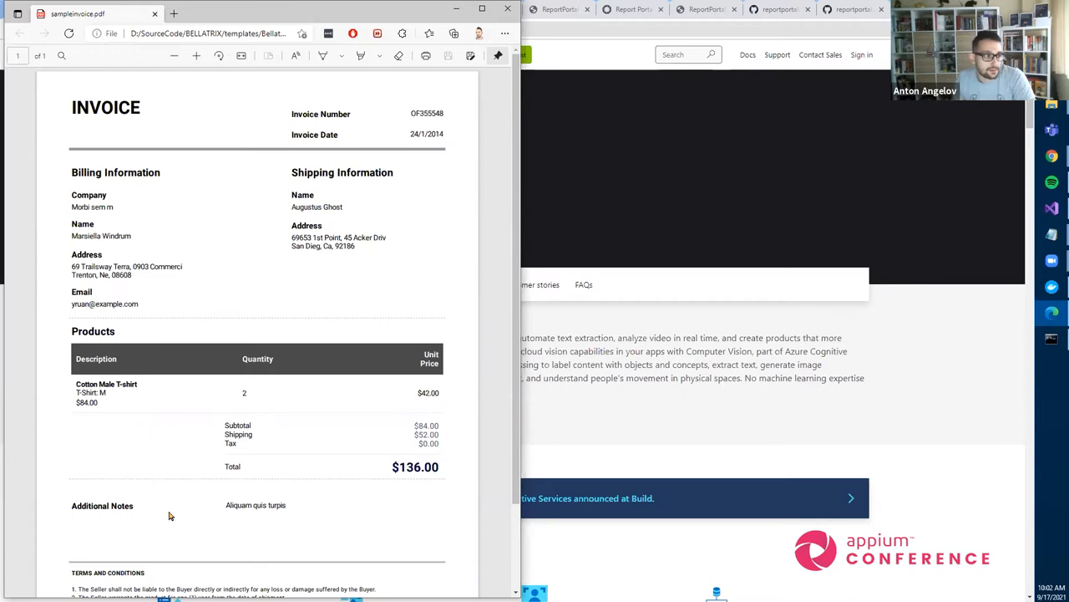
mouse_move(447, 259)
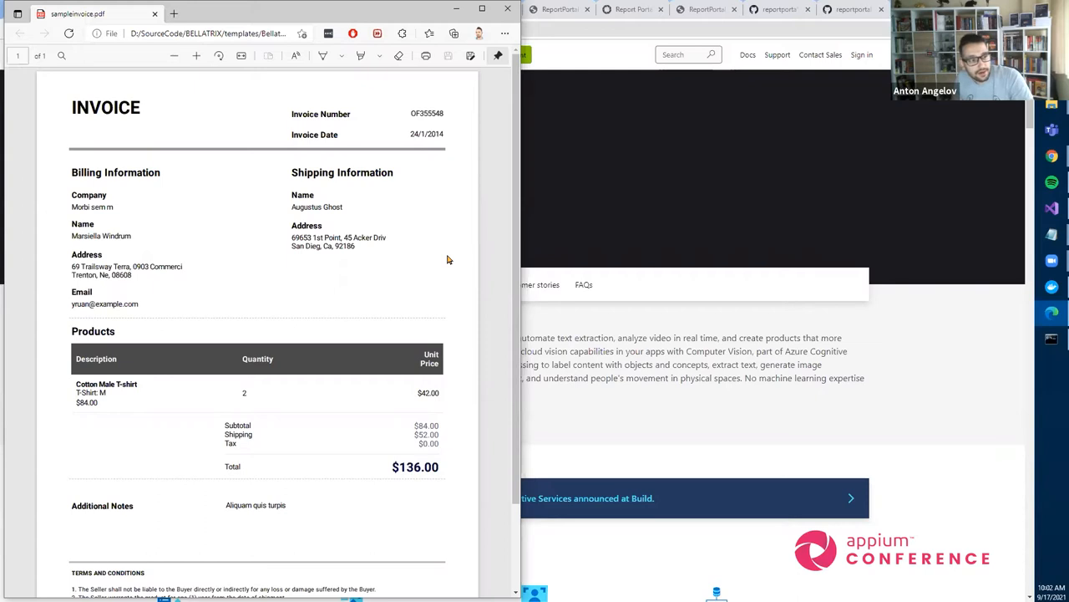
mouse_move(396, 218)
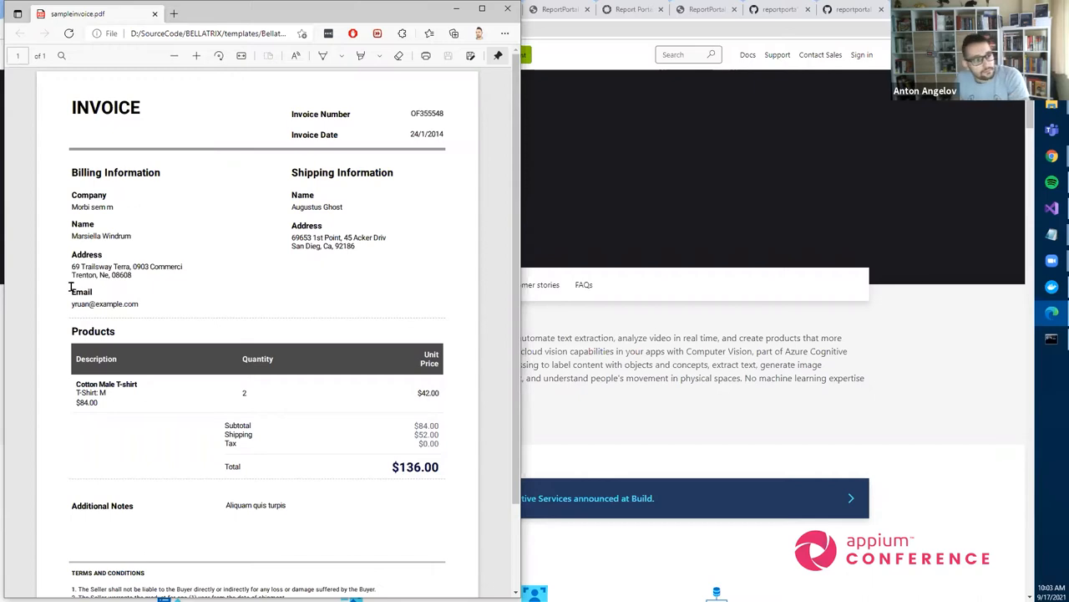
mouse_move(259, 299)
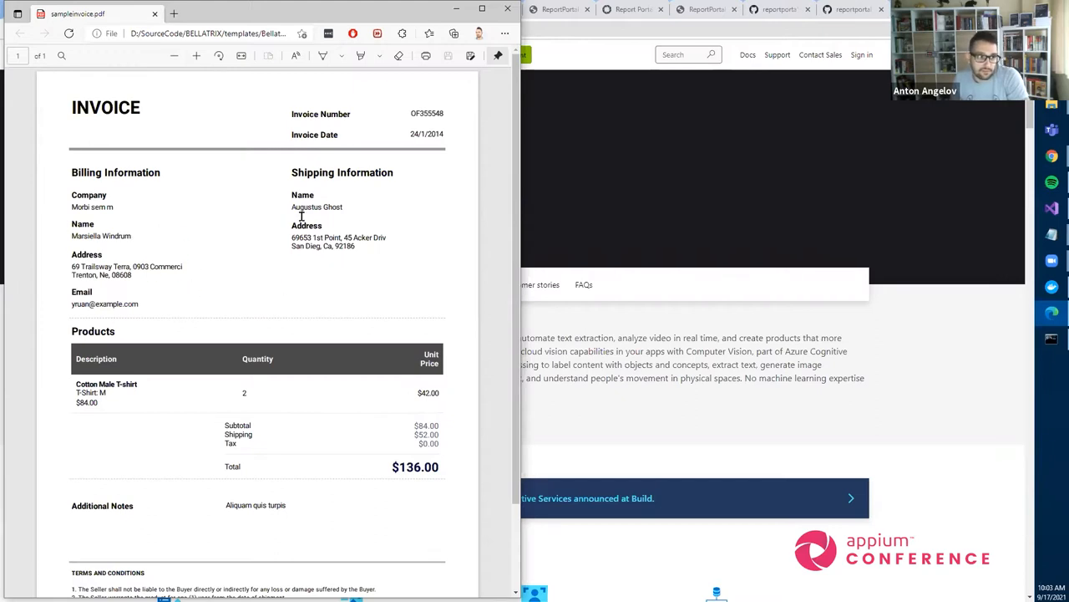
mouse_move(417, 232)
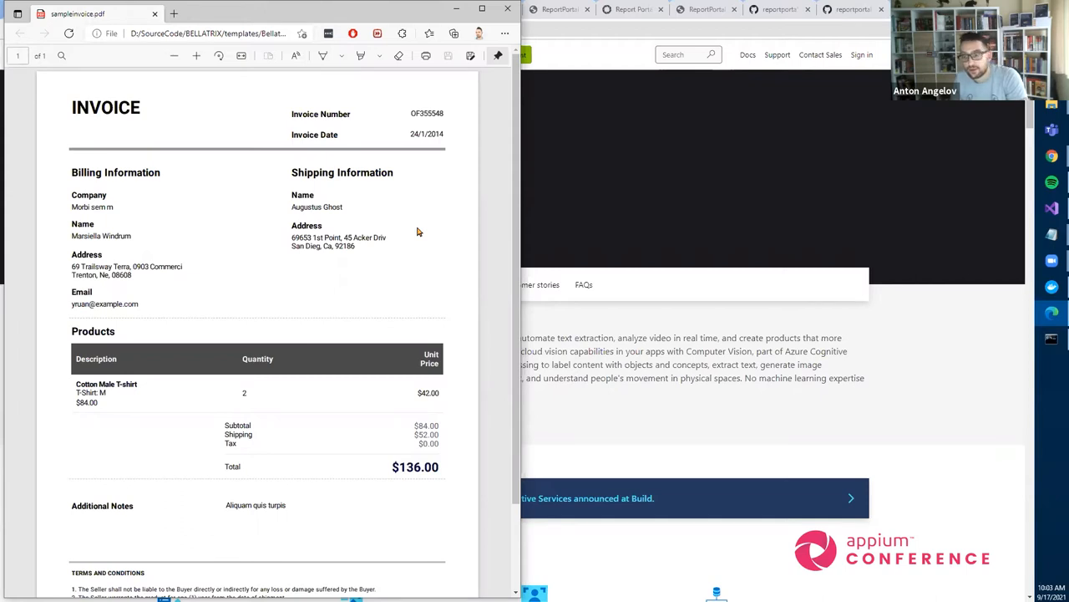
mouse_move(386, 320)
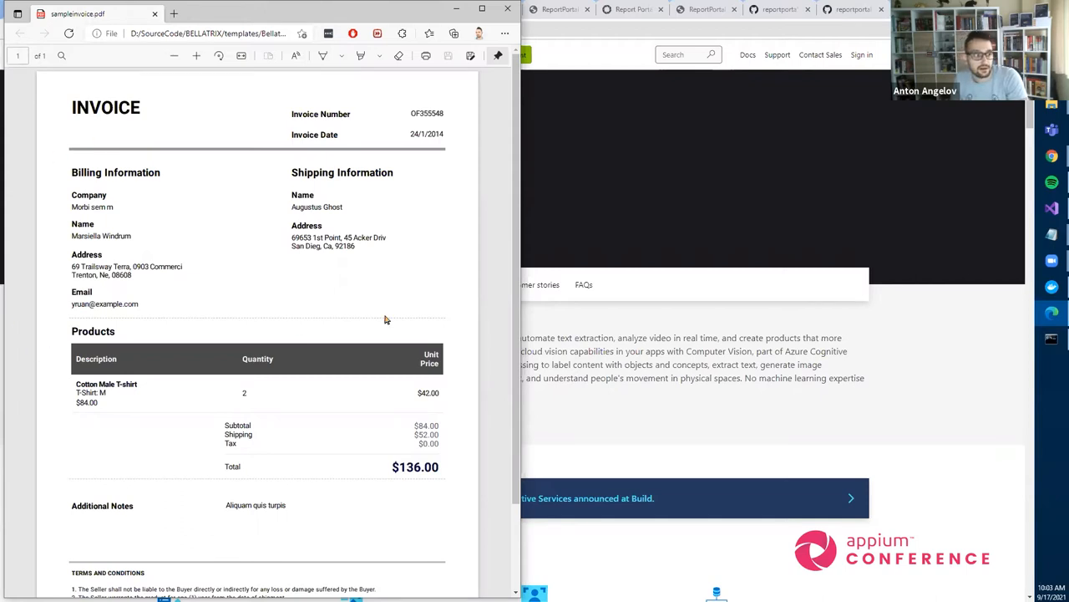
mouse_move(280, 299)
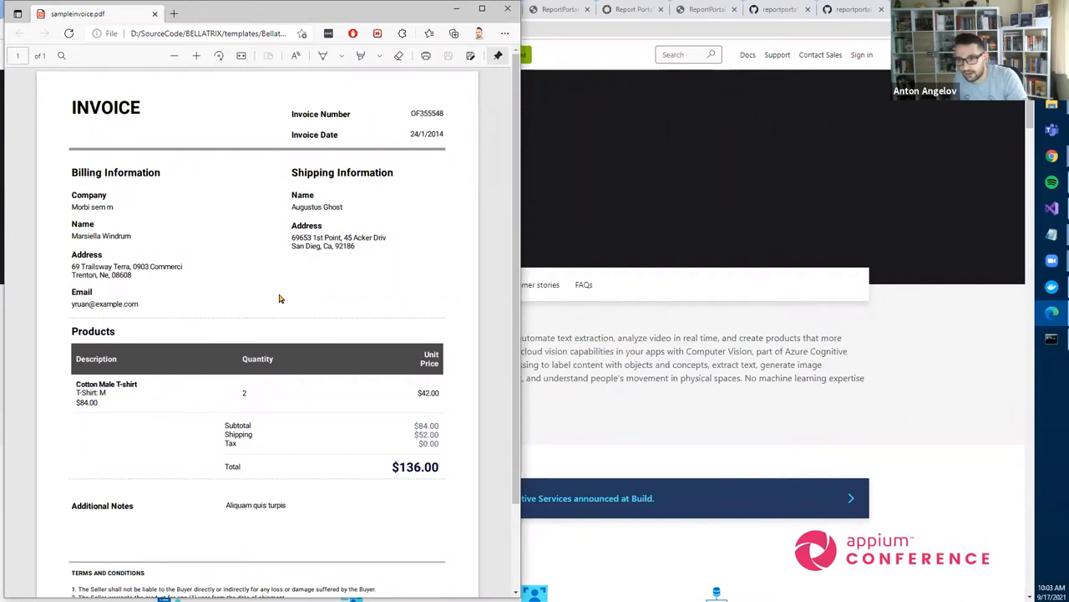
mouse_move(699, 410)
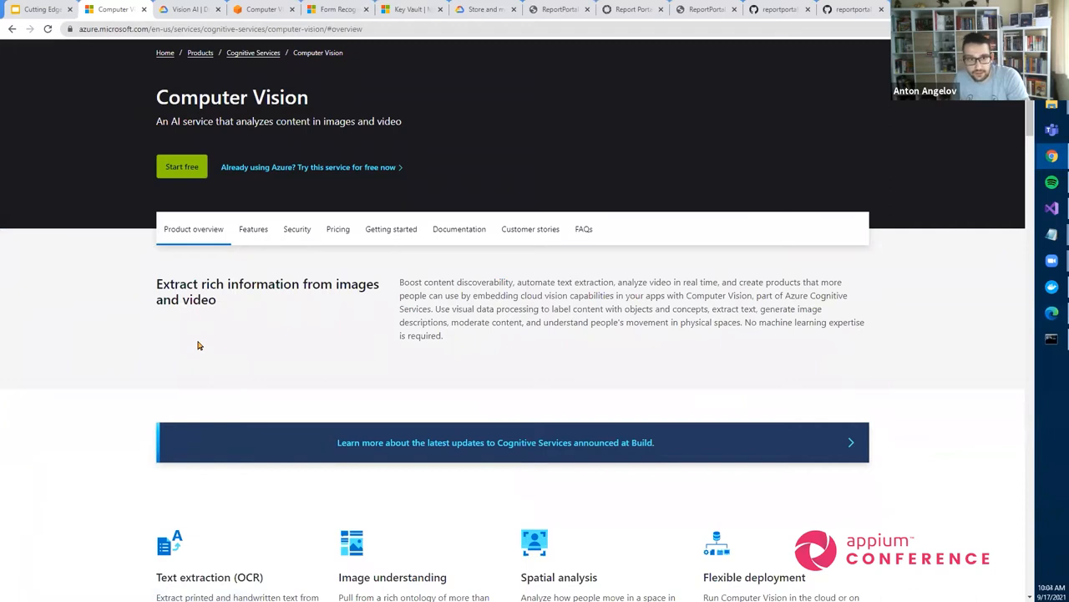
mouse_move(270, 108)
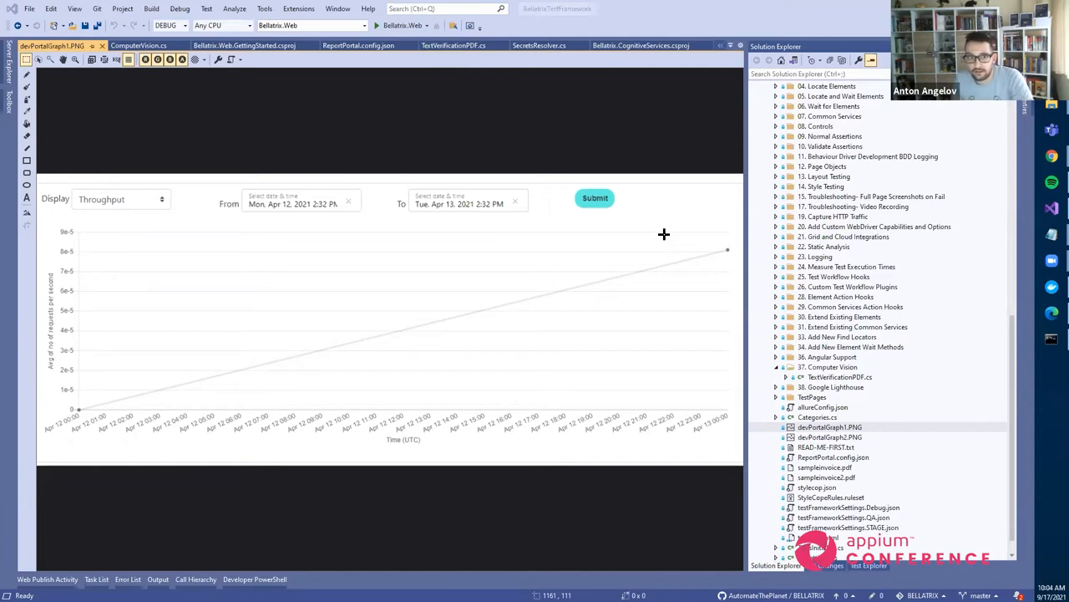
mouse_move(666, 234)
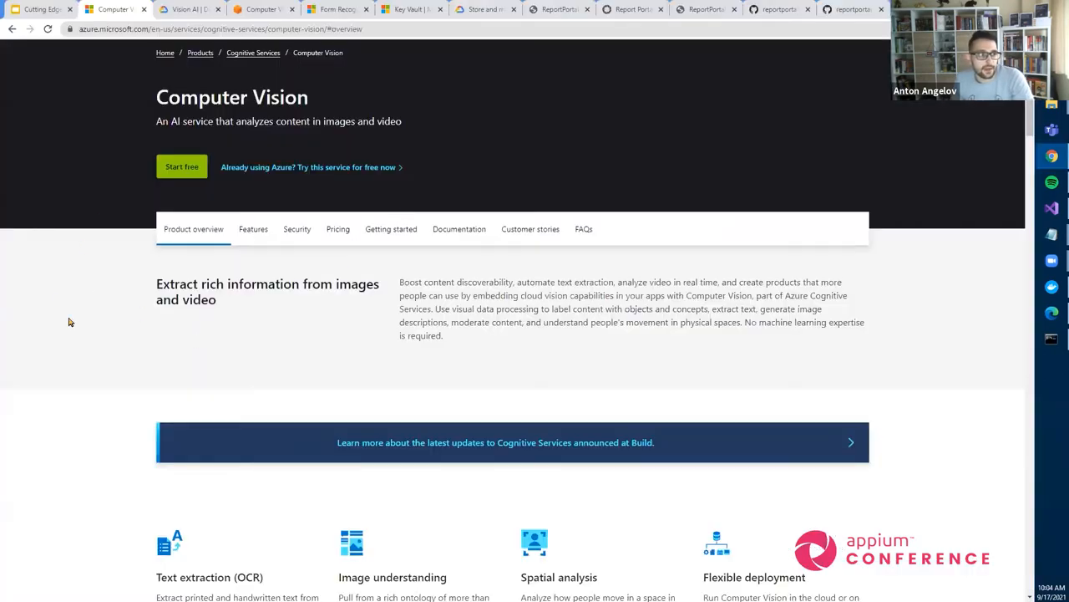
mouse_move(79, 292)
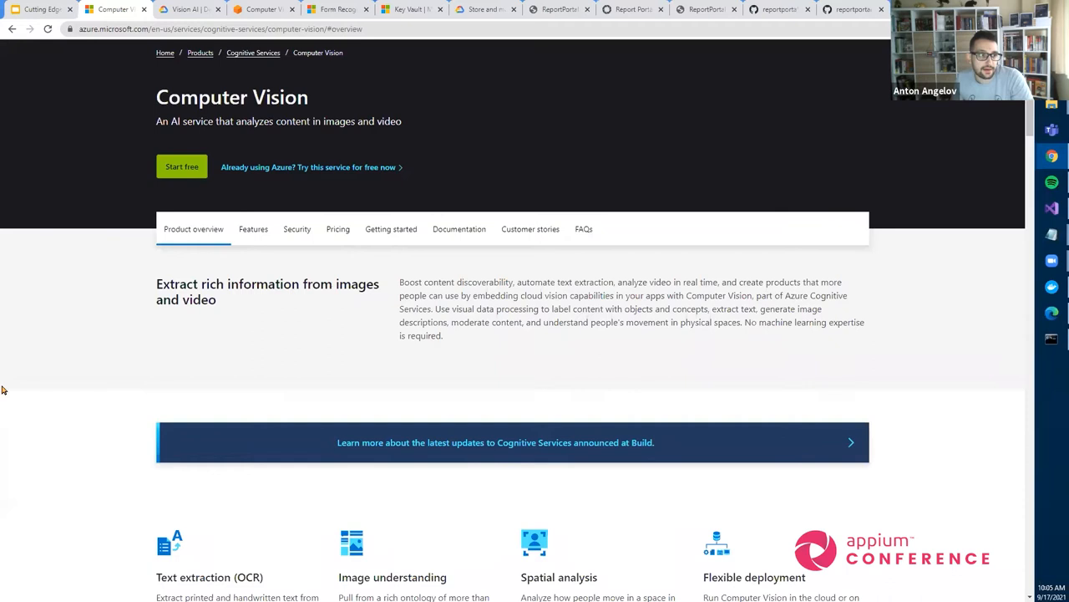
Jump to the Computer Vision Features section with OCR and the 'See it in action' demo
scroll(down, 3)
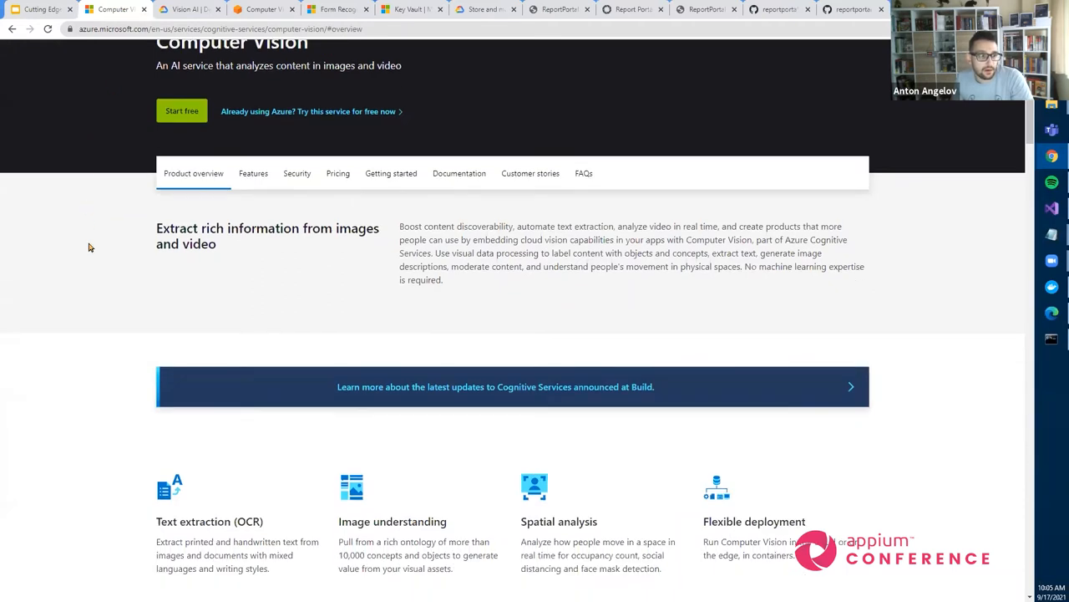
click(253, 173)
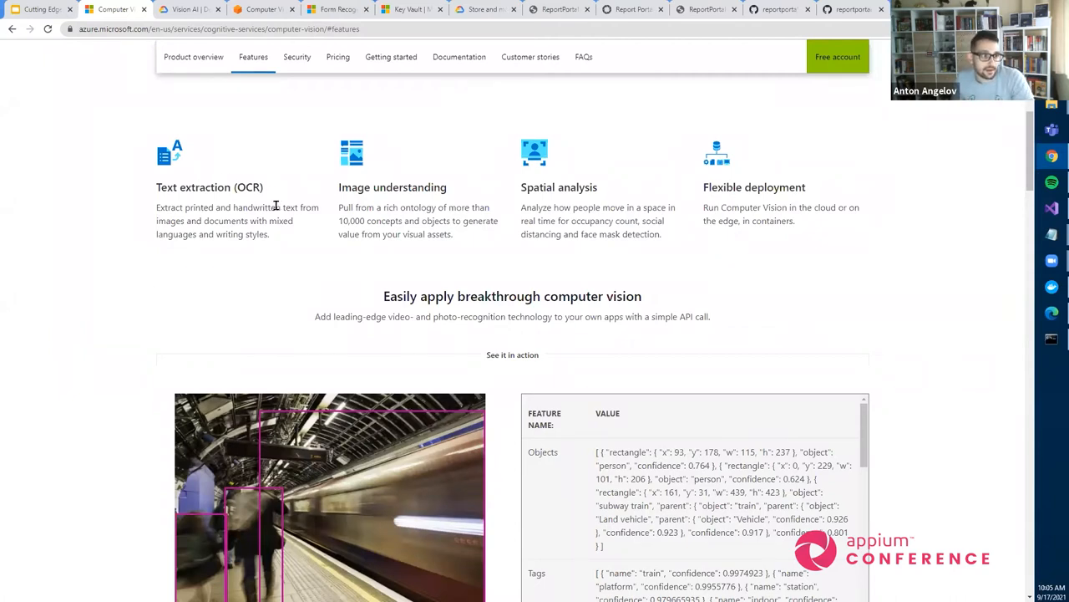
mouse_move(200, 236)
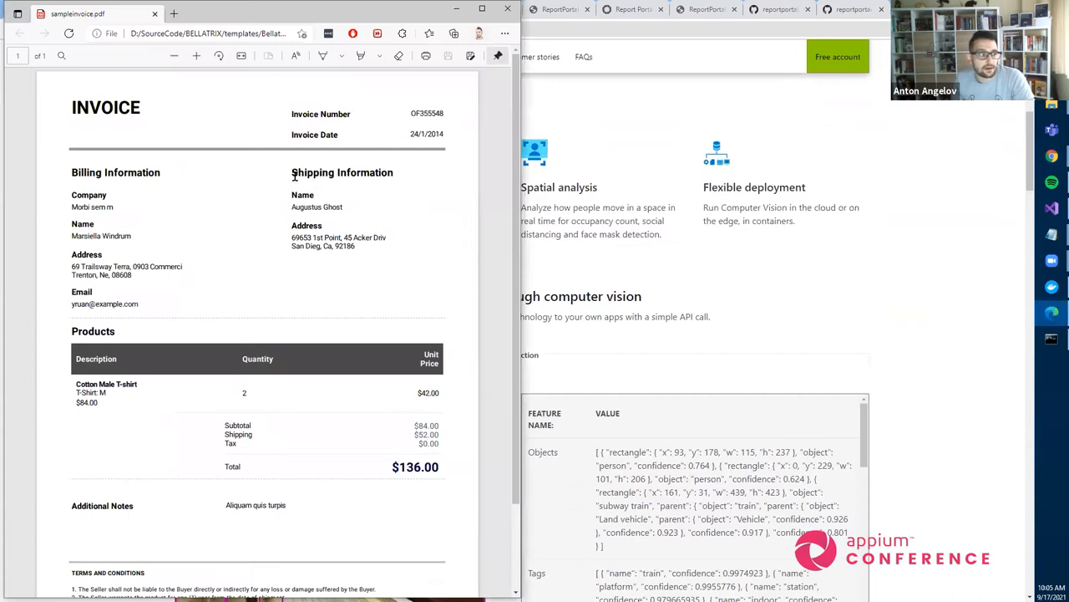
mouse_move(155, 245)
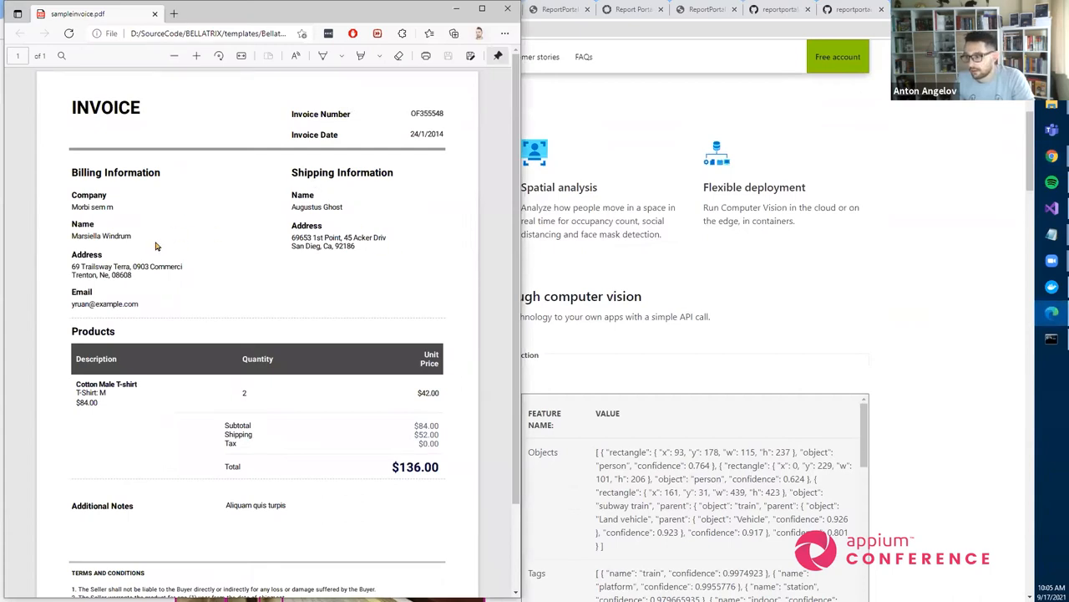
mouse_move(230, 269)
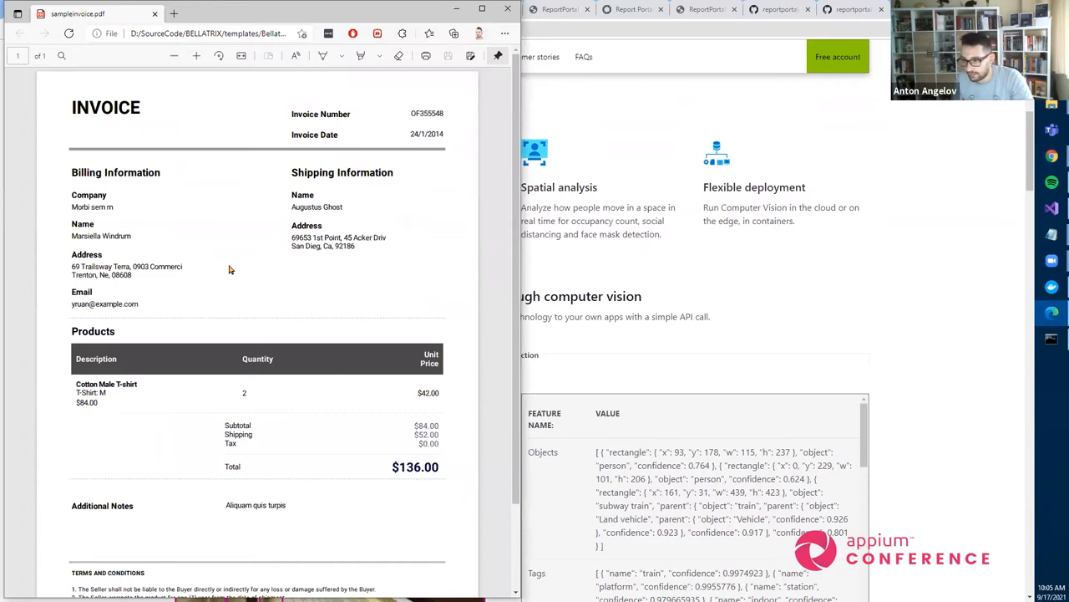
mouse_move(88, 495)
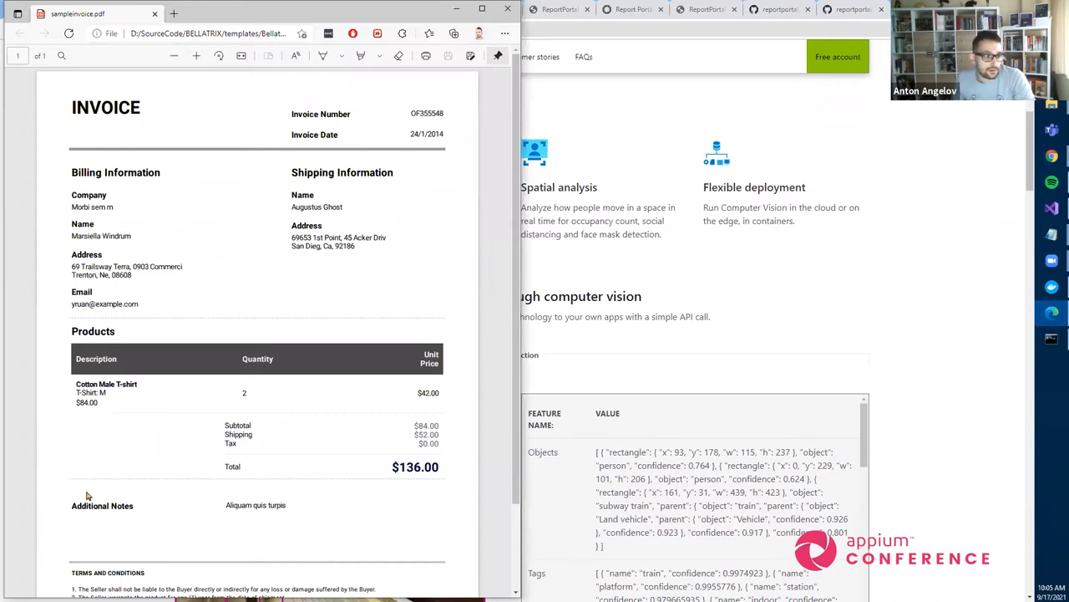
mouse_move(298, 282)
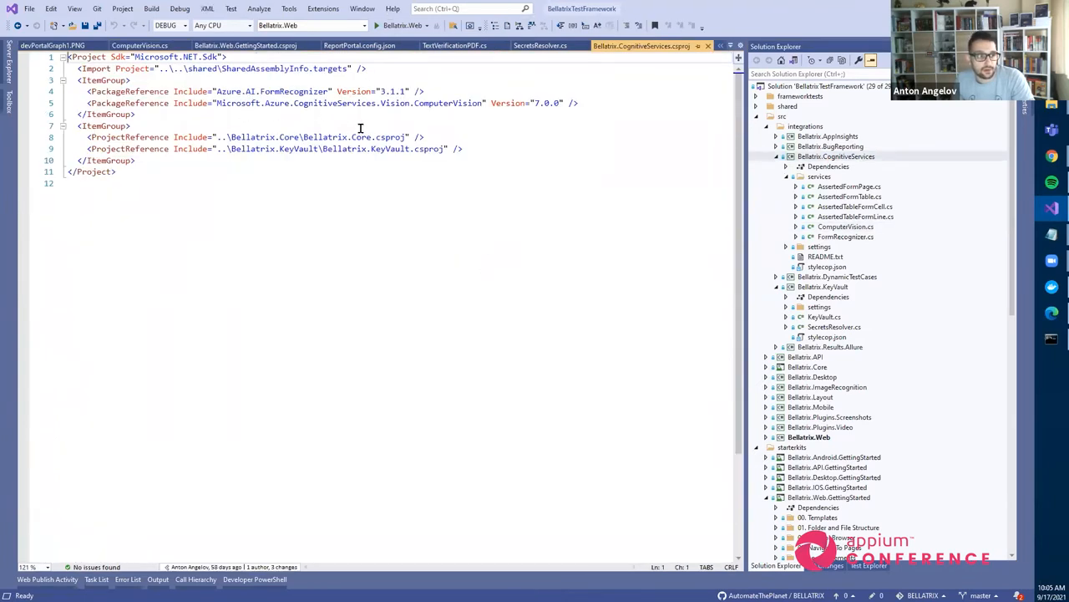
mouse_move(495, 131)
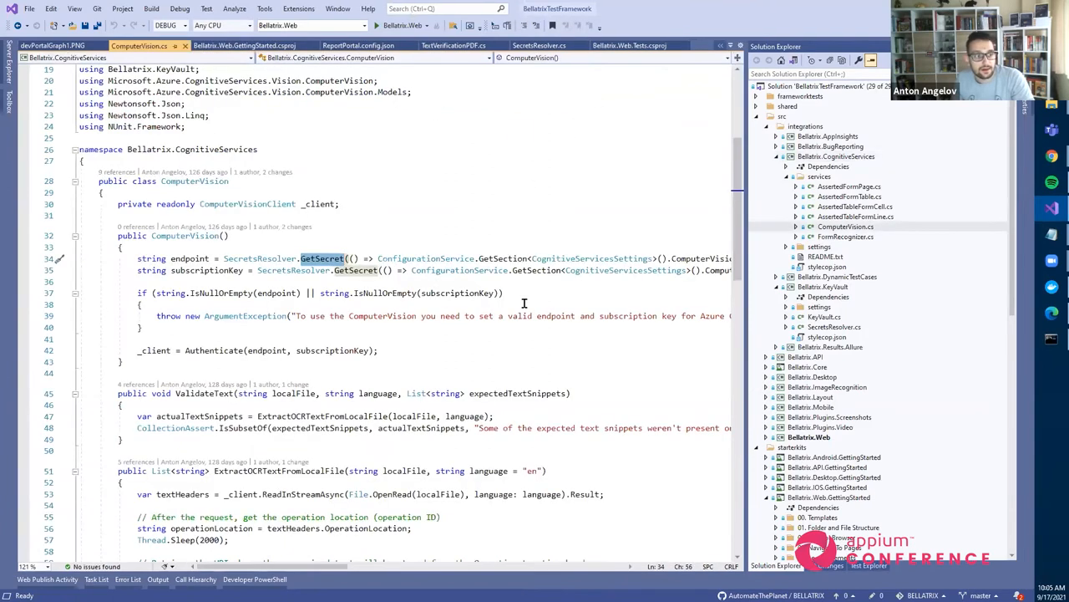
Scroll ComputerVision.cs down to the ExtractOCRTextFromLocalFile method
scroll(right, 3)
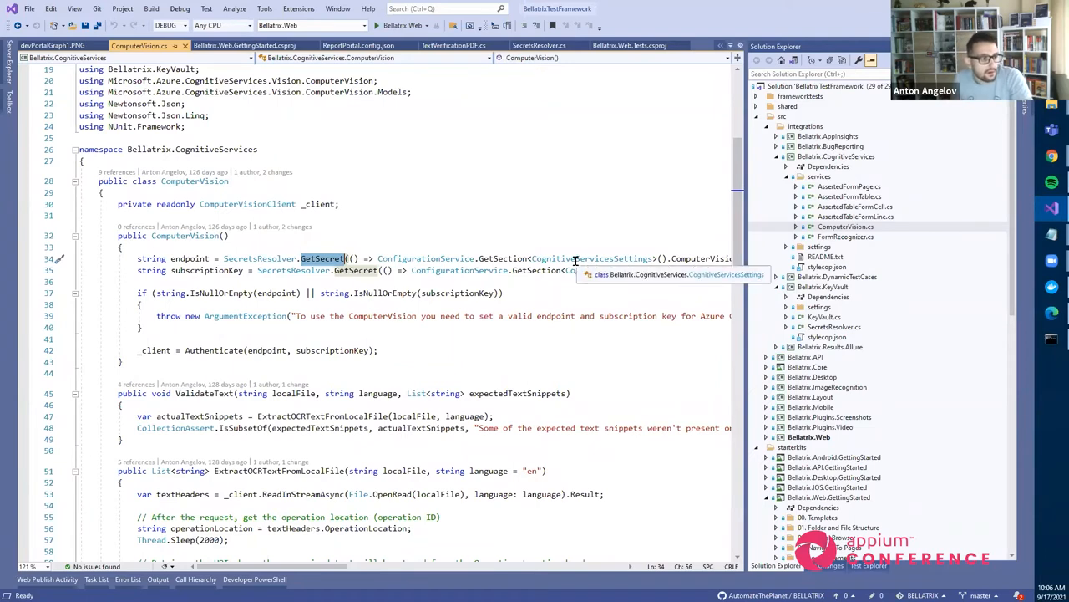
scroll(down, 3)
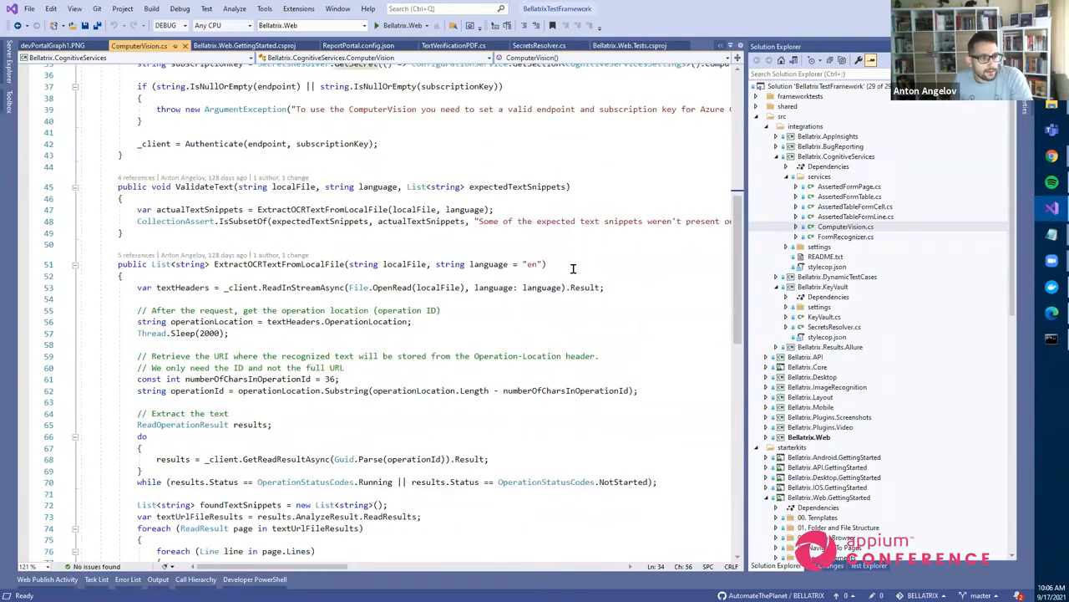
scroll(down, 3)
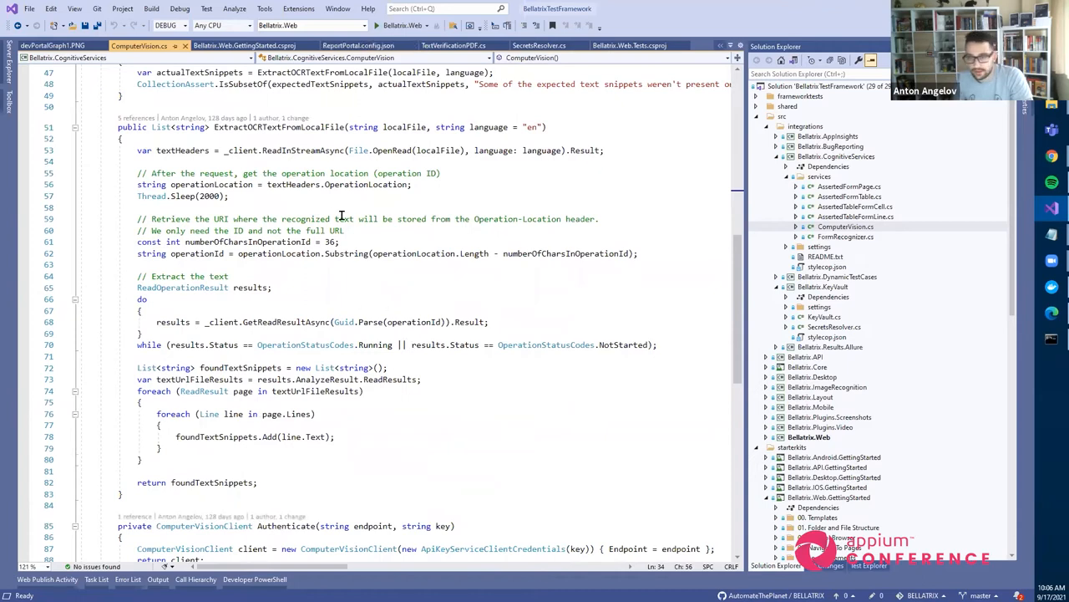
mouse_move(567, 317)
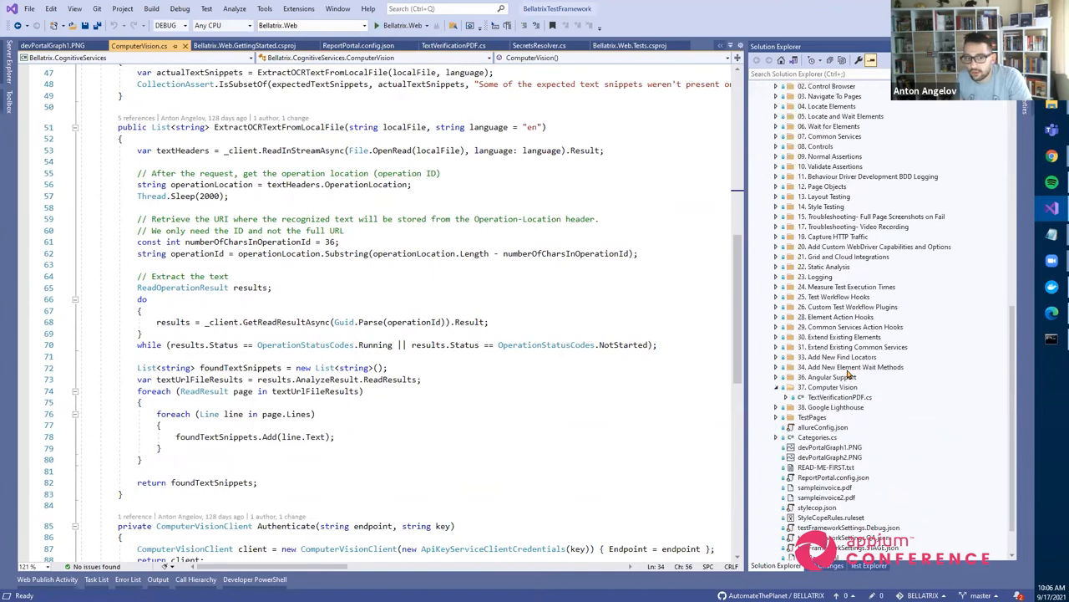
mouse_move(859, 415)
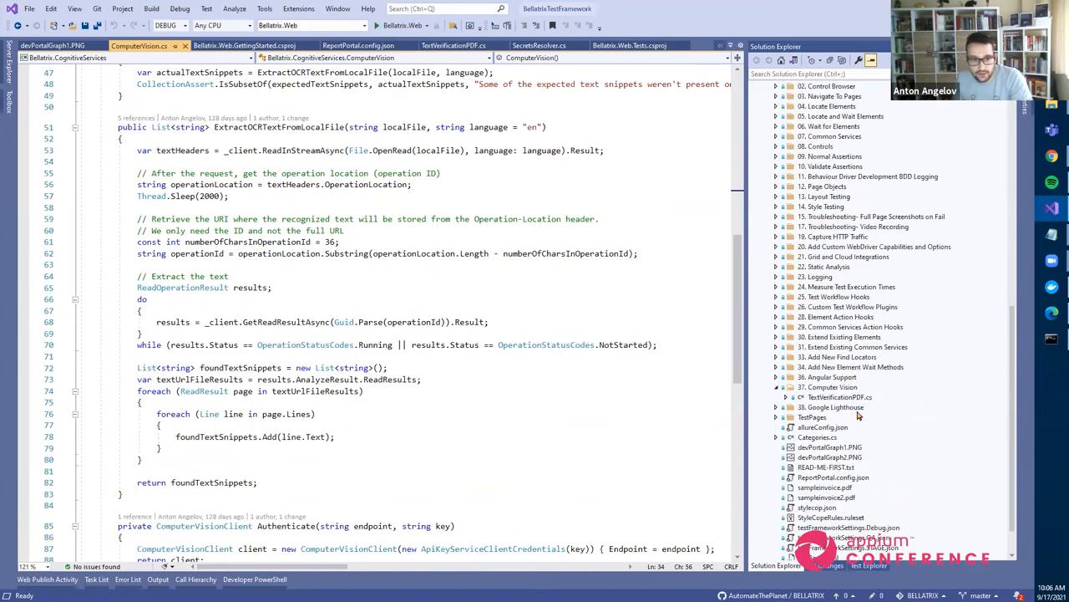
Open TextVerificationPDF.cs and highlight the ComputerVision call and 'sampleinvoice.pdf' file name
click(453, 45)
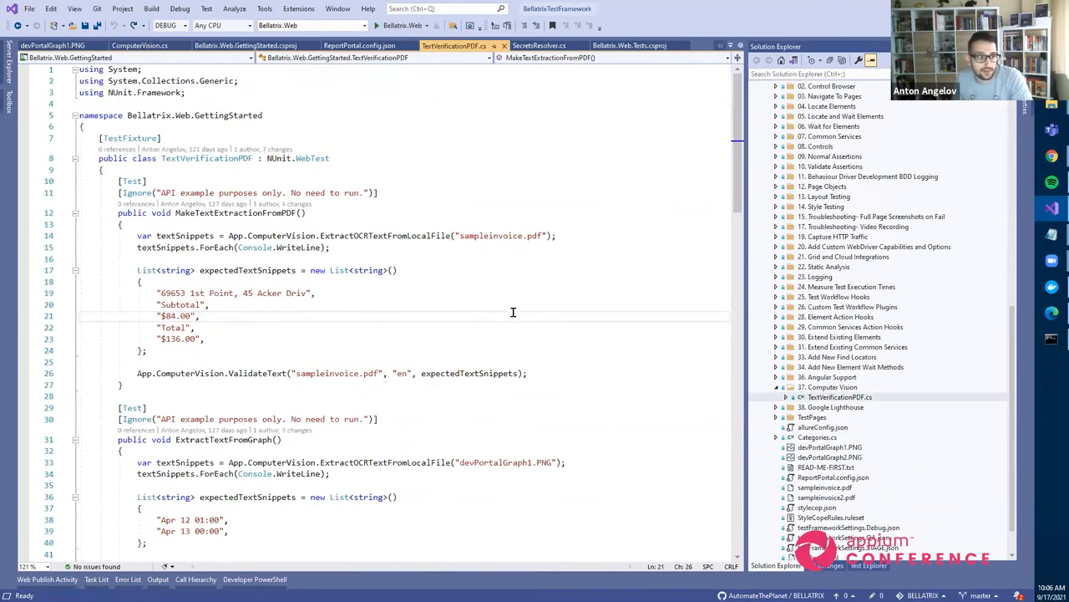
mouse_move(533, 314)
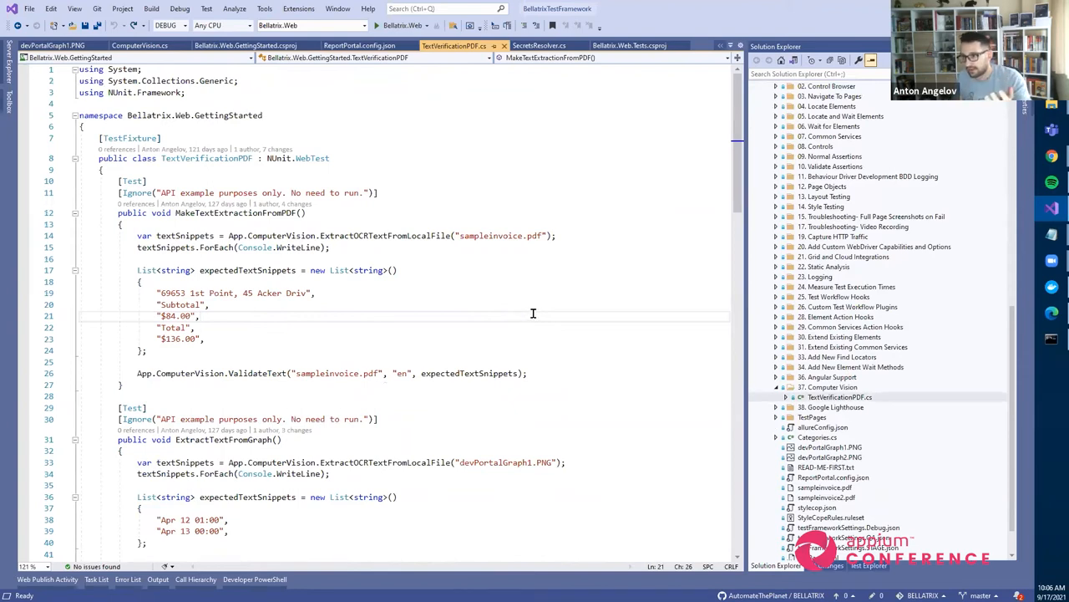
mouse_move(458, 303)
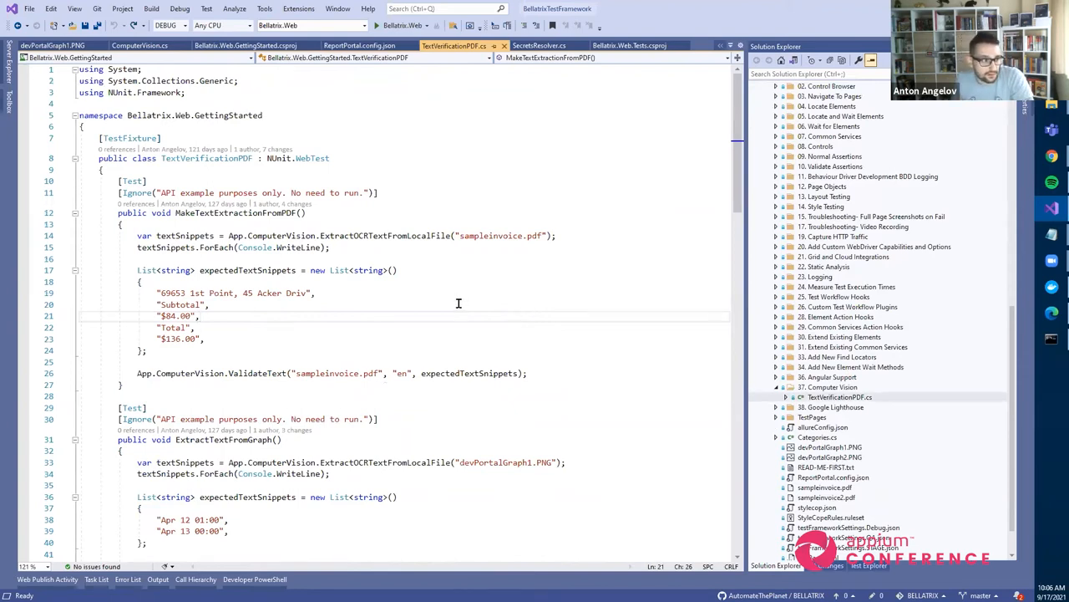
double_click(281, 236)
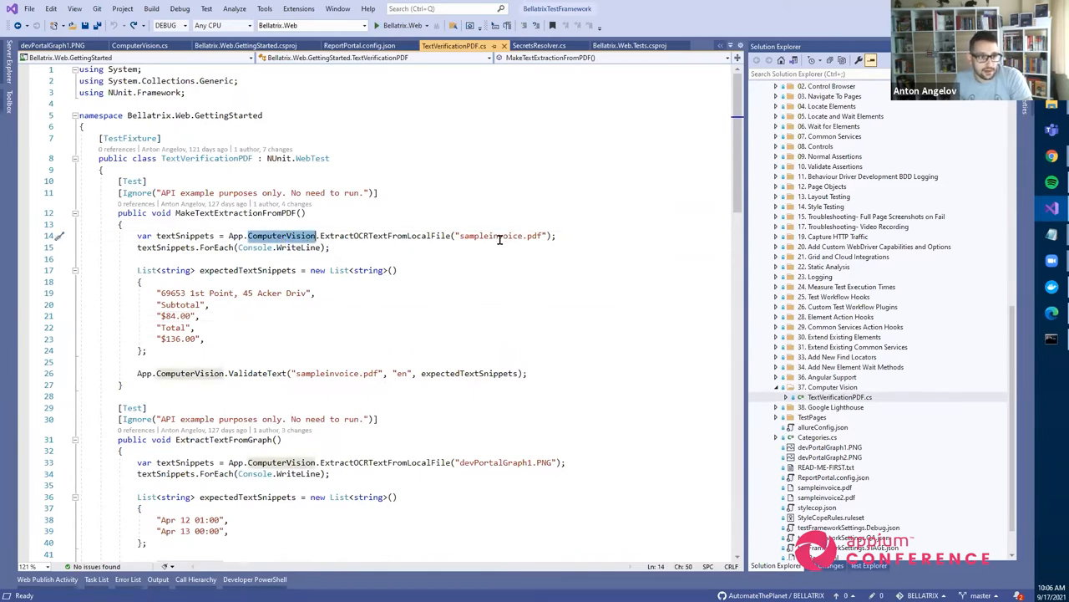
double_click(500, 235)
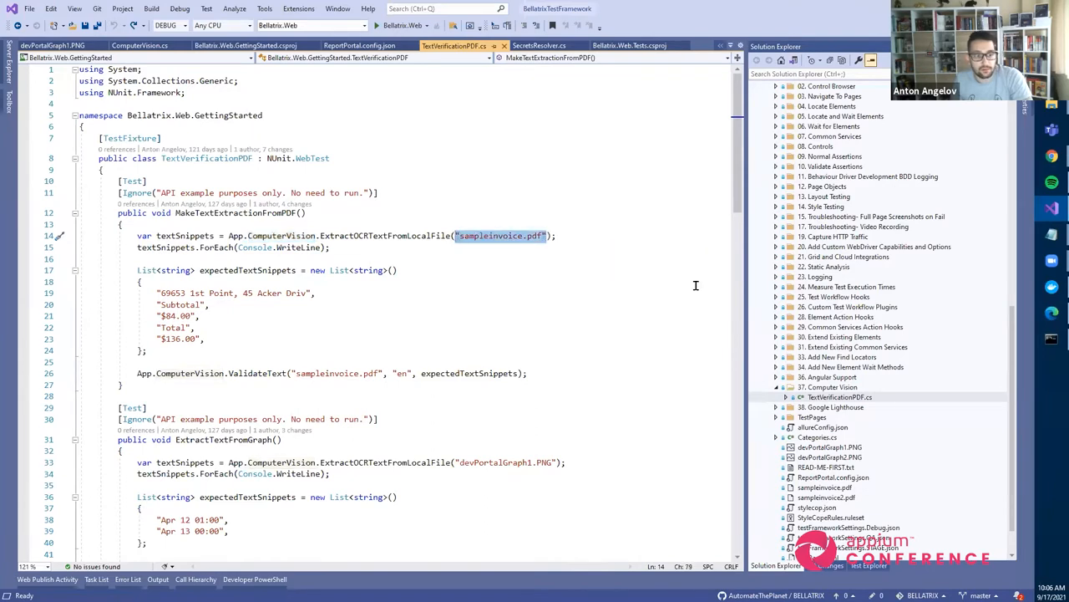
mouse_move(497, 329)
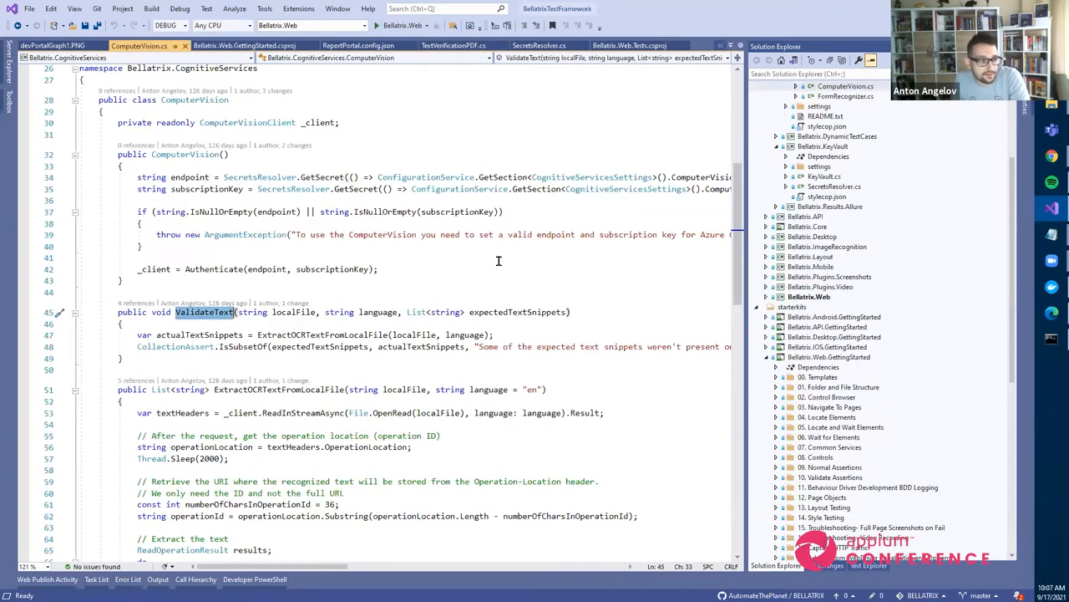
mouse_move(234, 366)
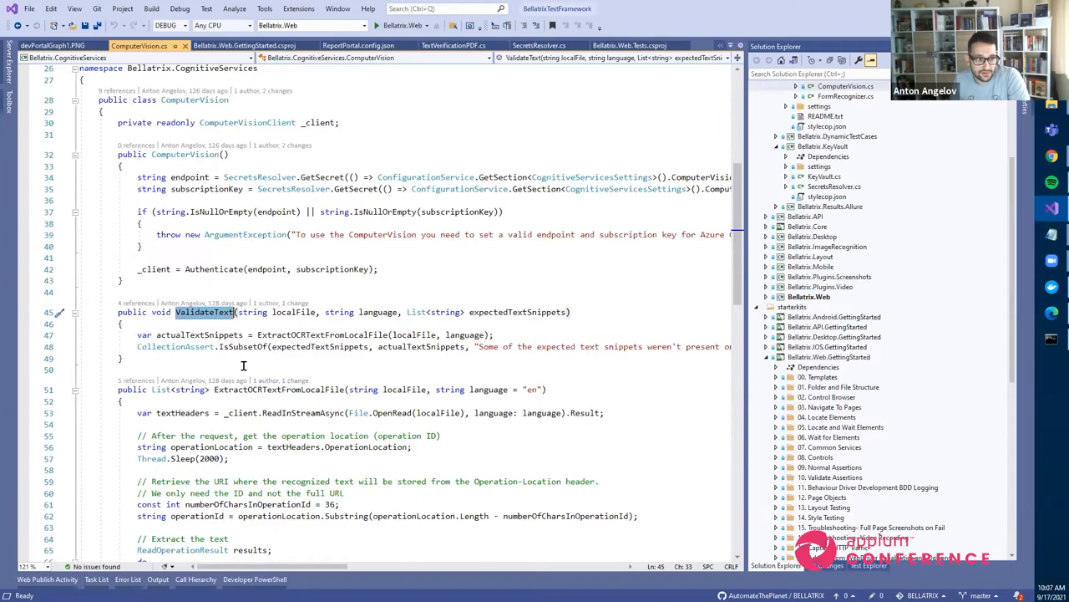
mouse_move(348, 234)
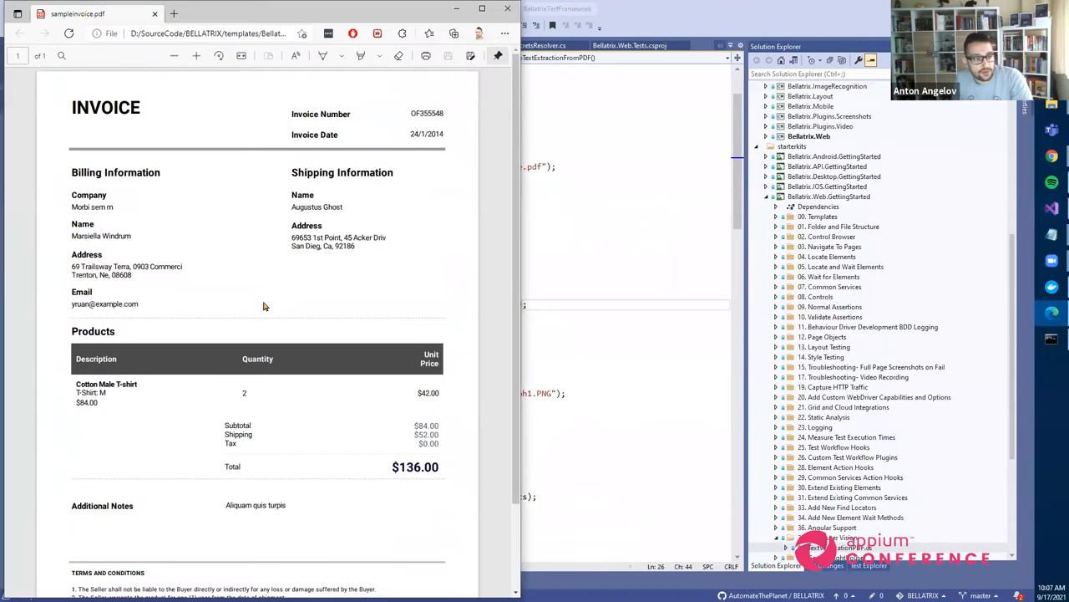
Highlight the shipping address on sampleinvoice.pdf in Edge, then clear the selection
double_click(326, 237)
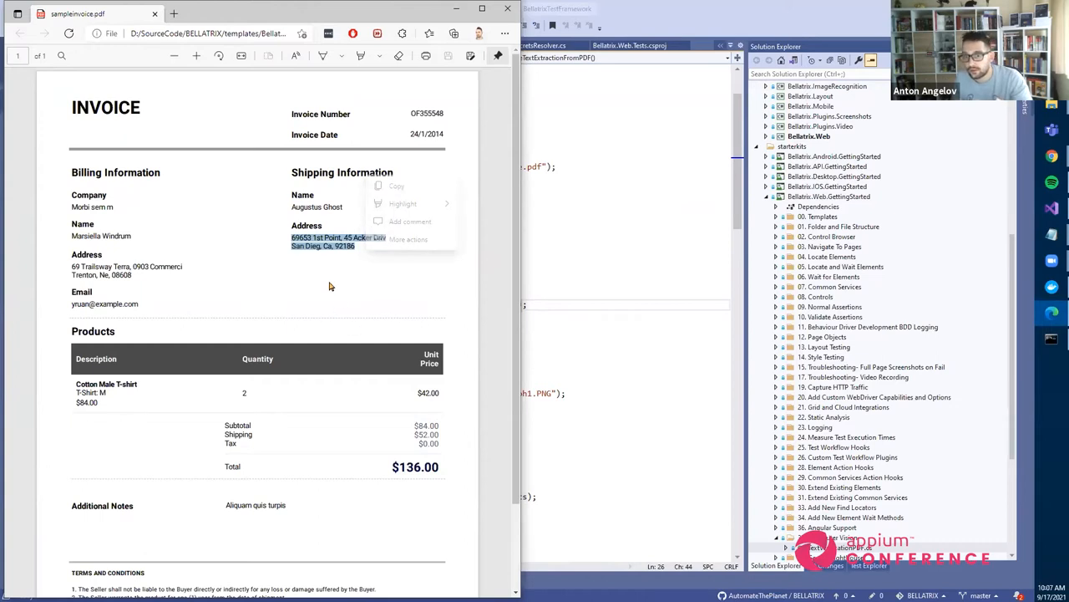
click(330, 284)
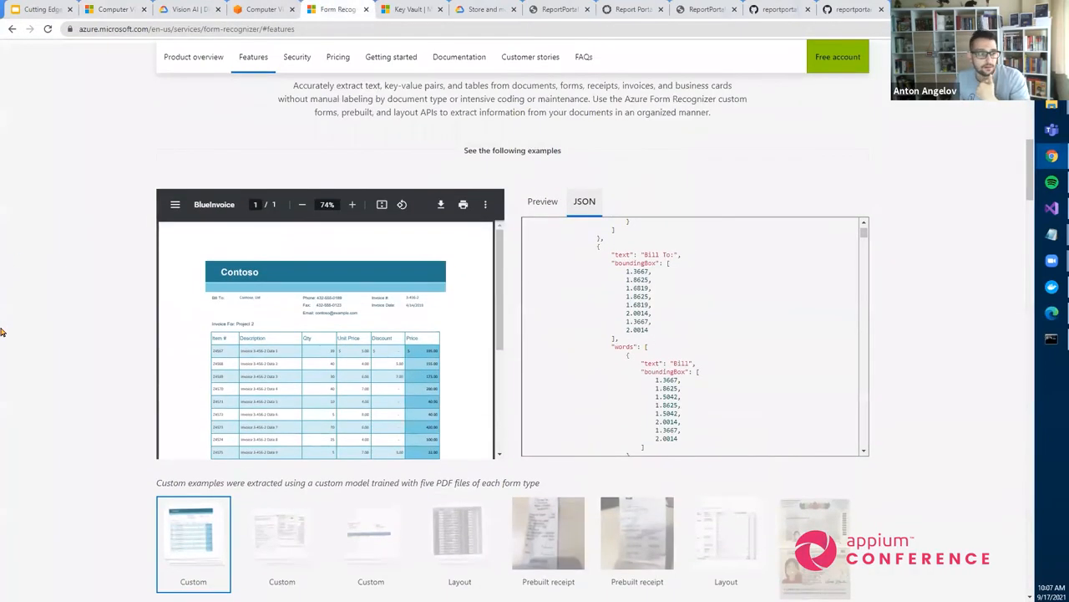
Scroll through the example's JSON output showing status, analyzeResult and line bounding boxes
scroll(down, 3)
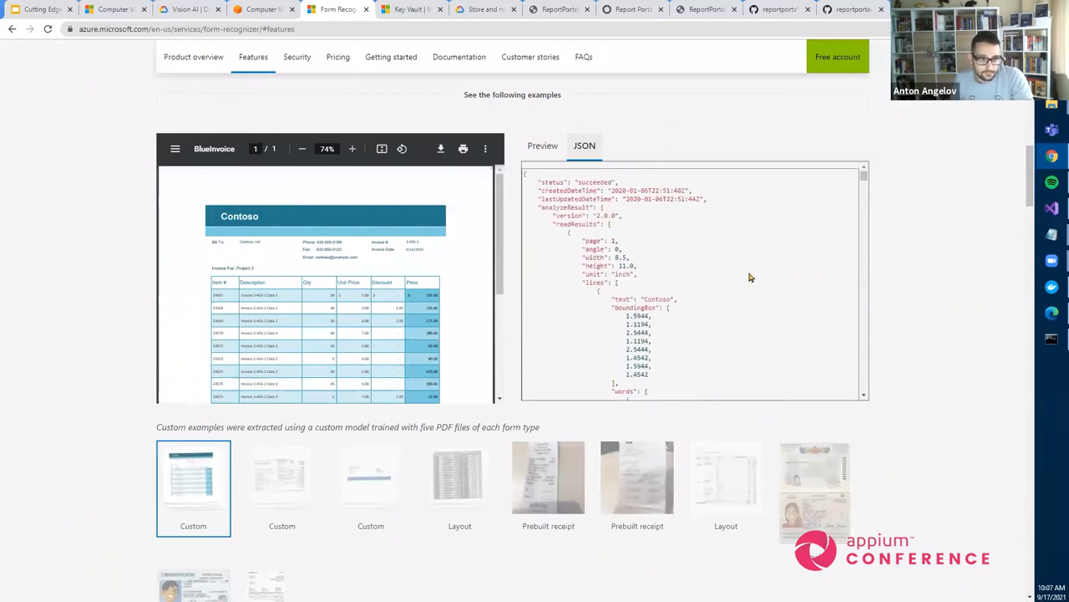
mouse_move(364, 106)
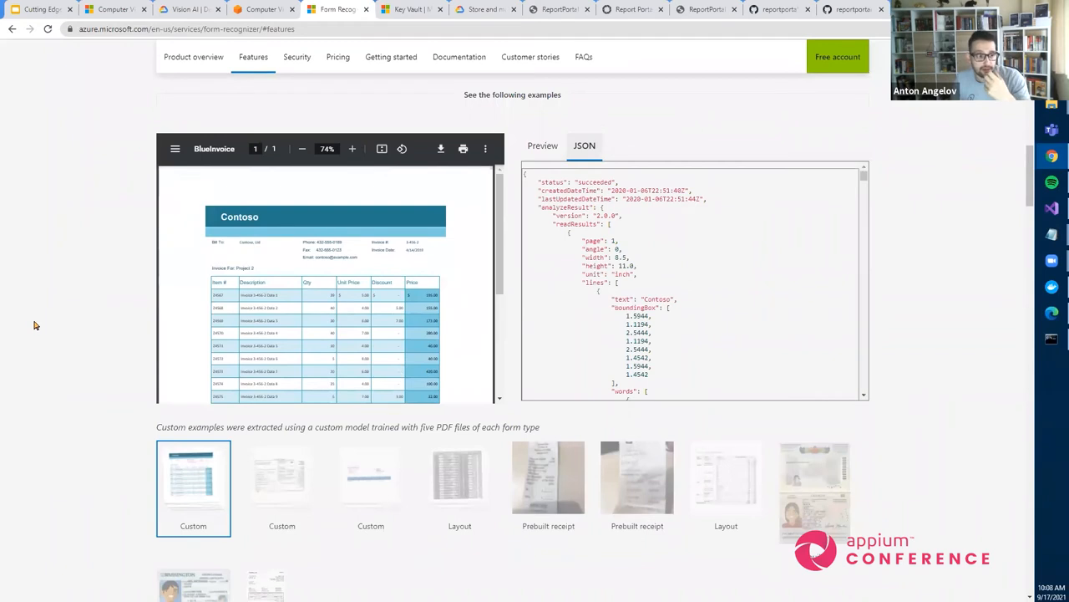
scroll(down, 3)
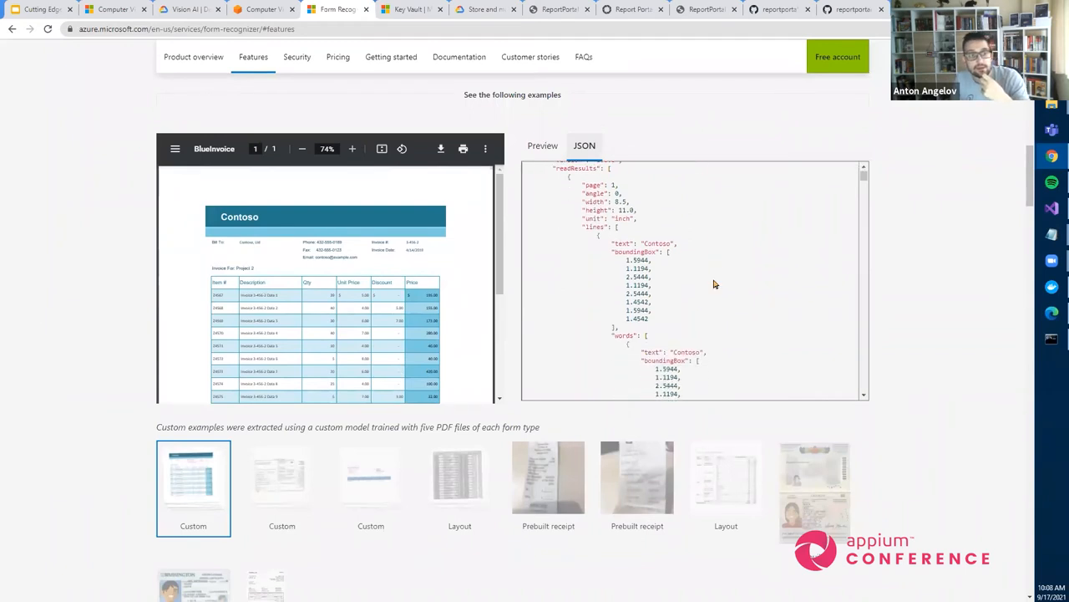
mouse_move(310, 304)
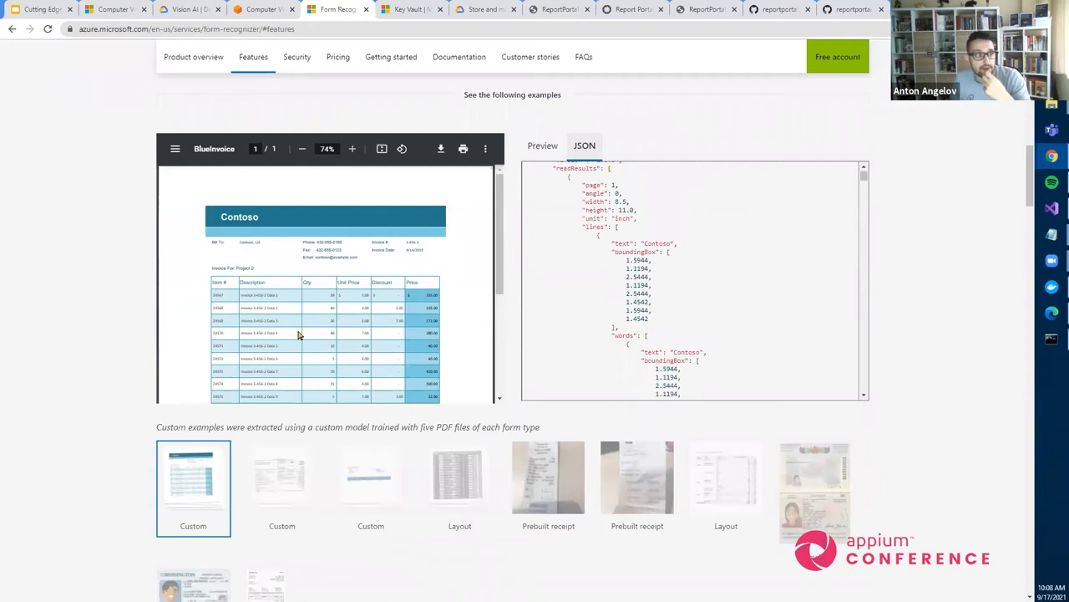
mouse_move(650, 284)
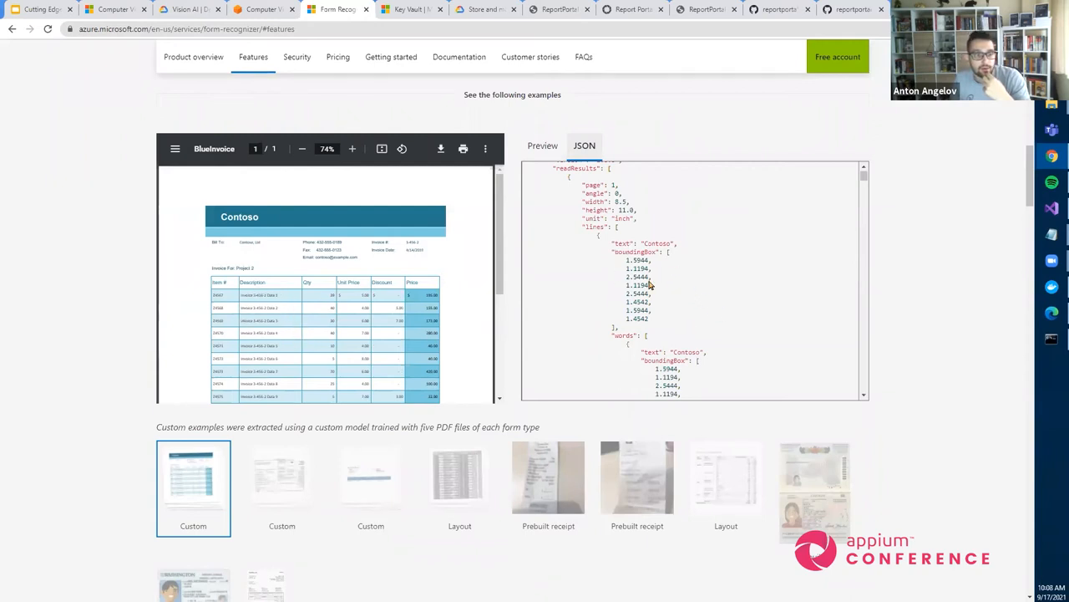
mouse_move(675, 309)
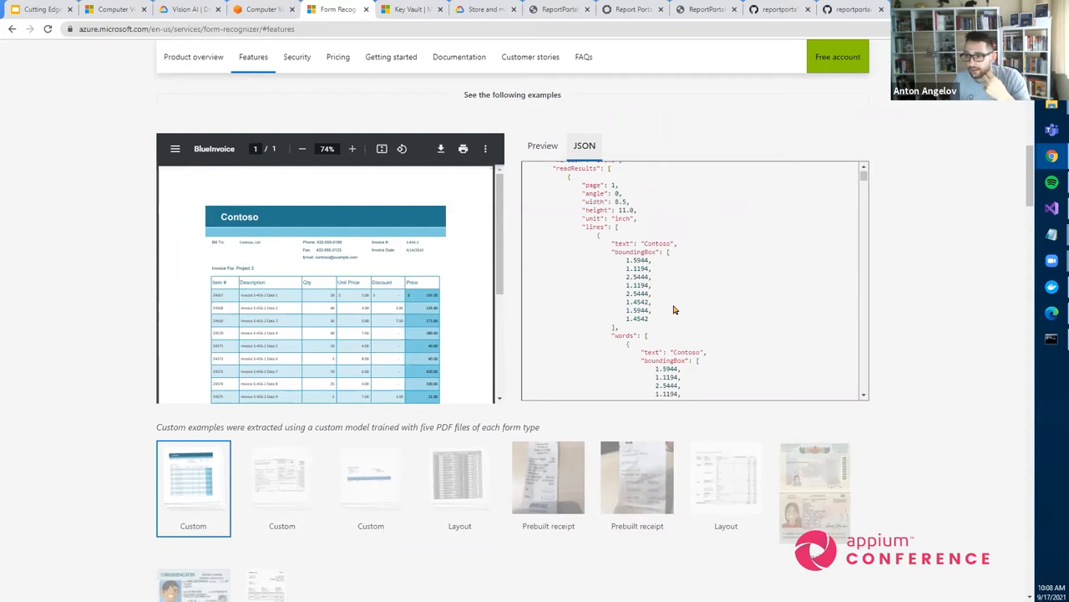
scroll(down, 3)
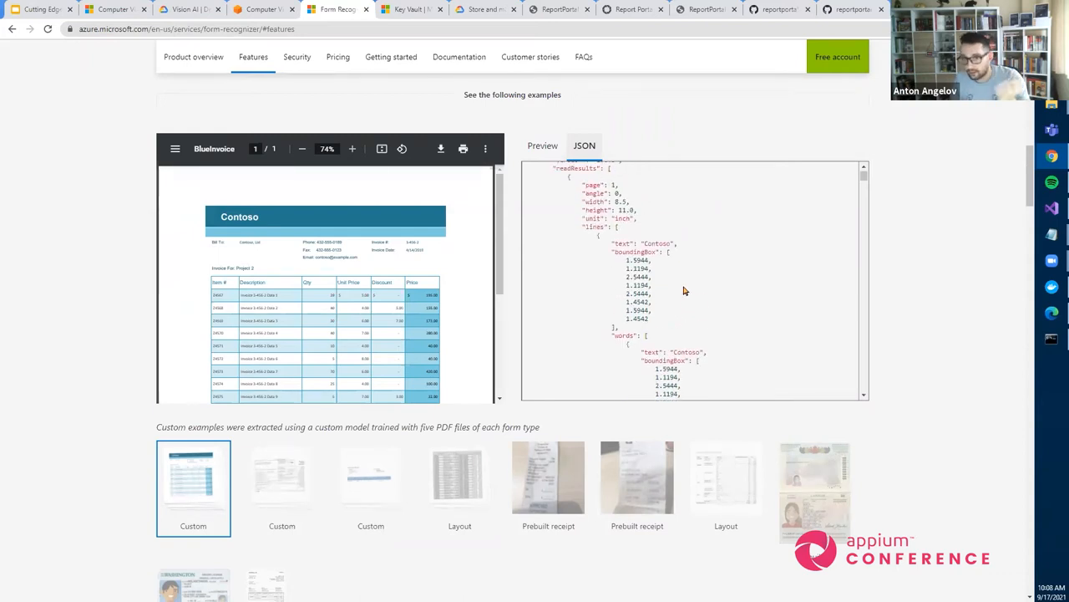
mouse_move(668, 299)
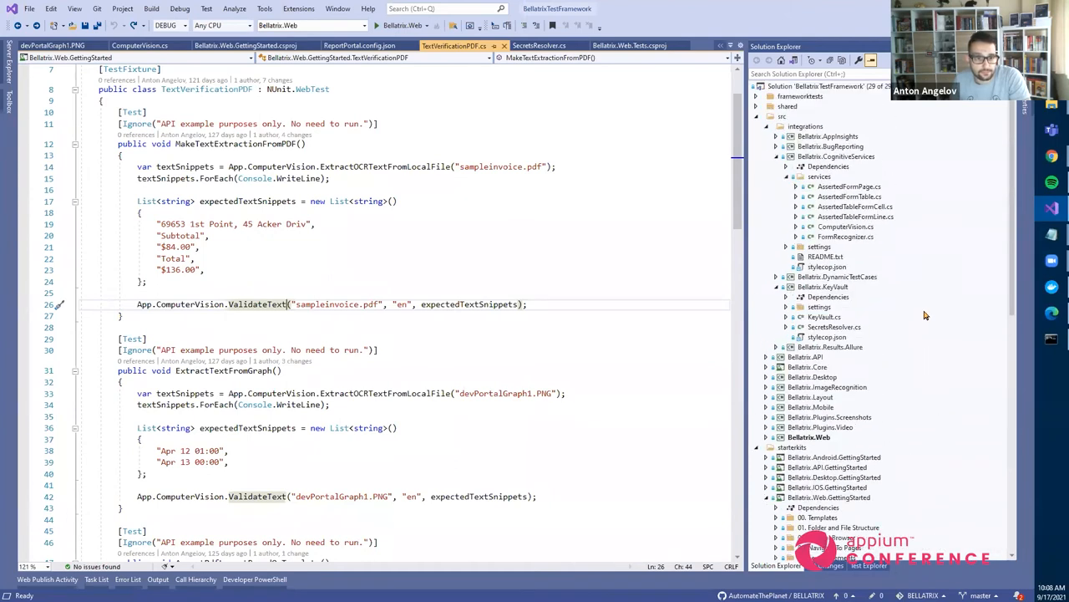
Scroll to AssertPdfLayoutBasedOnTemplate and select the ValidateFormLayout call
scroll(down, 3)
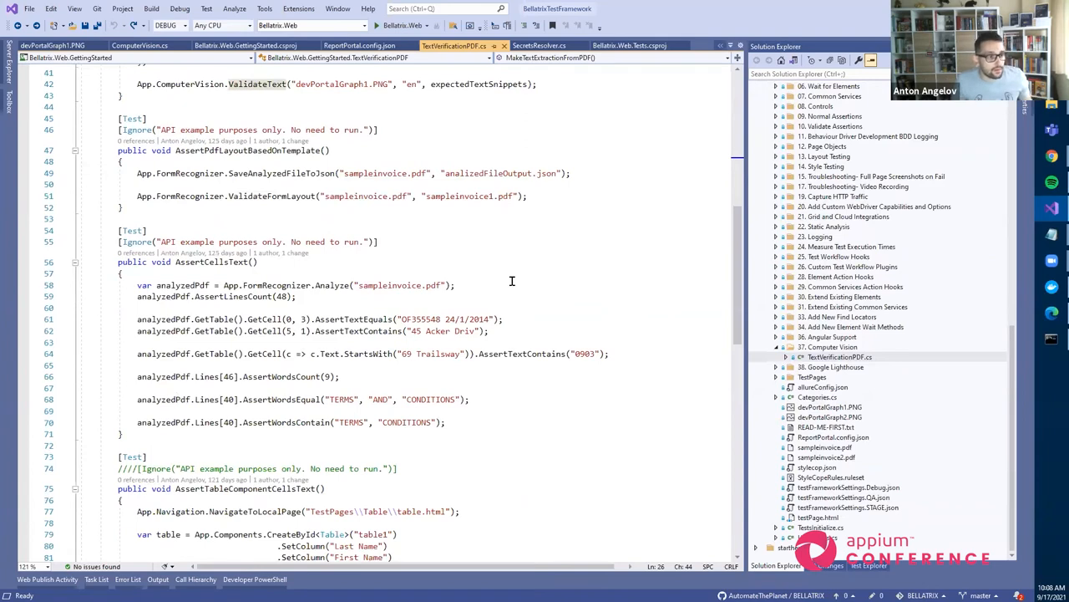
double_click(332, 285)
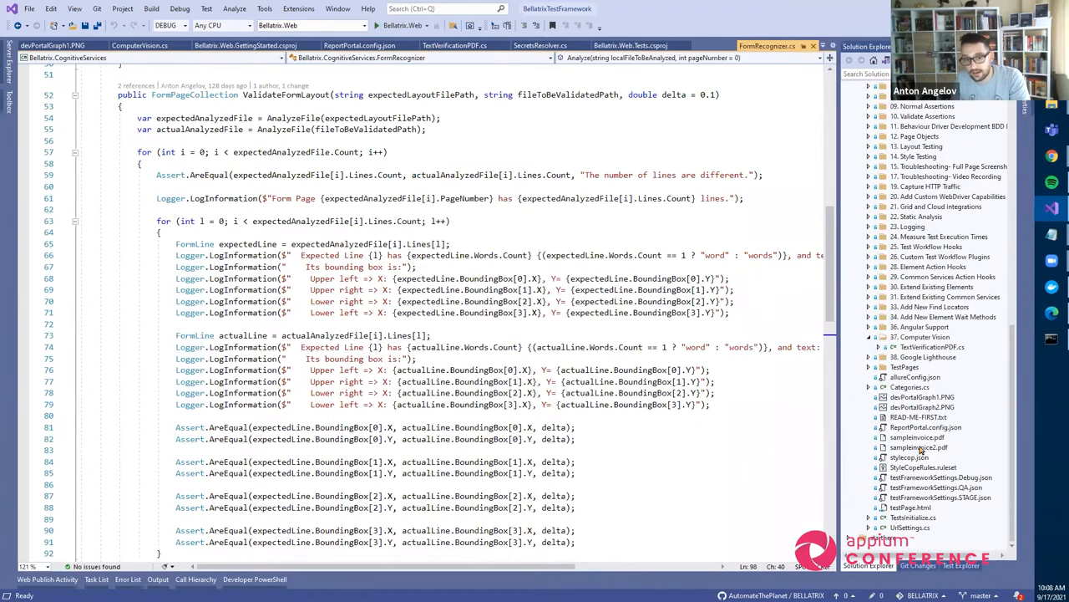
mouse_move(925, 439)
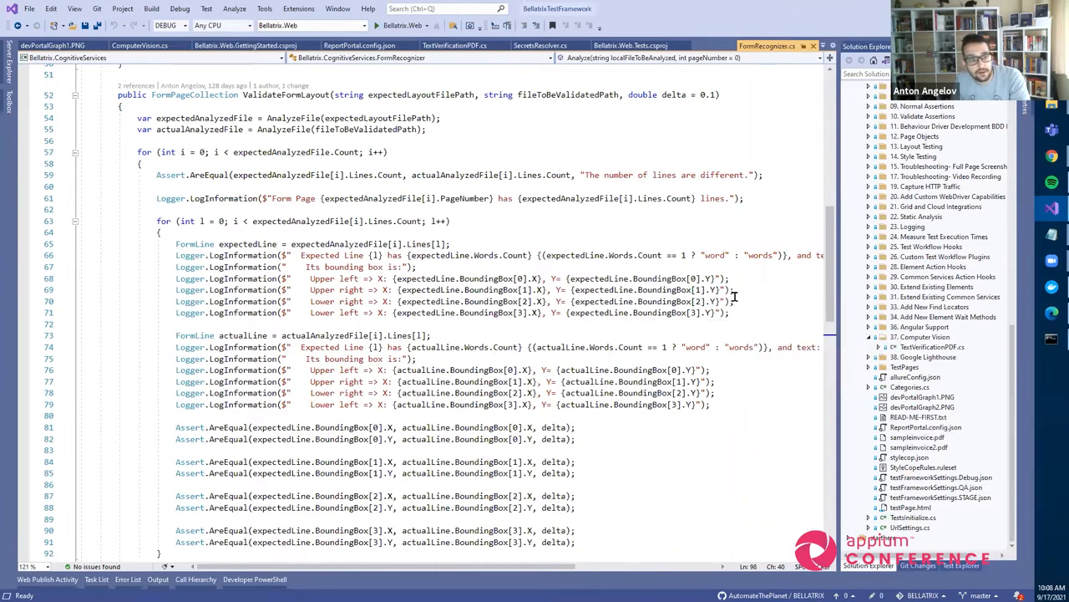
mouse_move(758, 310)
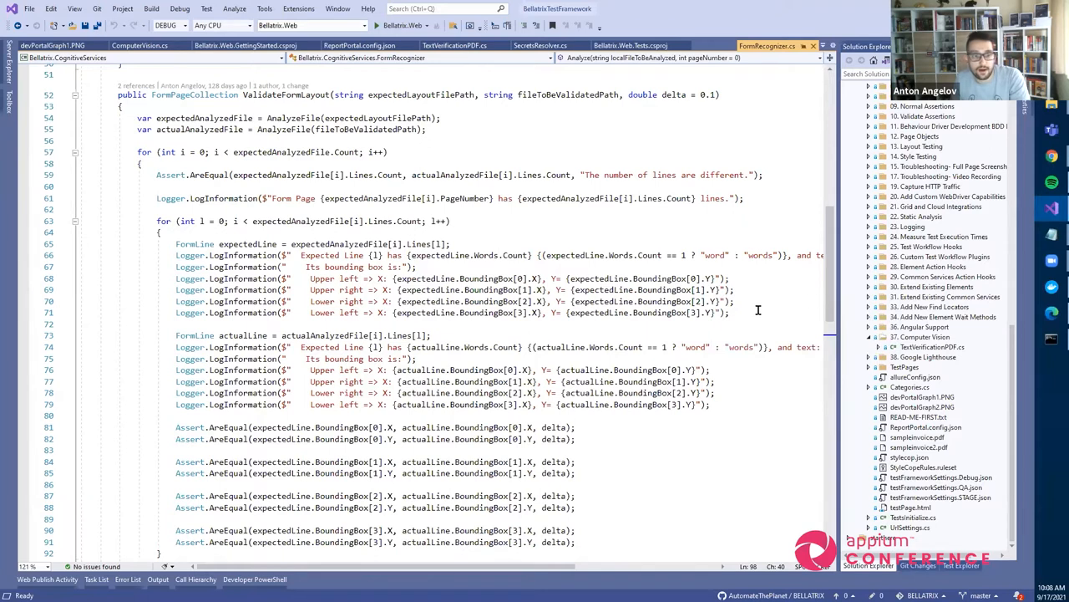
scroll(down, 3)
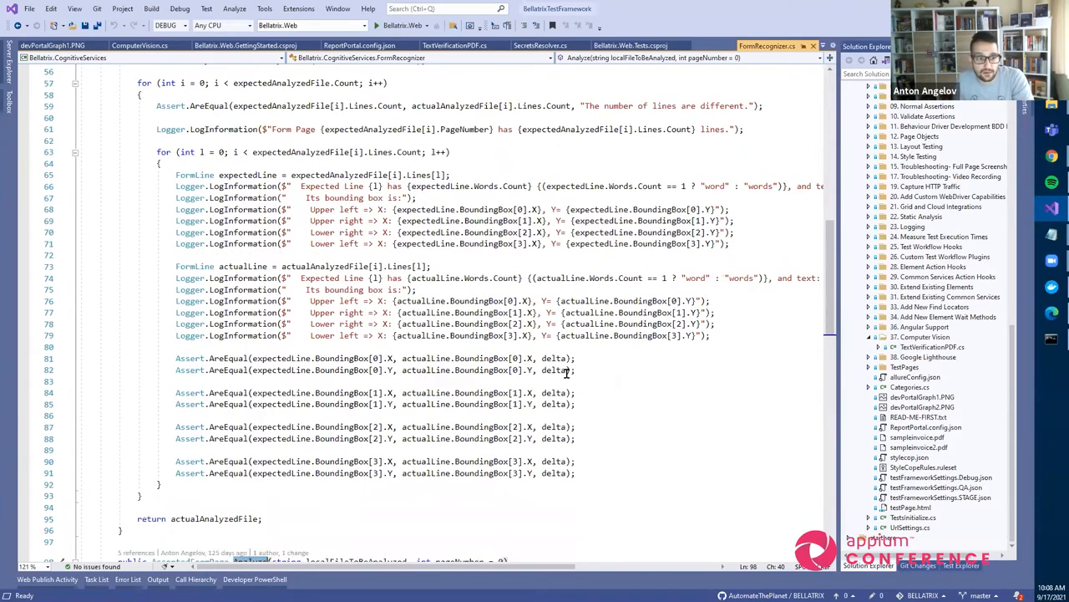
scroll(down, 3)
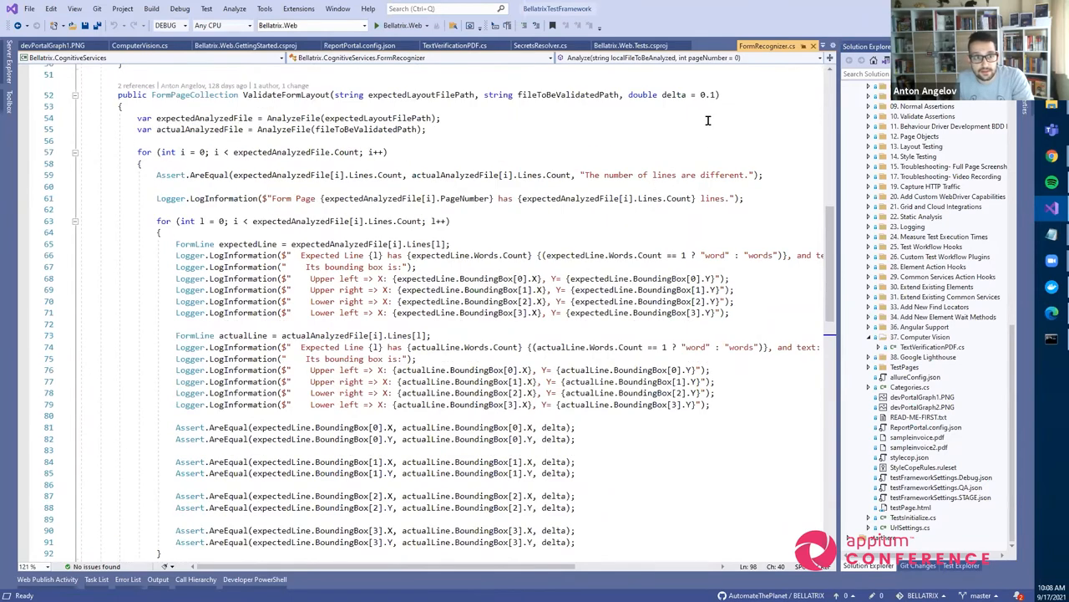
mouse_move(710, 130)
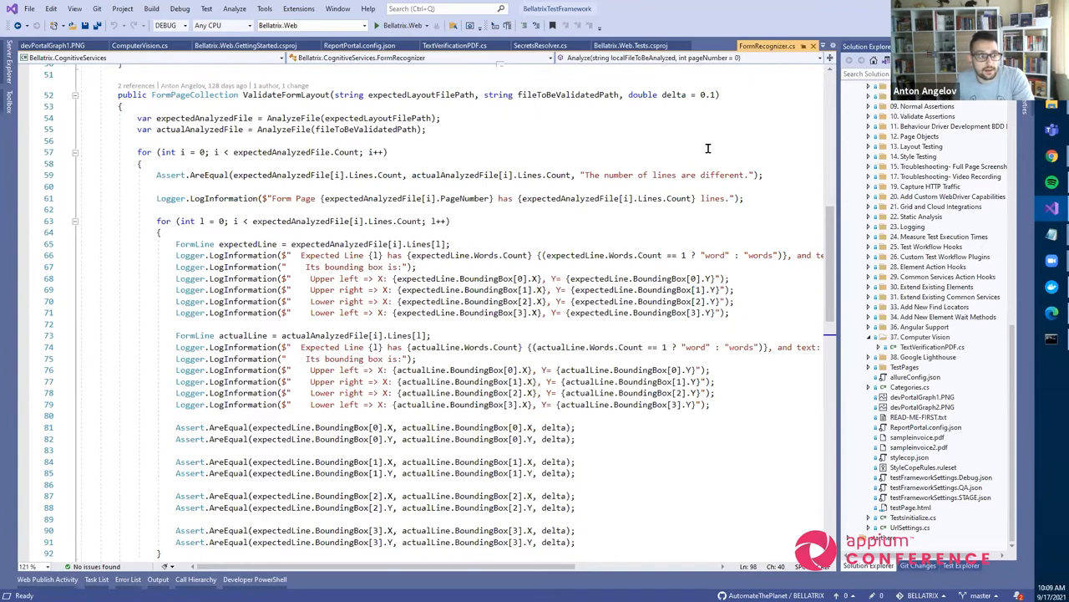
Switch to TextVerificationPDF.cs and scroll down to the AssertCellsText test
click(455, 45)
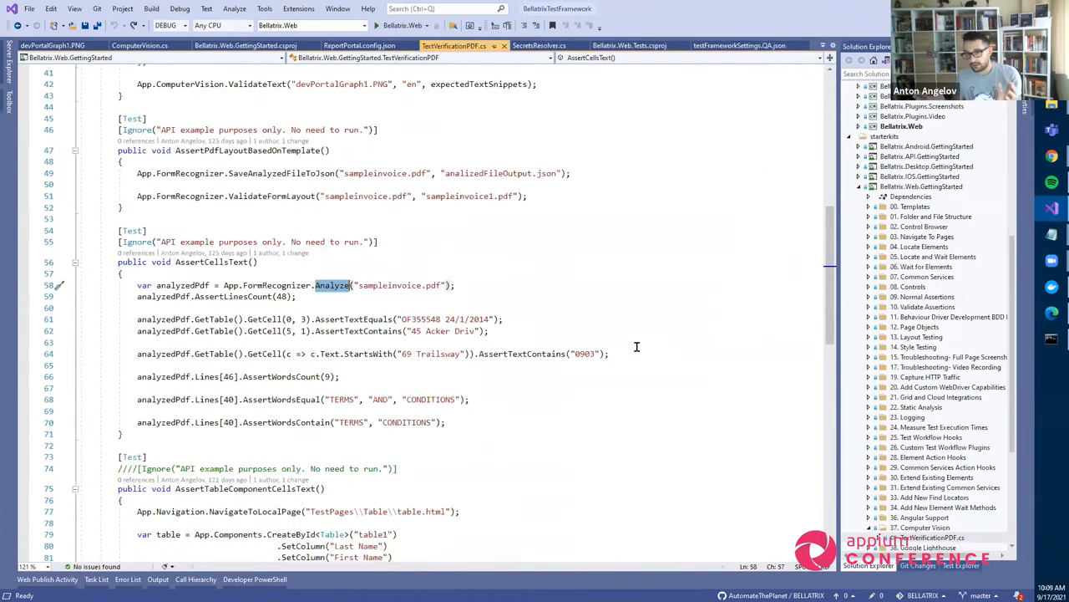
mouse_move(288, 370)
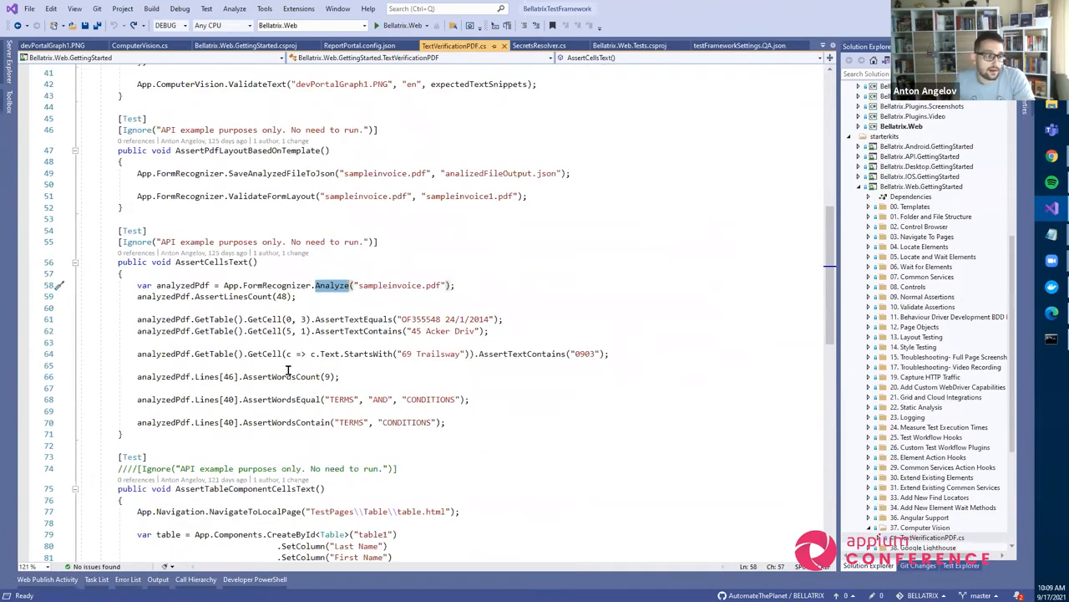
mouse_move(680, 288)
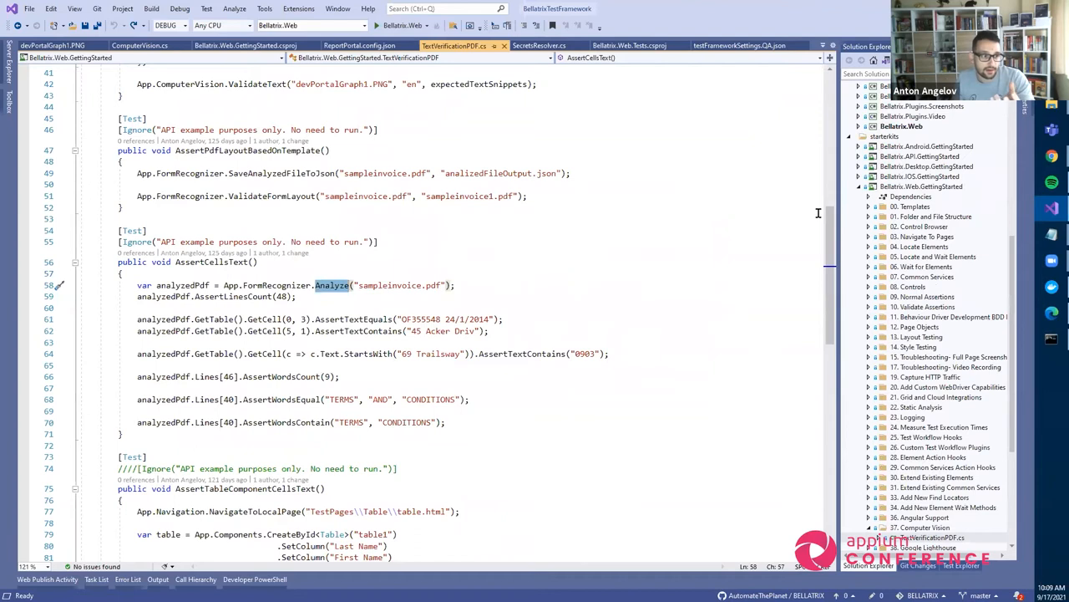
mouse_move(439, 324)
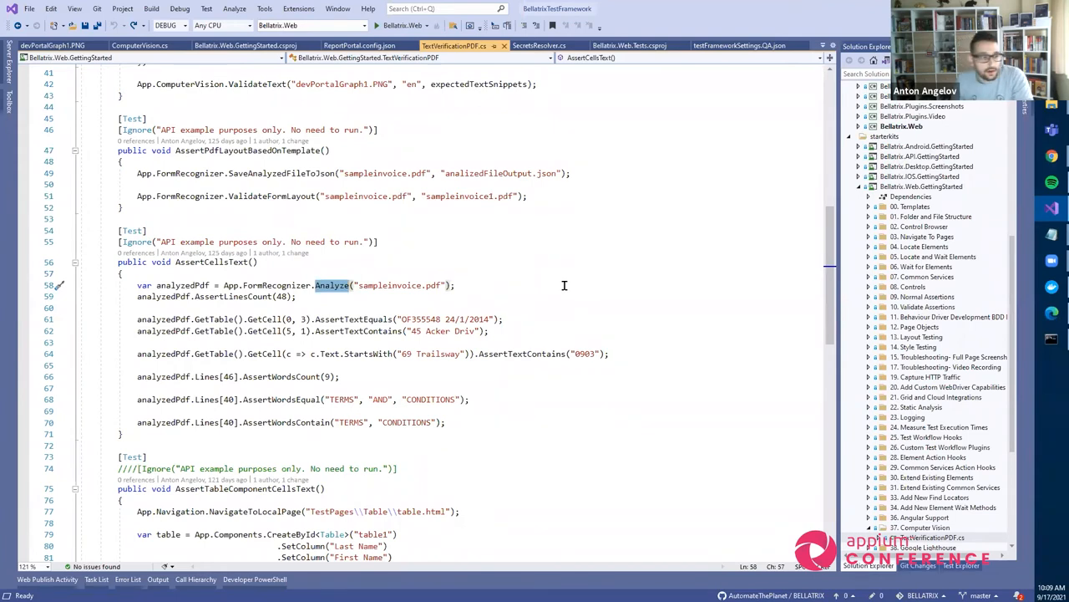
scroll(down, 3)
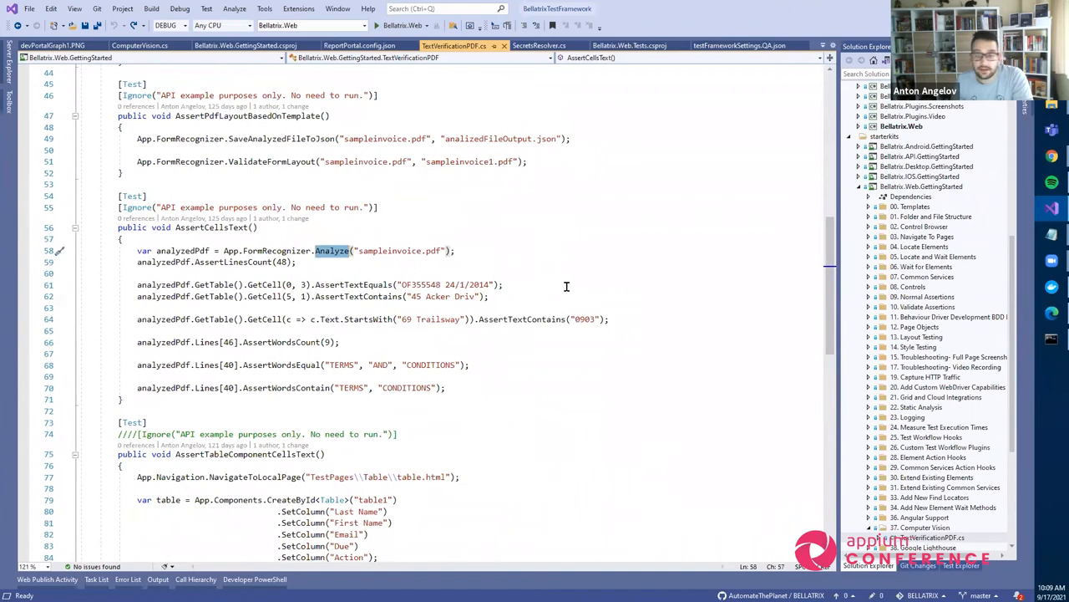
scroll(down, 3)
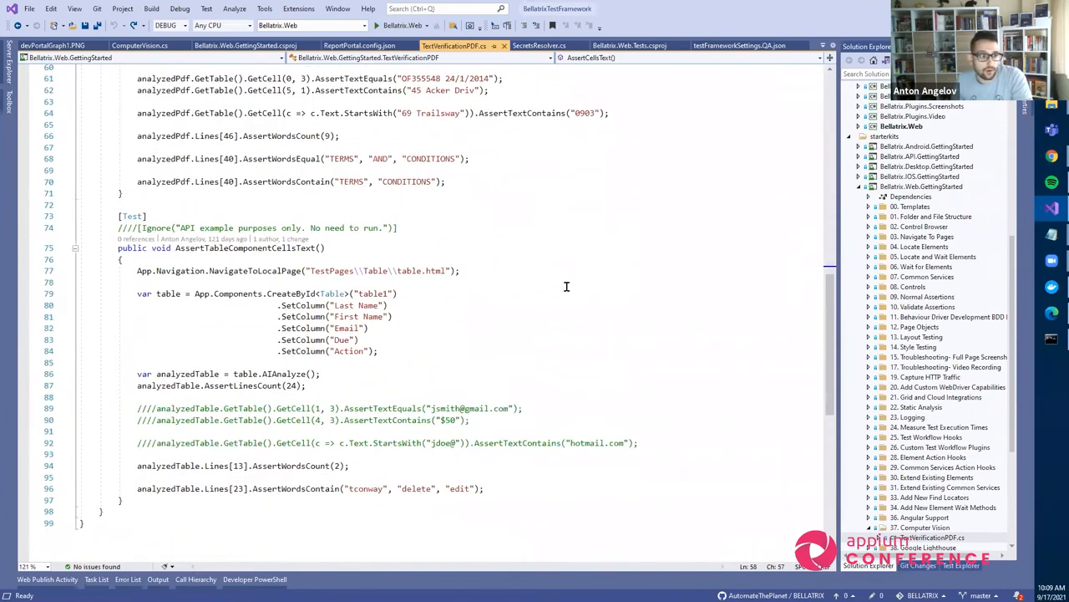
mouse_move(405, 360)
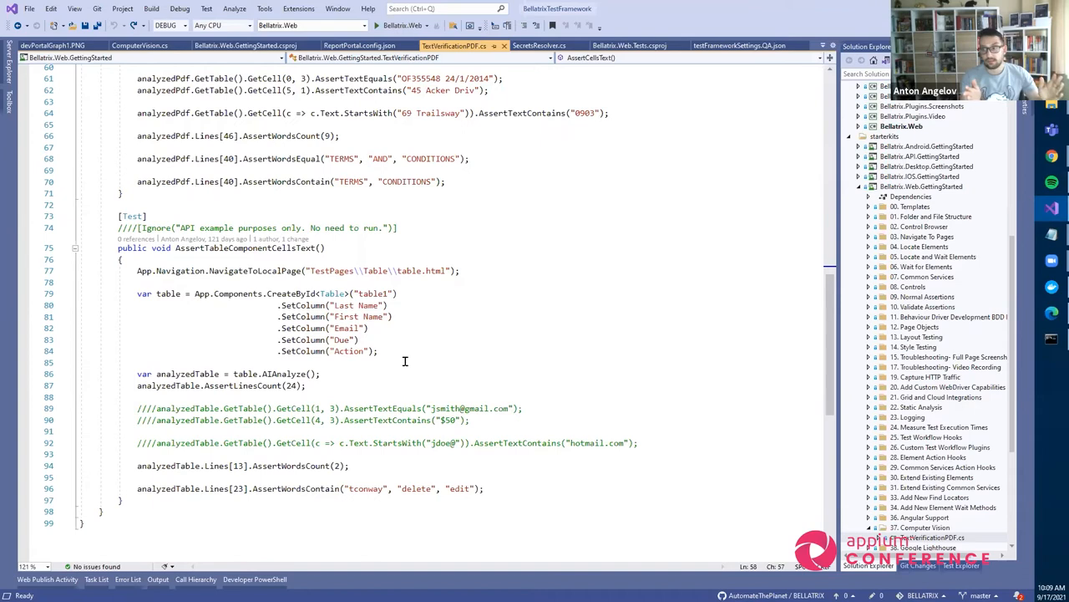
mouse_move(331, 330)
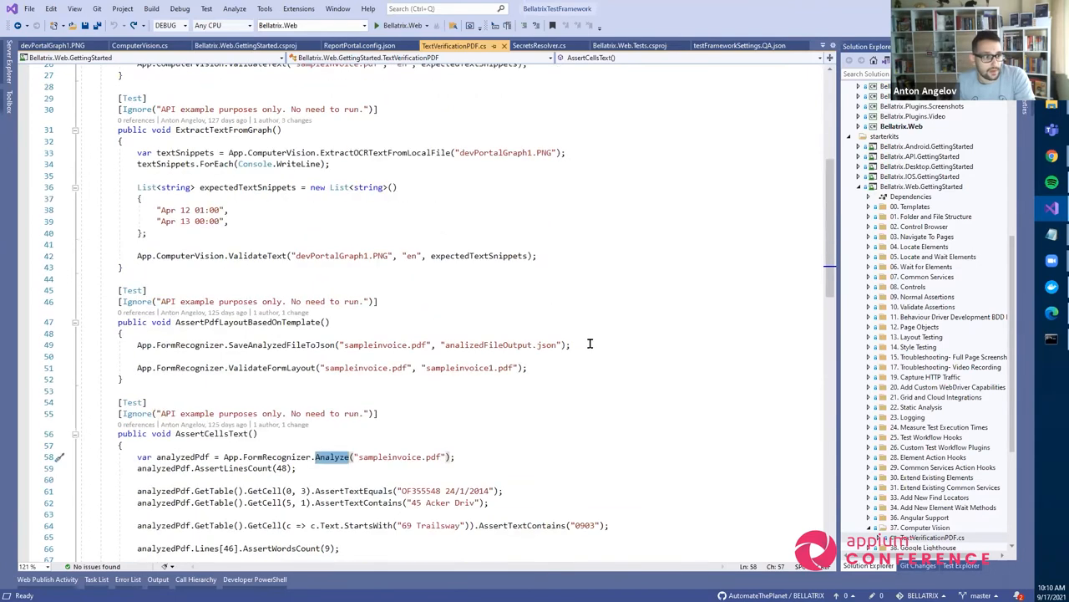
scroll(down, 3)
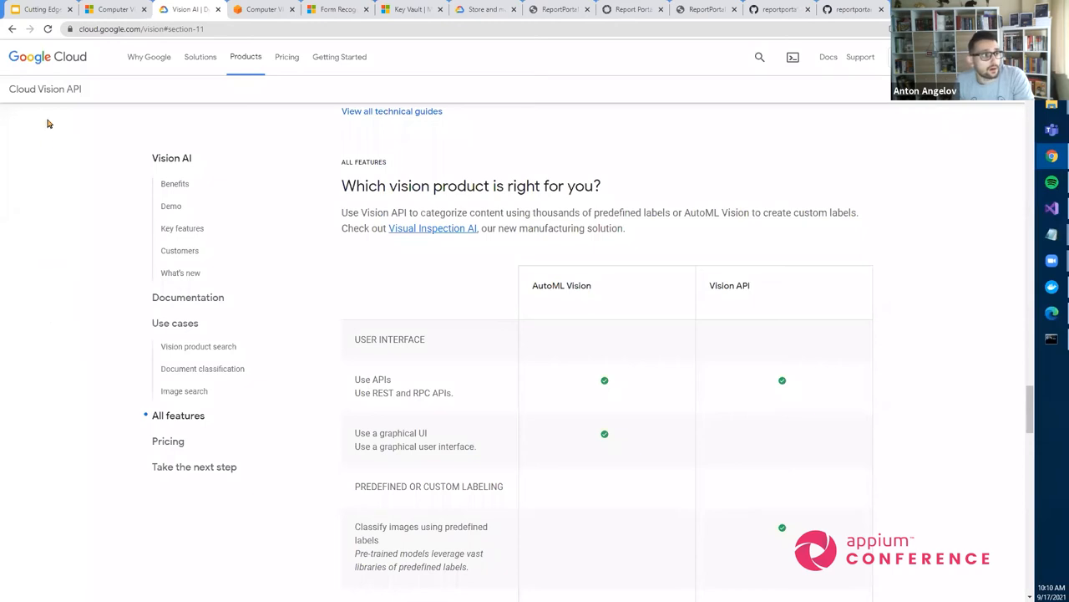
mouse_move(83, 130)
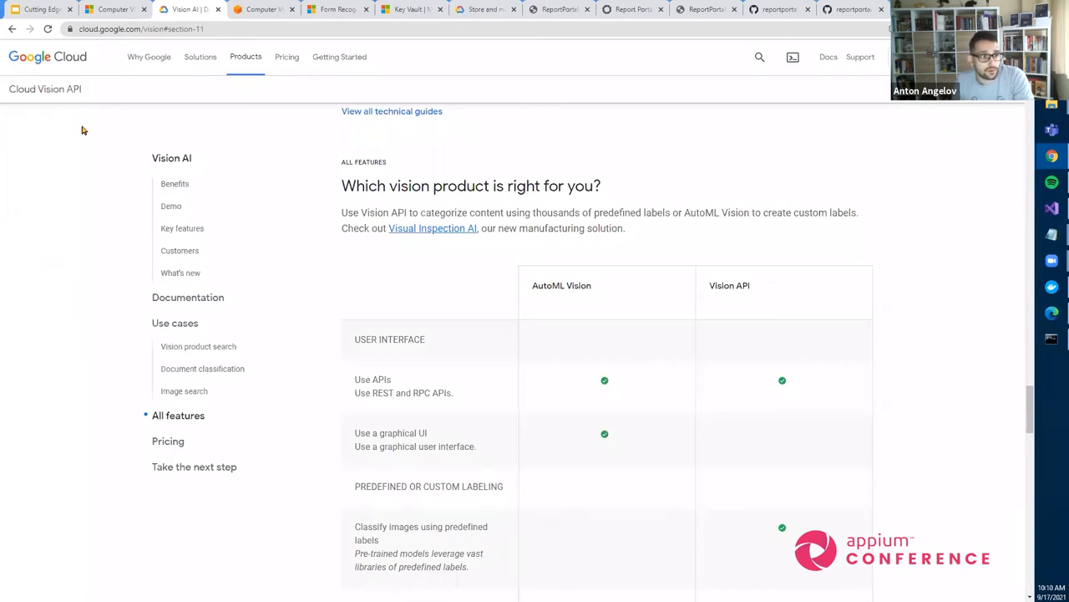
mouse_move(366, 94)
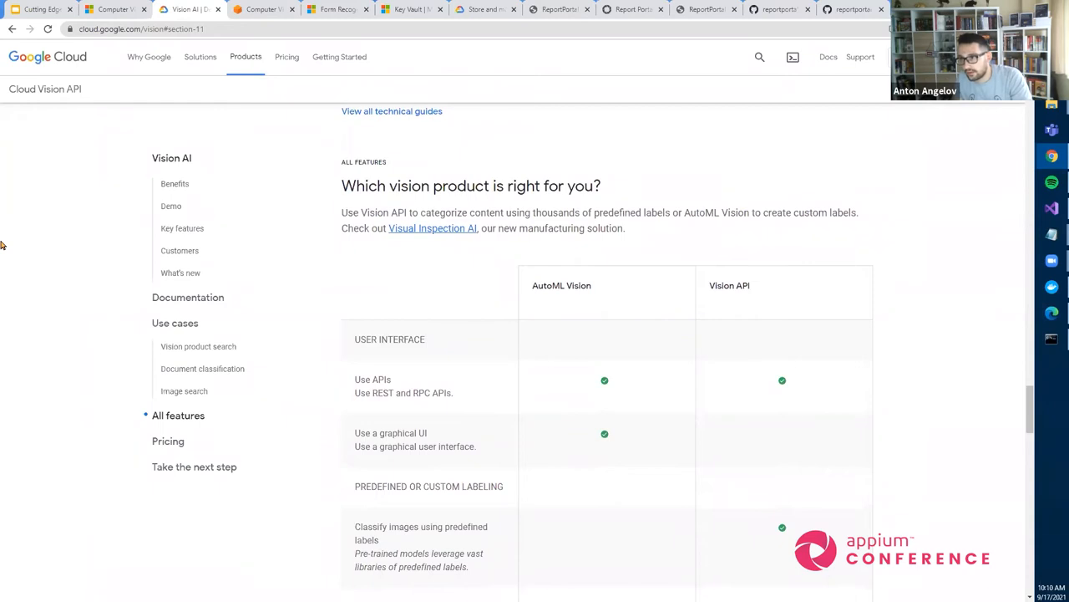
mouse_move(28, 272)
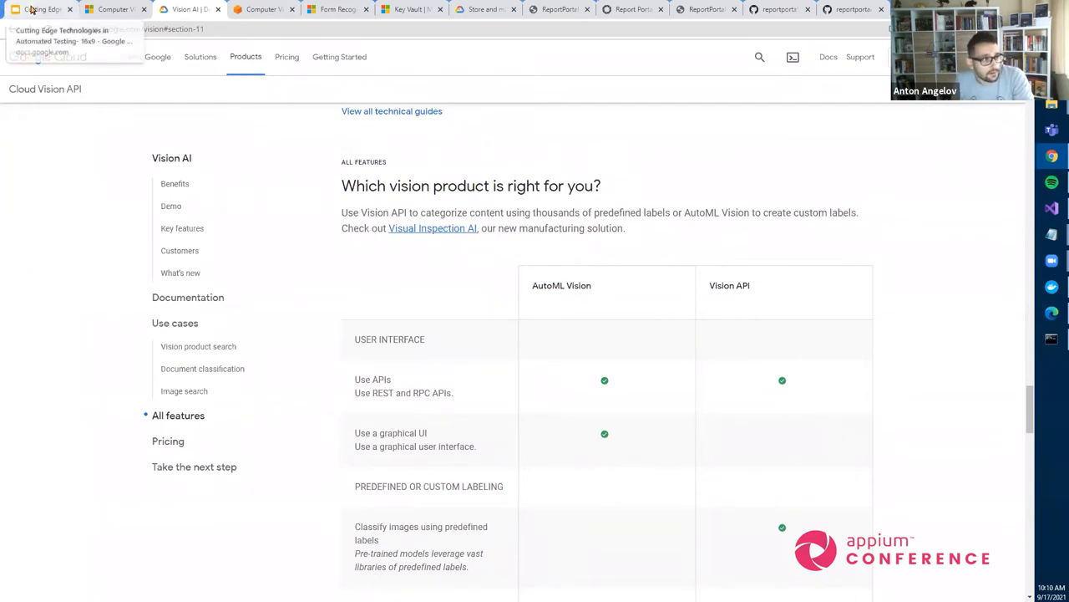
Show the ReportPortal slide of the presentation, then open the ReportPortal.io home page
click(40, 9)
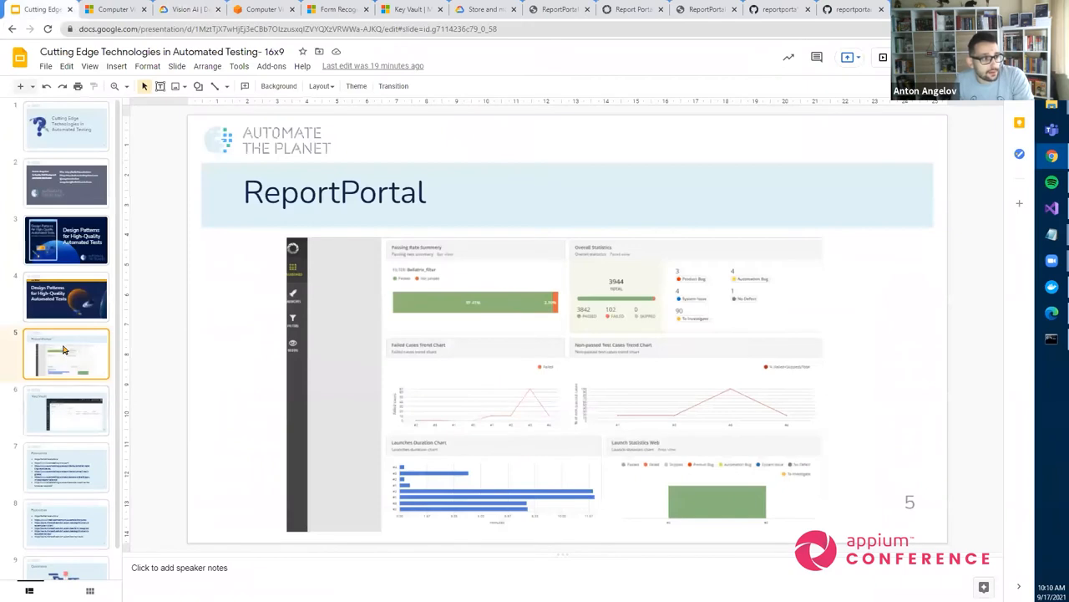
mouse_move(486, 190)
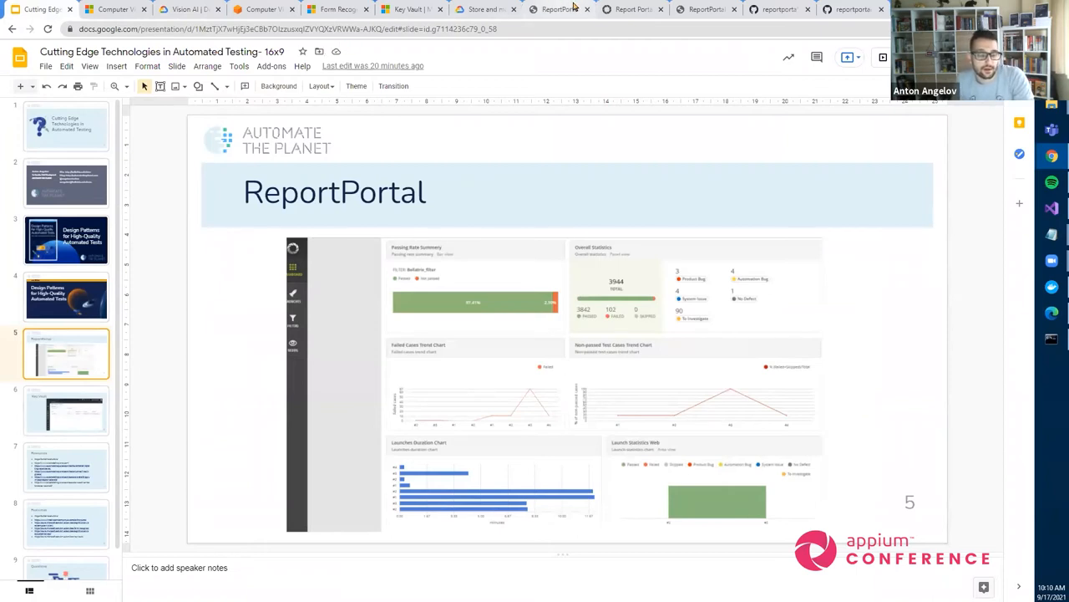
mouse_move(560, 9)
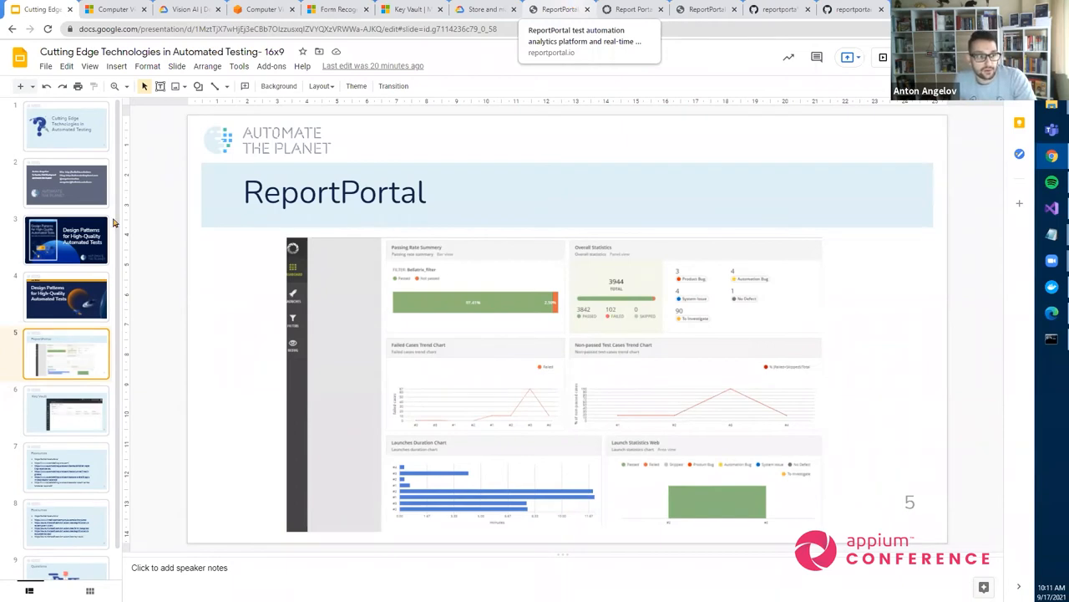
mouse_move(468, 186)
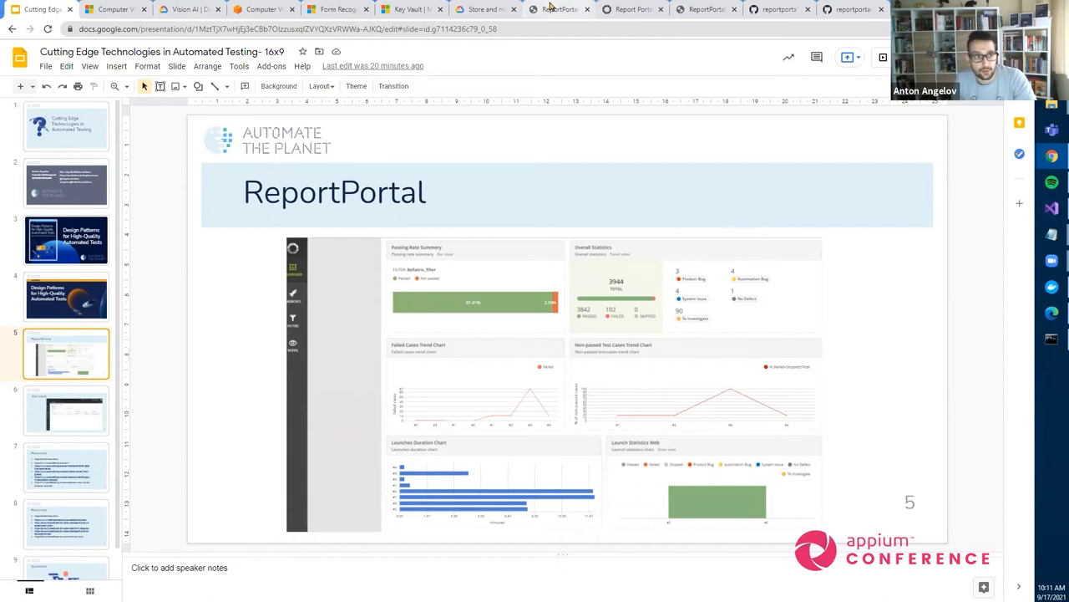
click(558, 9)
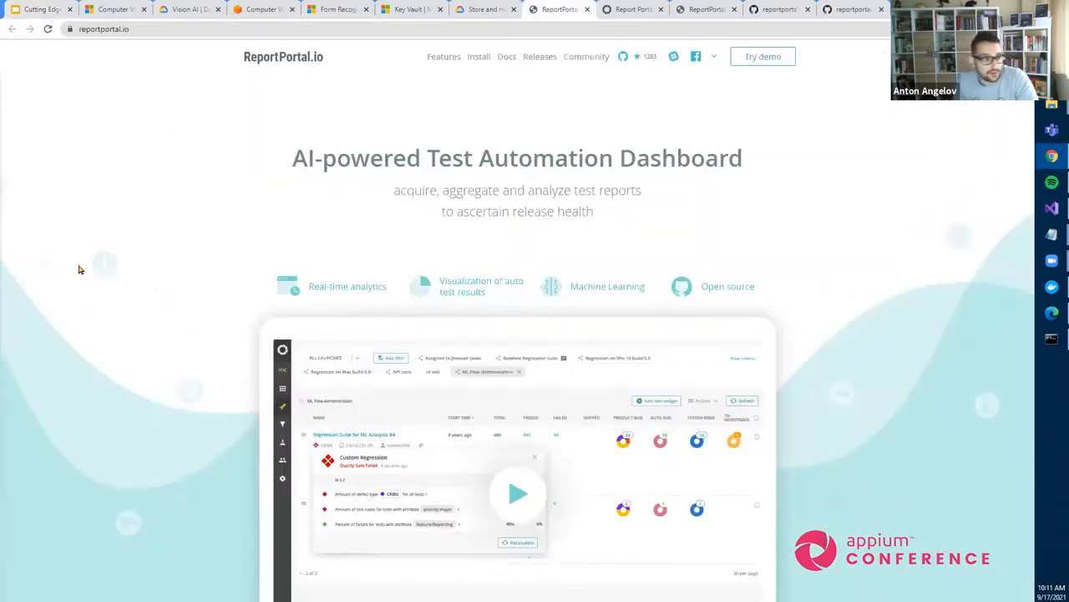
mouse_move(118, 299)
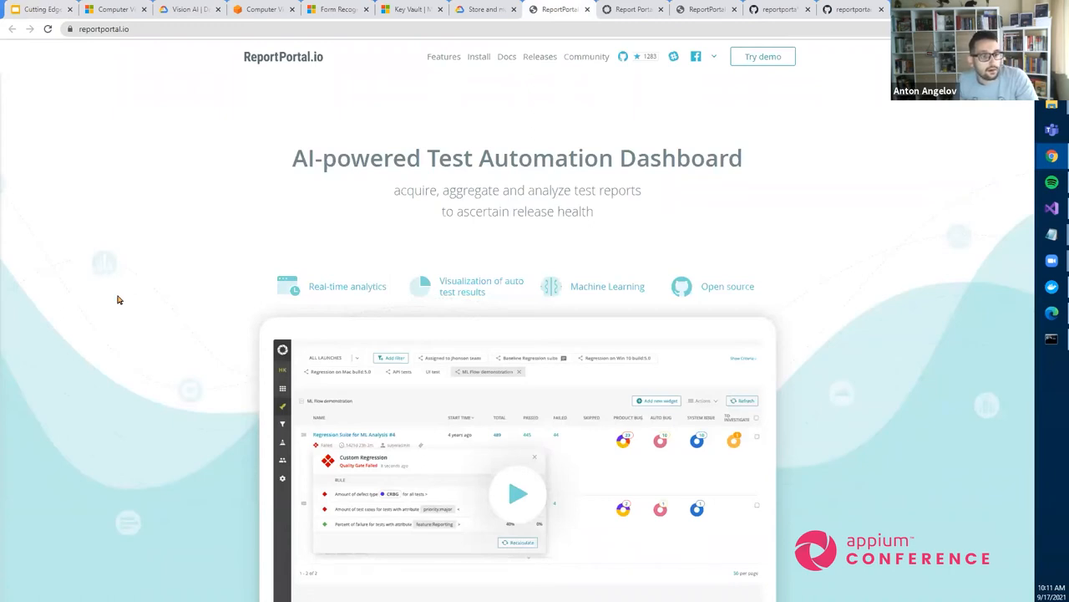
mouse_move(124, 57)
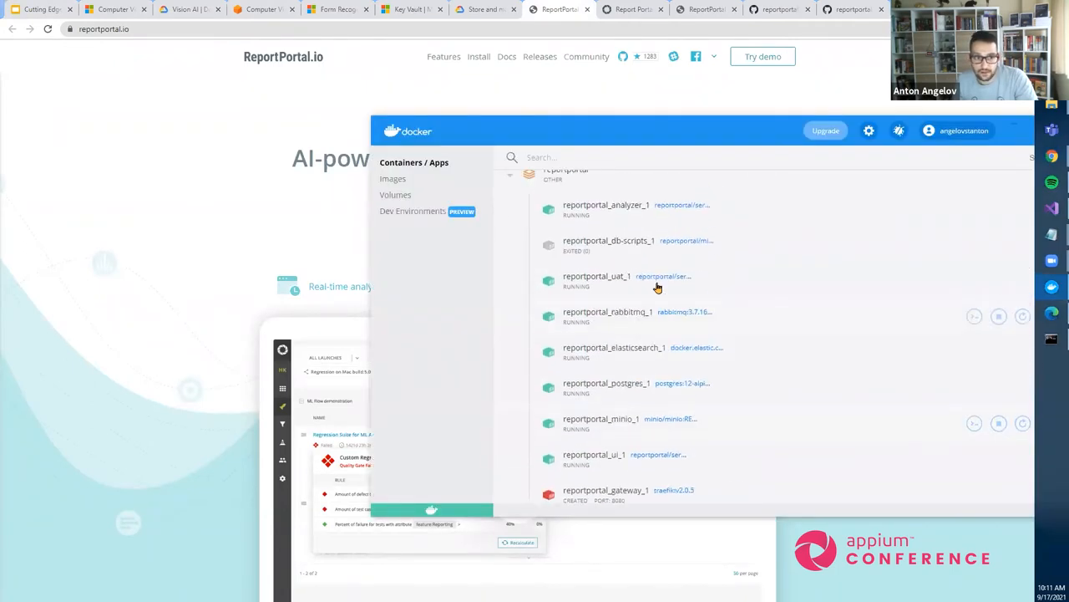
Scroll the reportportal containers in Docker Desktop, then bring up the ReportPortal dashboards
scroll(down, 3)
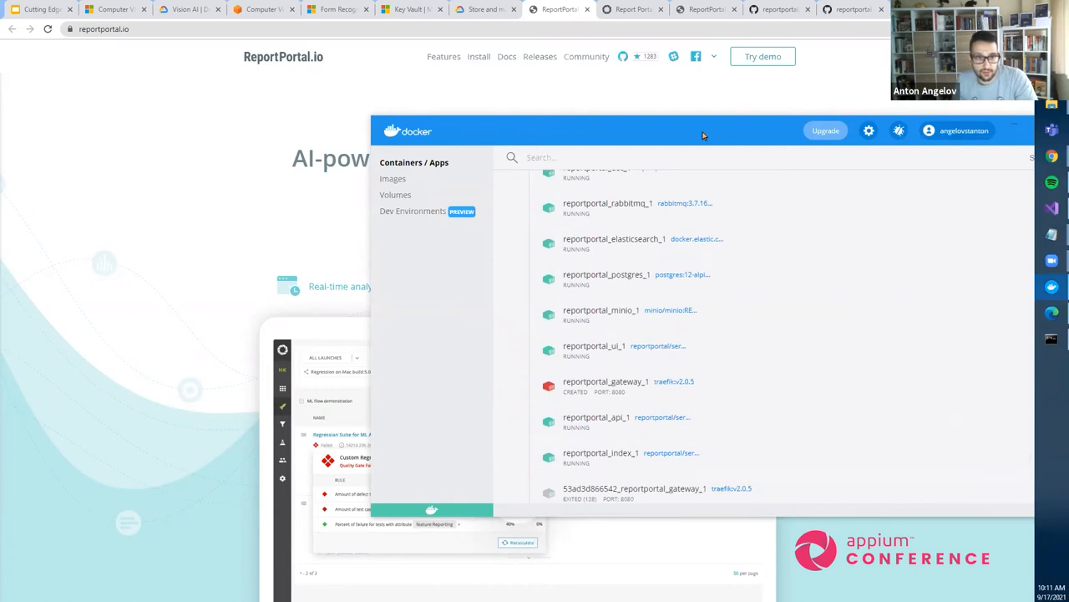
click(779, 10)
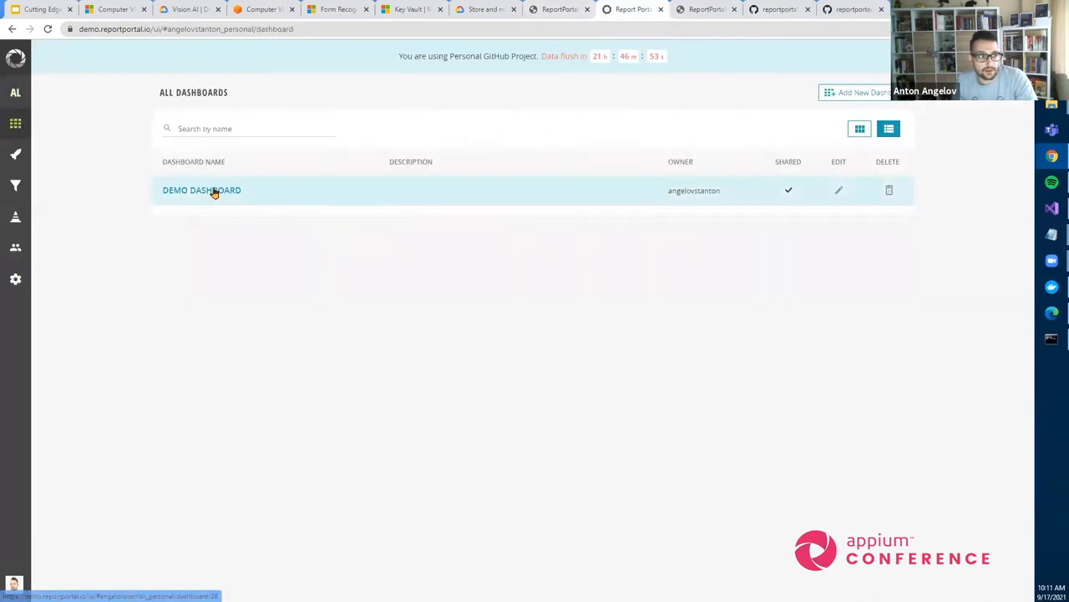
Open DEMO DASHBOARD and scroll through its launch statistics, trend, donut and table widgets
click(201, 189)
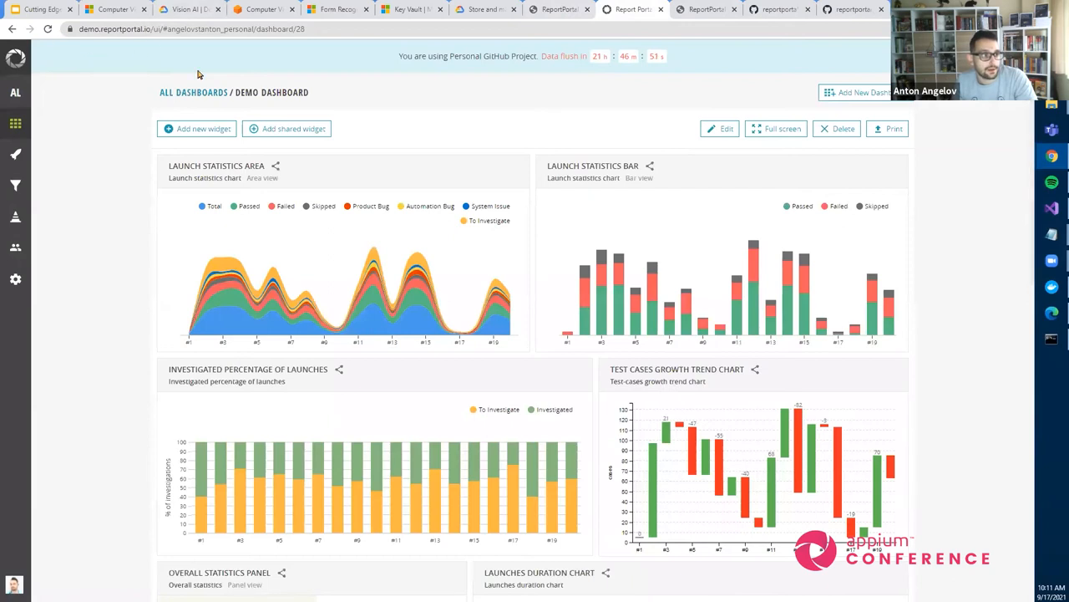
mouse_move(122, 186)
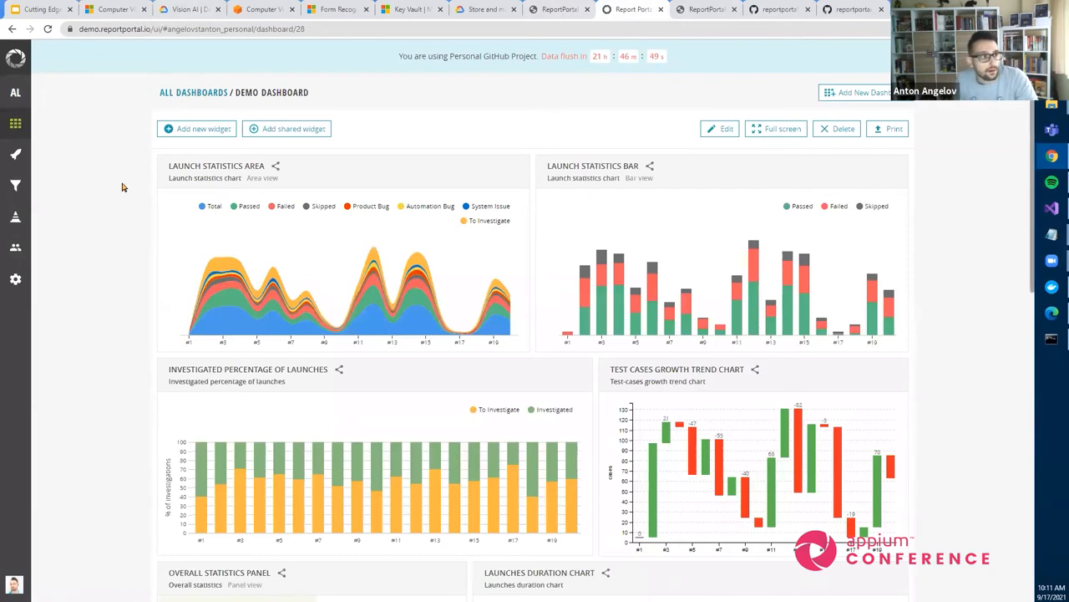
mouse_move(107, 198)
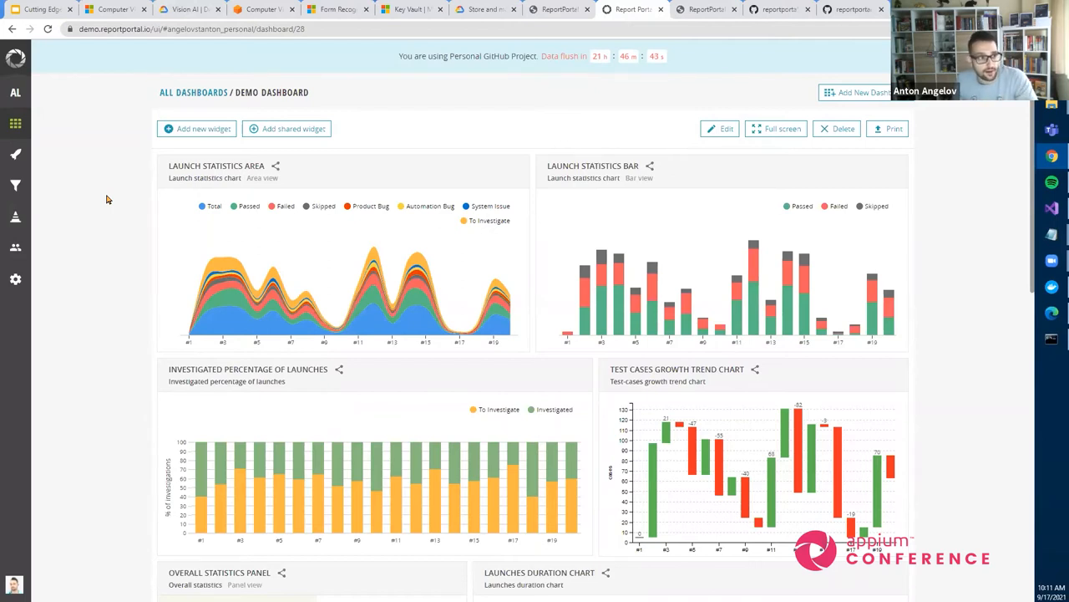
scroll(down, 3)
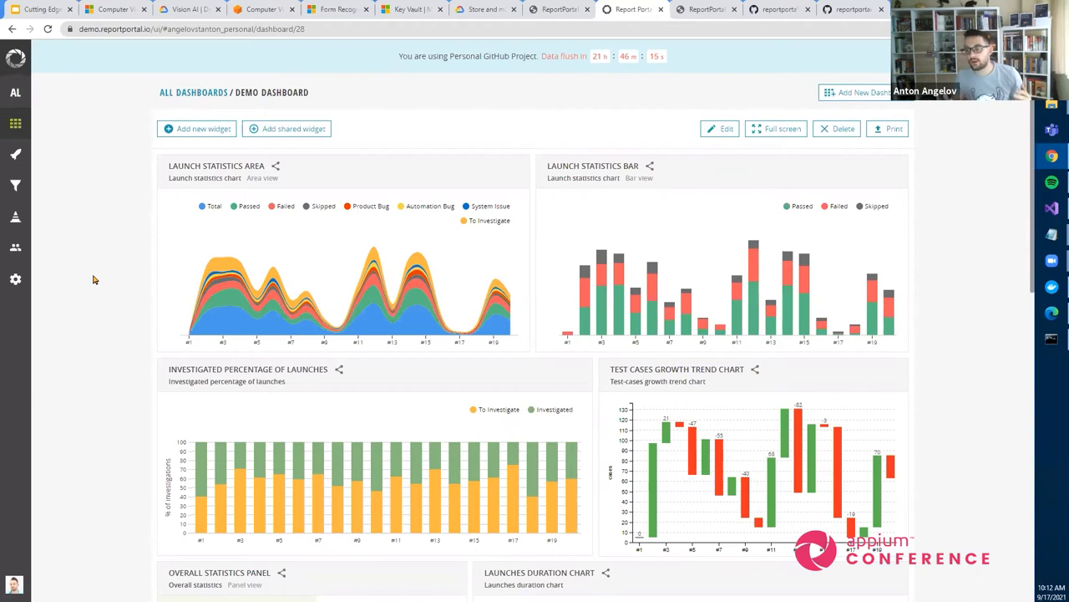
mouse_move(406, 216)
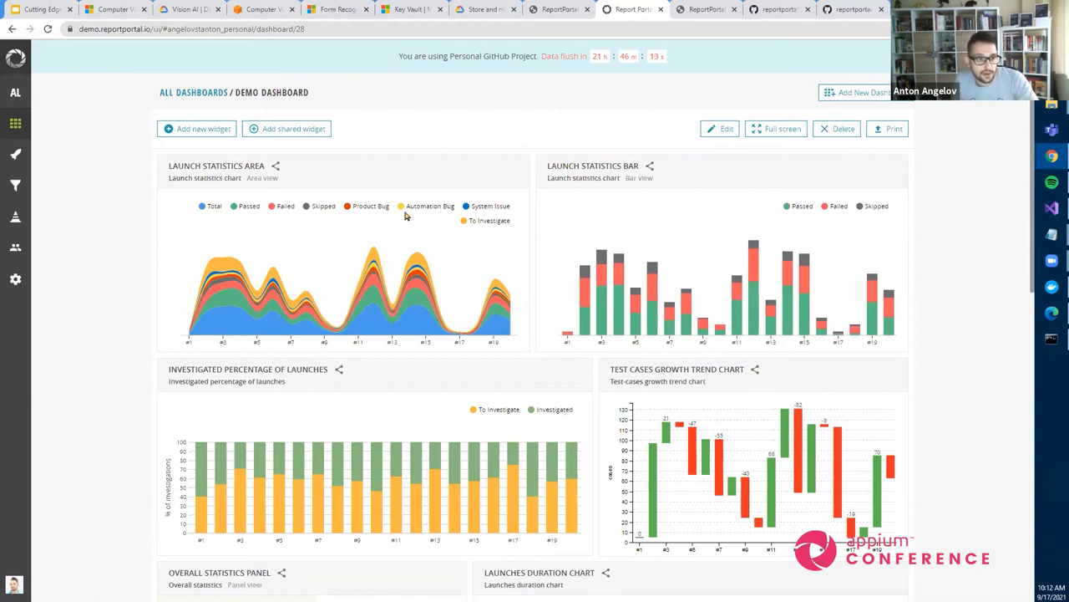
mouse_move(933, 131)
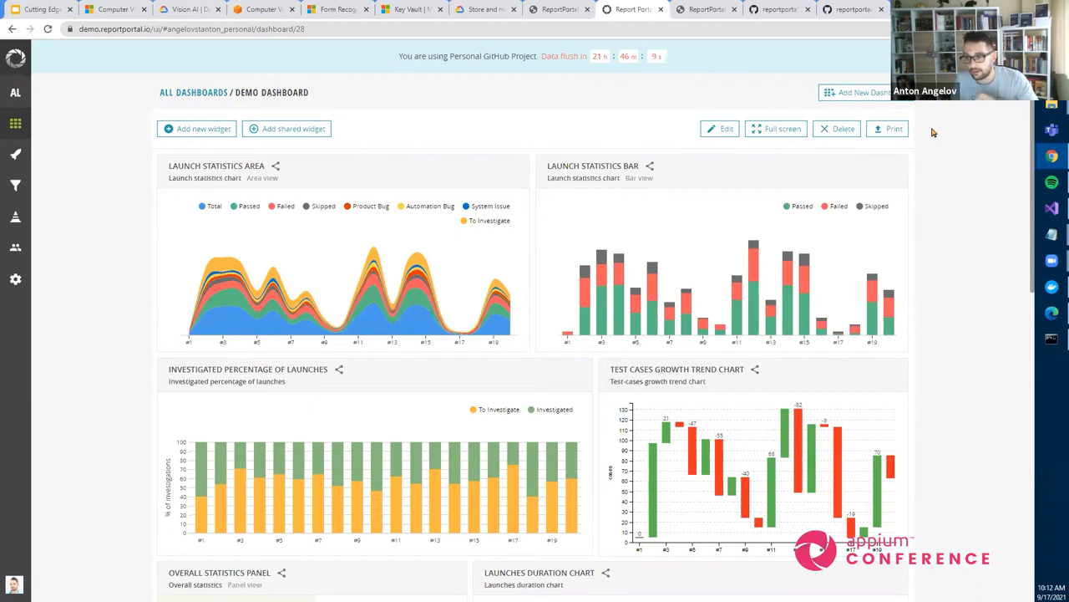
scroll(down, 3)
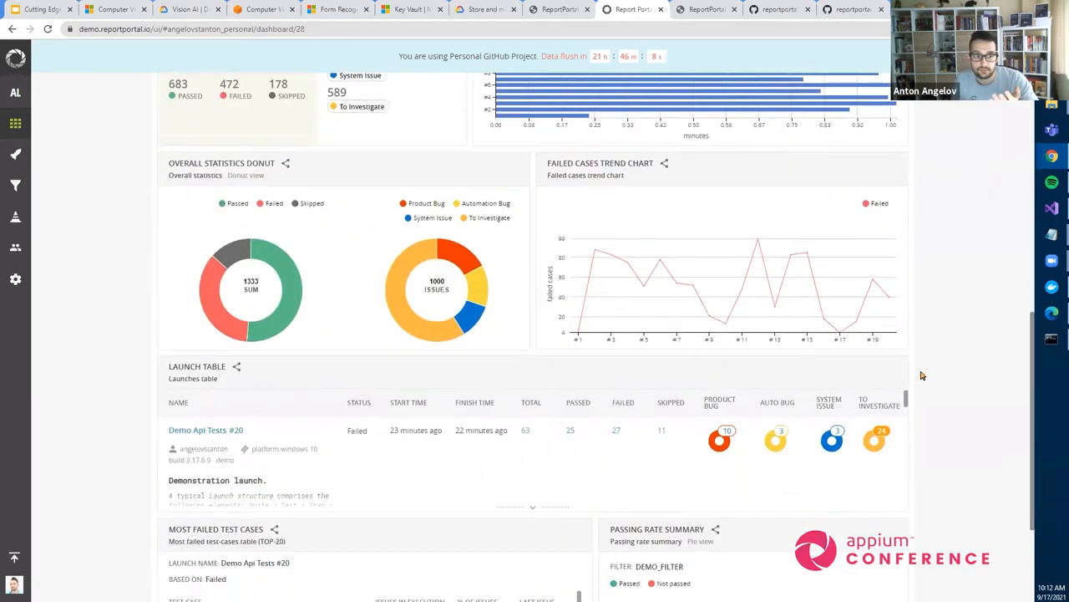
scroll(up, 3)
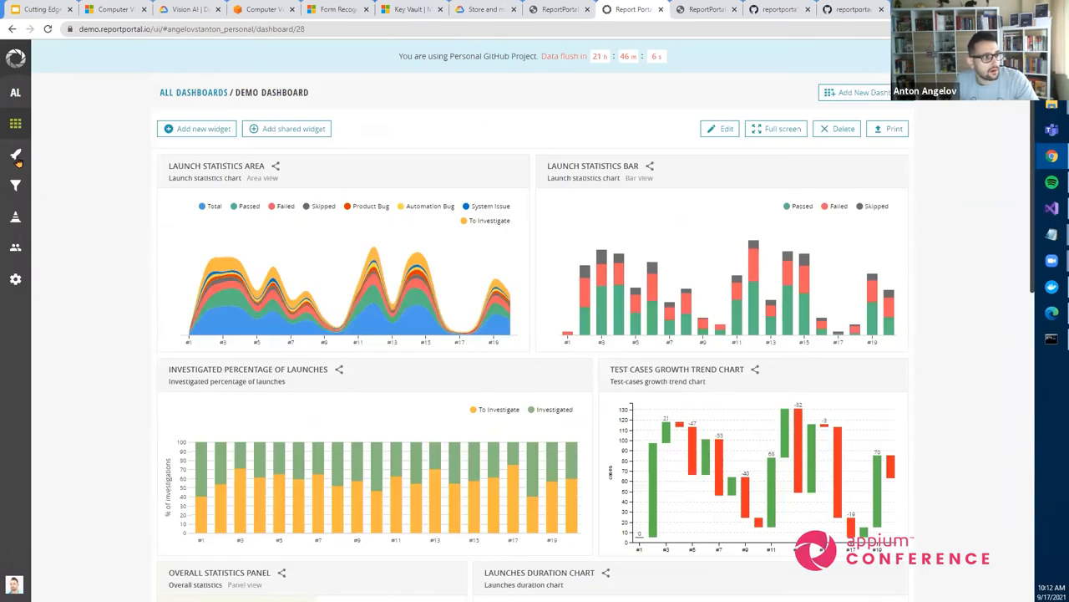
Drill from all launches into Demo Api Tests #20, Filtering Launch Tests, then Test with nested steps
click(15, 155)
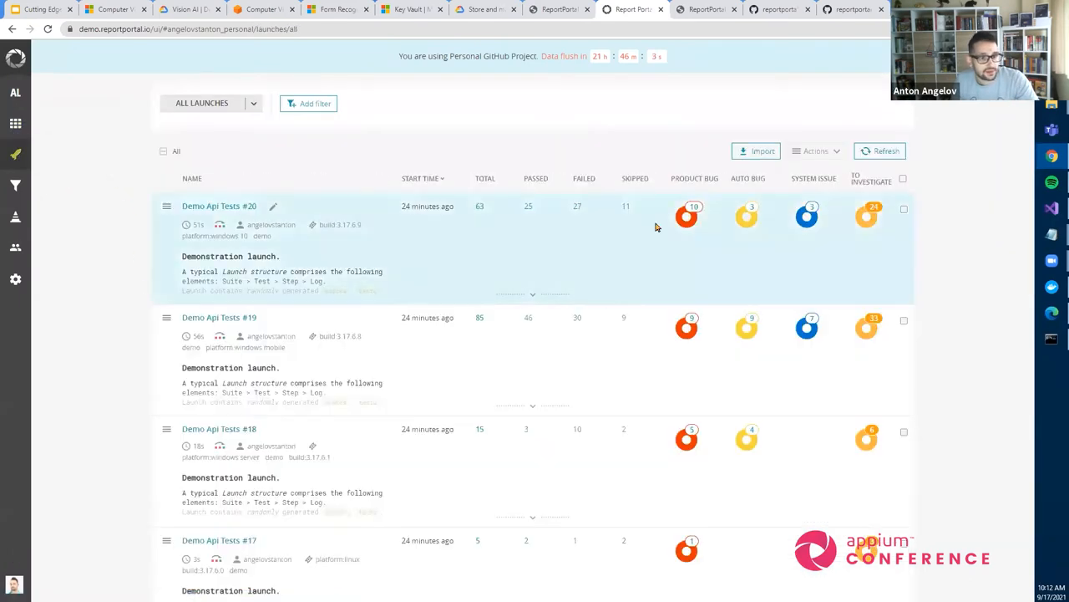
mouse_move(559, 254)
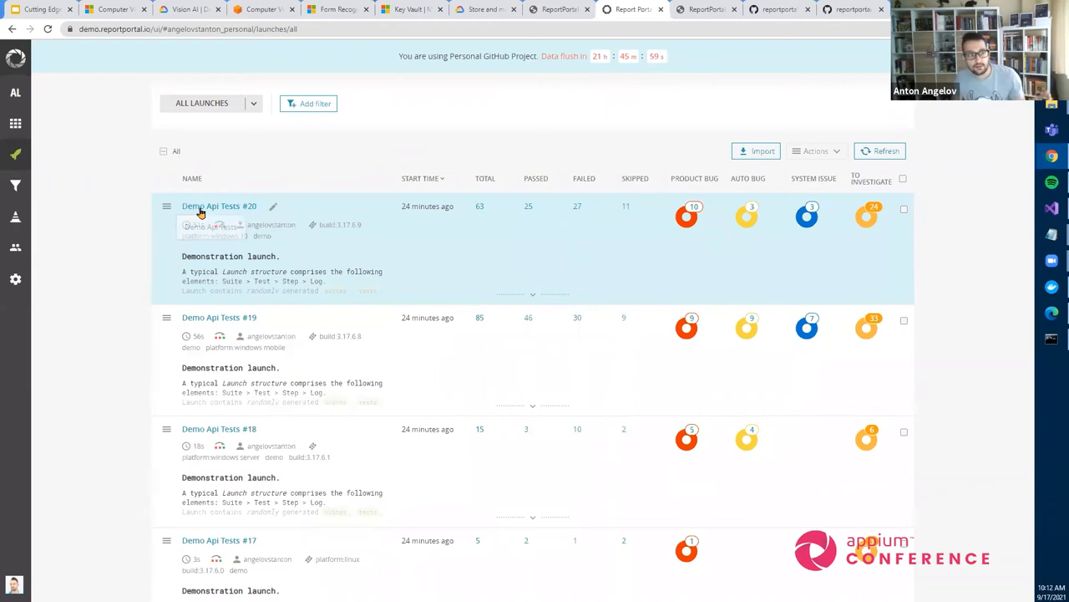
click(219, 205)
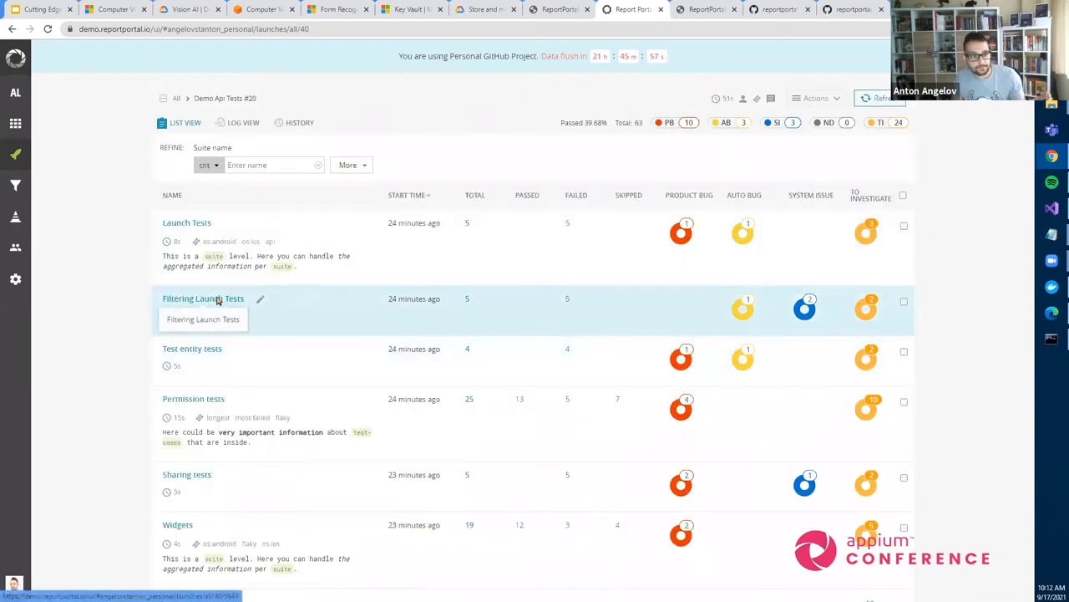
click(203, 299)
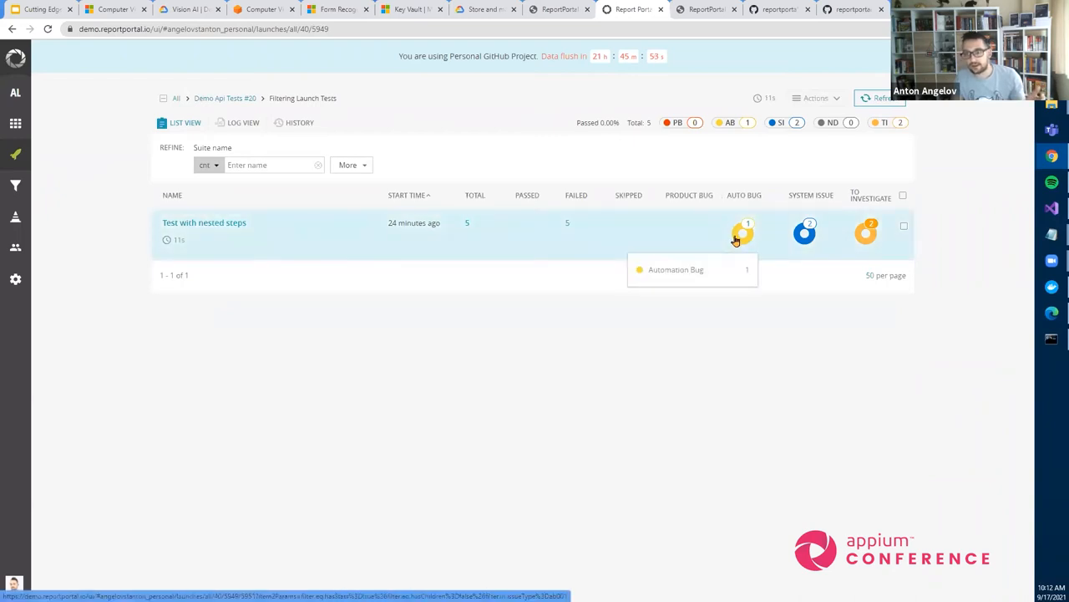
mouse_move(704, 246)
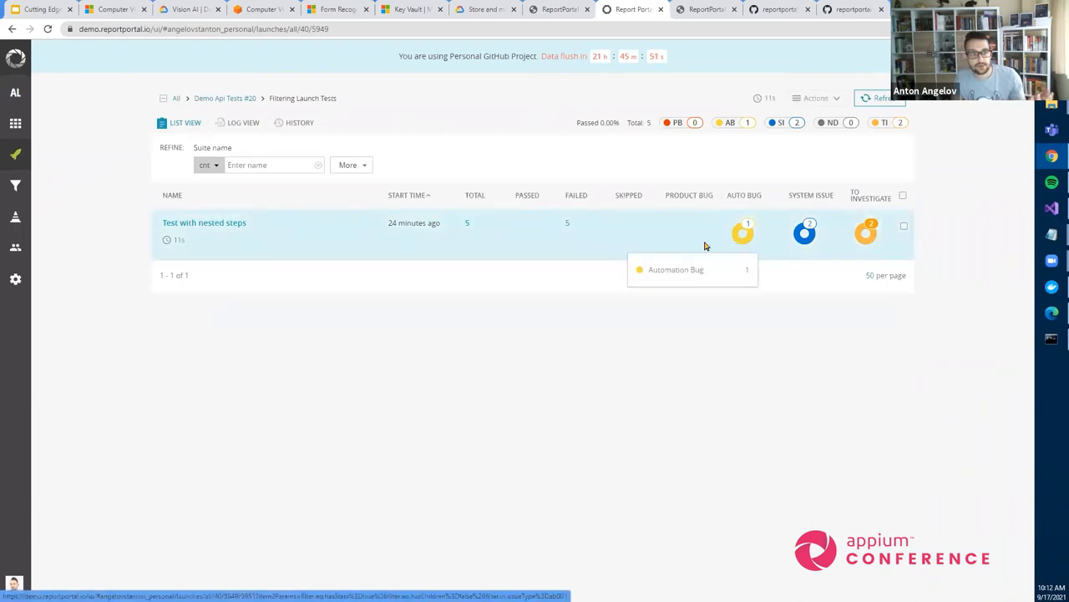
mouse_move(680, 242)
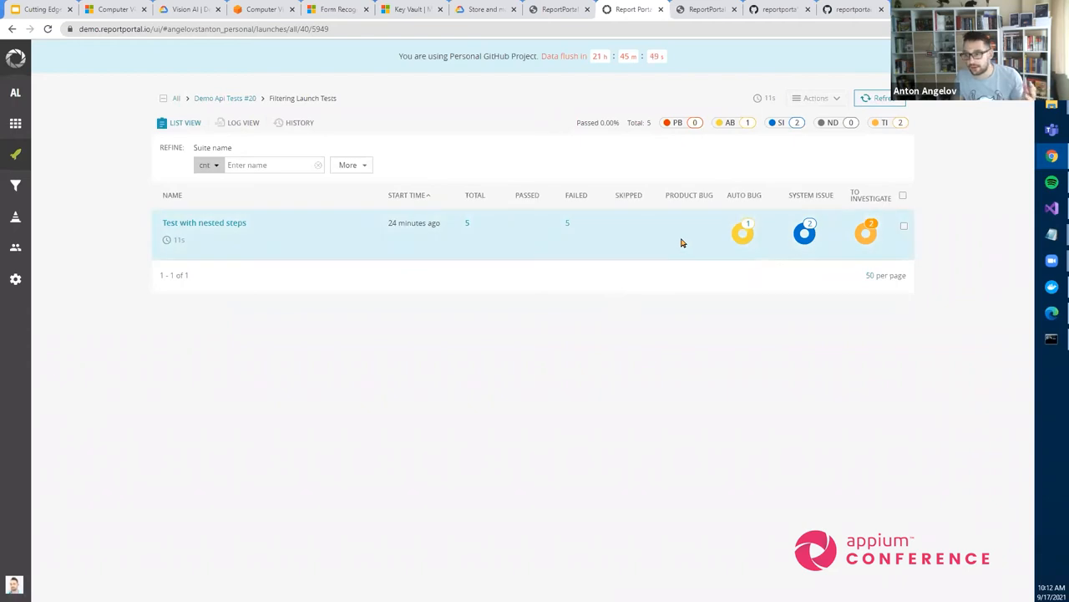
mouse_move(744, 232)
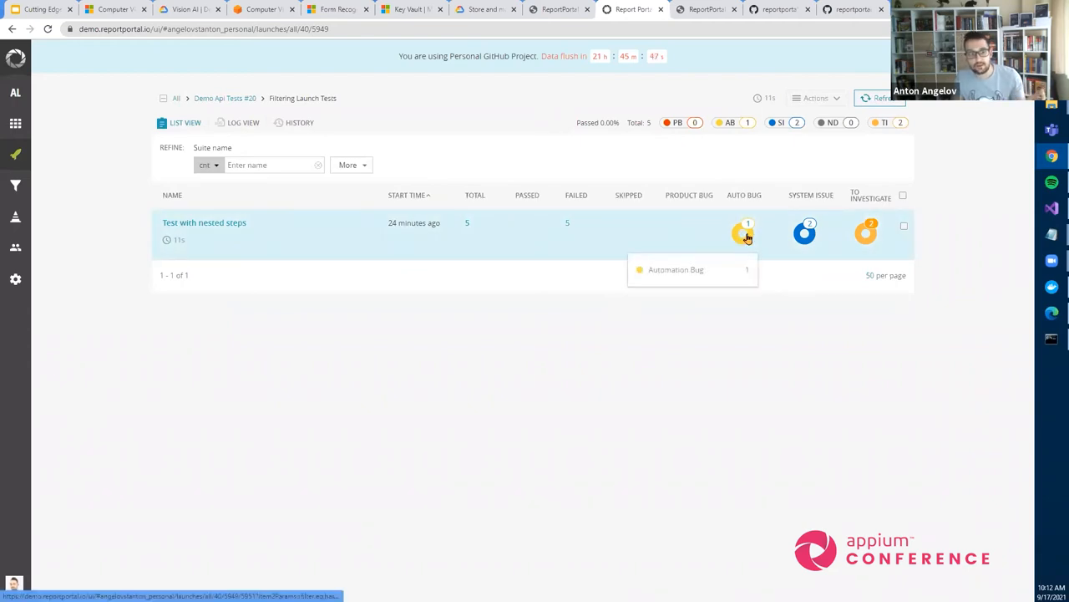
mouse_move(900, 242)
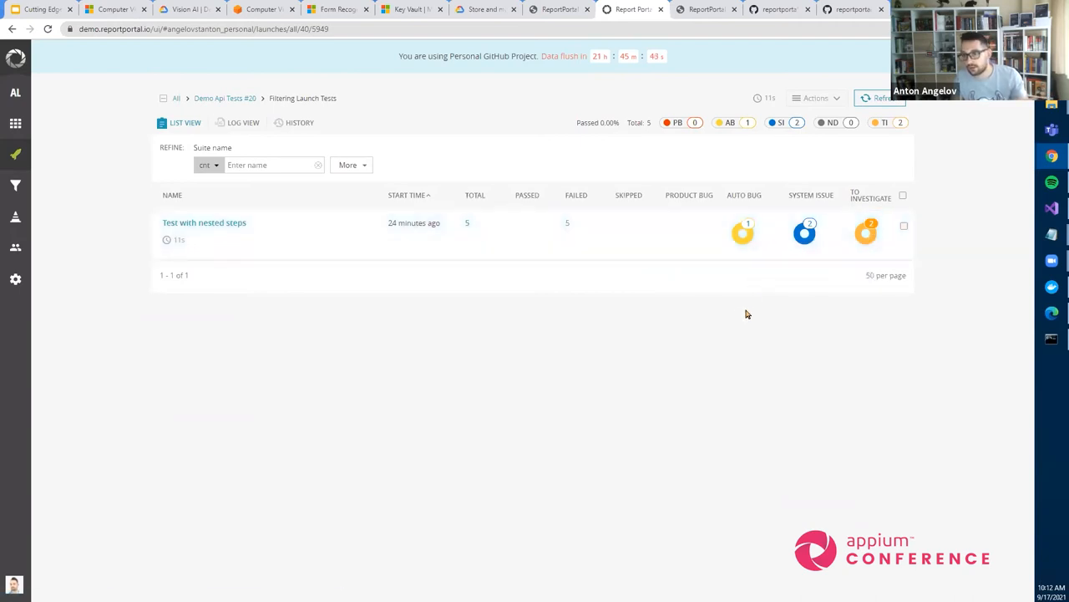
mouse_move(662, 296)
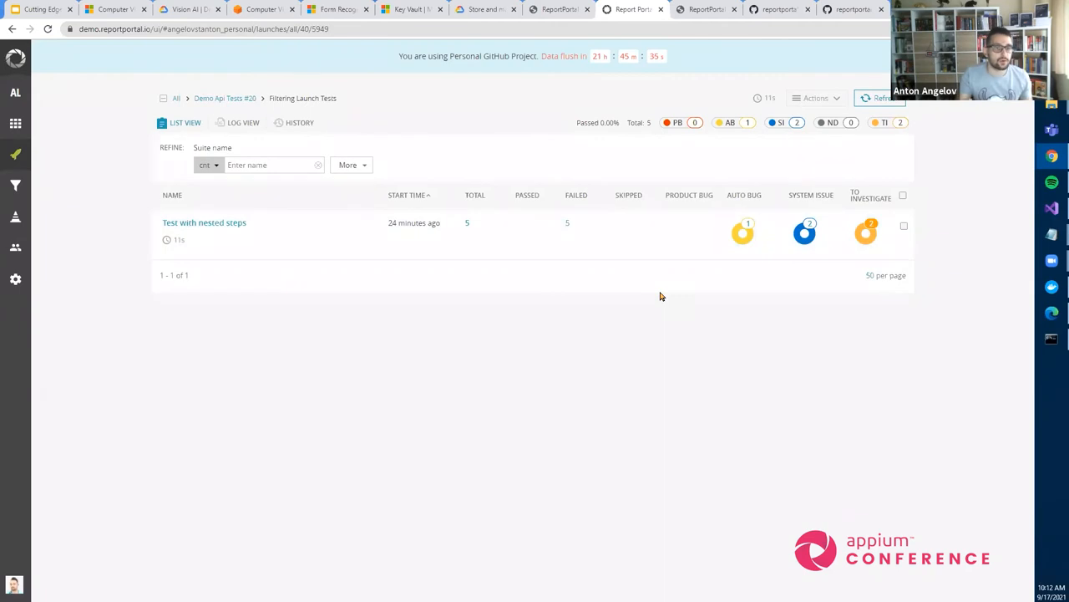
mouse_move(539, 269)
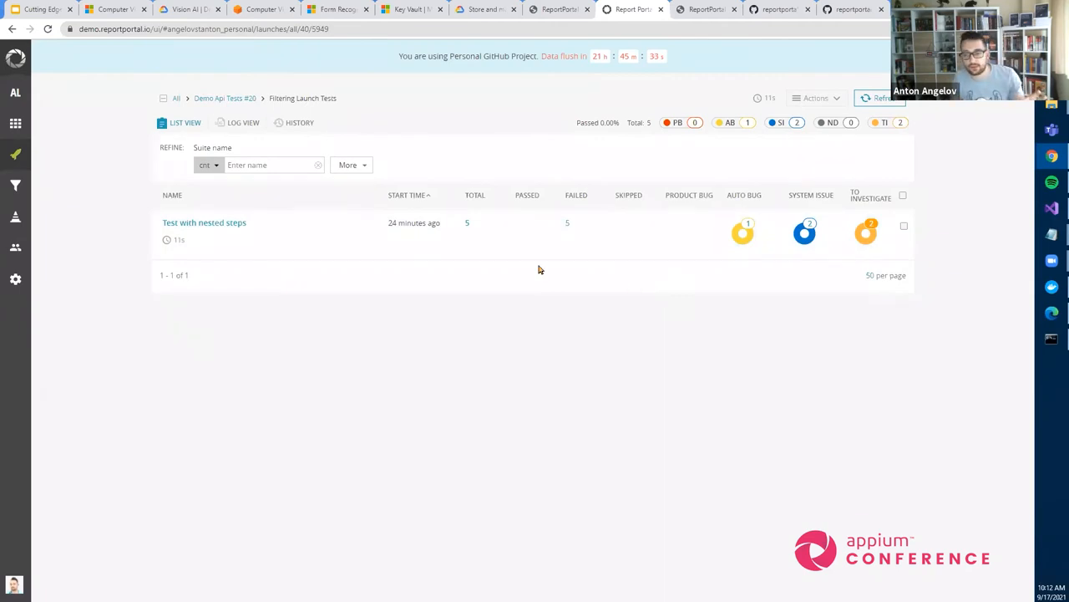
click(204, 222)
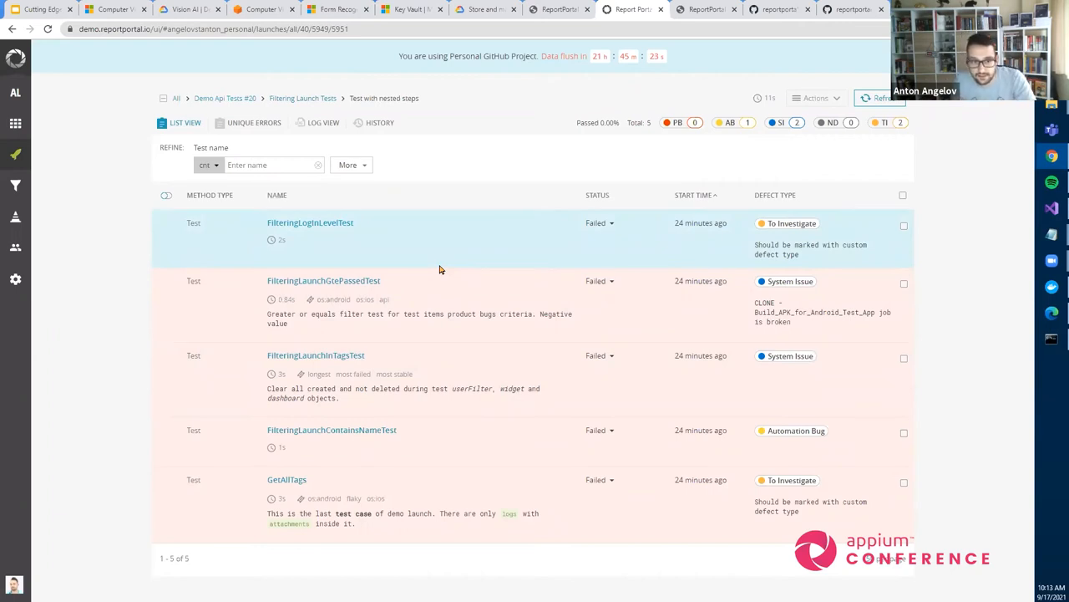
mouse_move(357, 266)
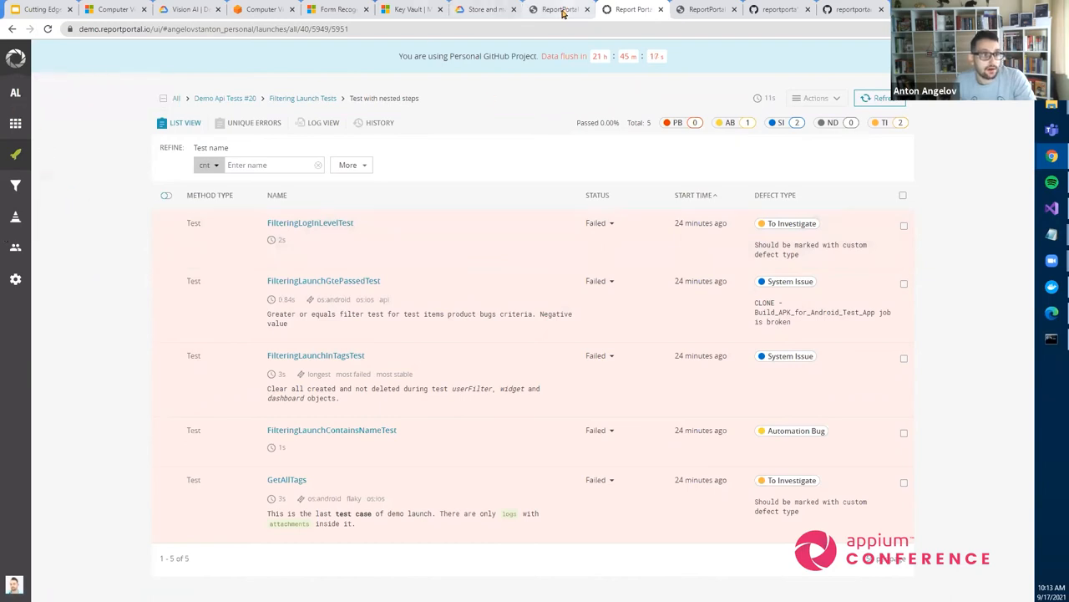
Switch to the reportportal.io installation guide tab
click(706, 9)
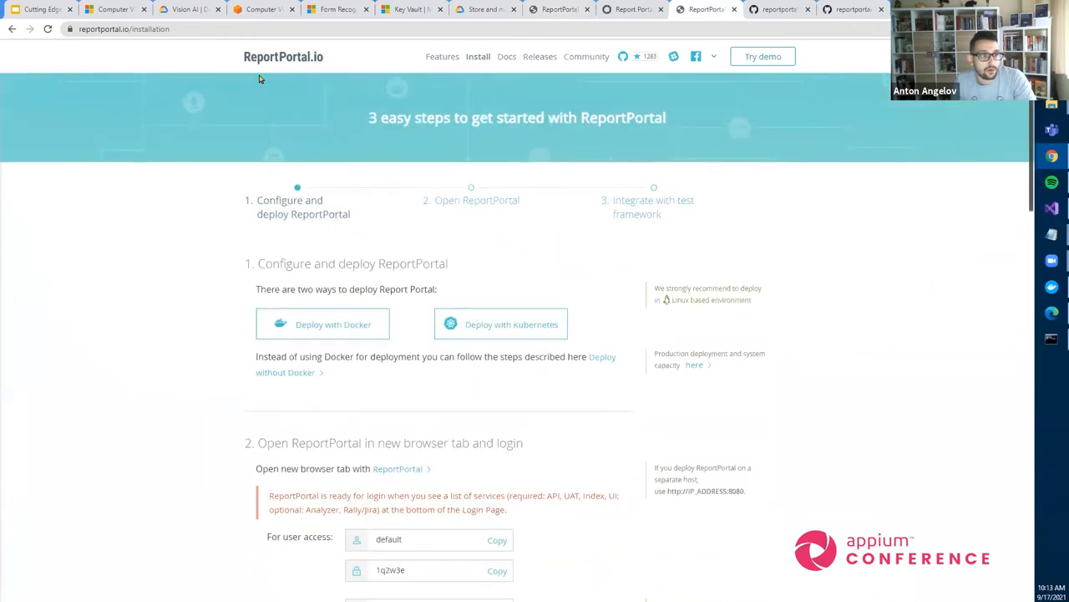
Scroll the installation page through the configure, open and language integration steps
scroll(down, 3)
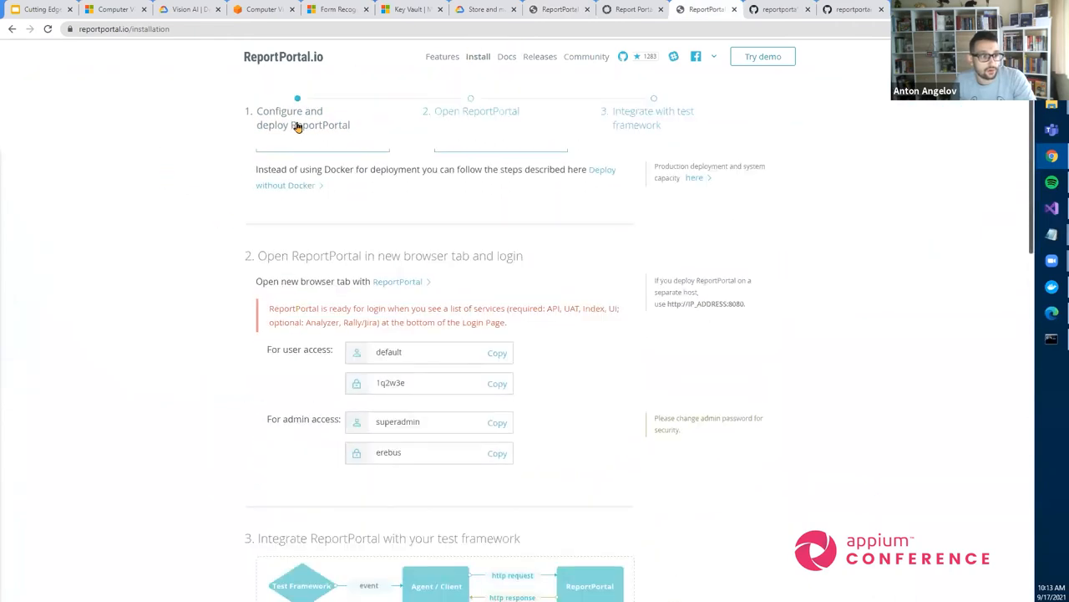
scroll(down, 3)
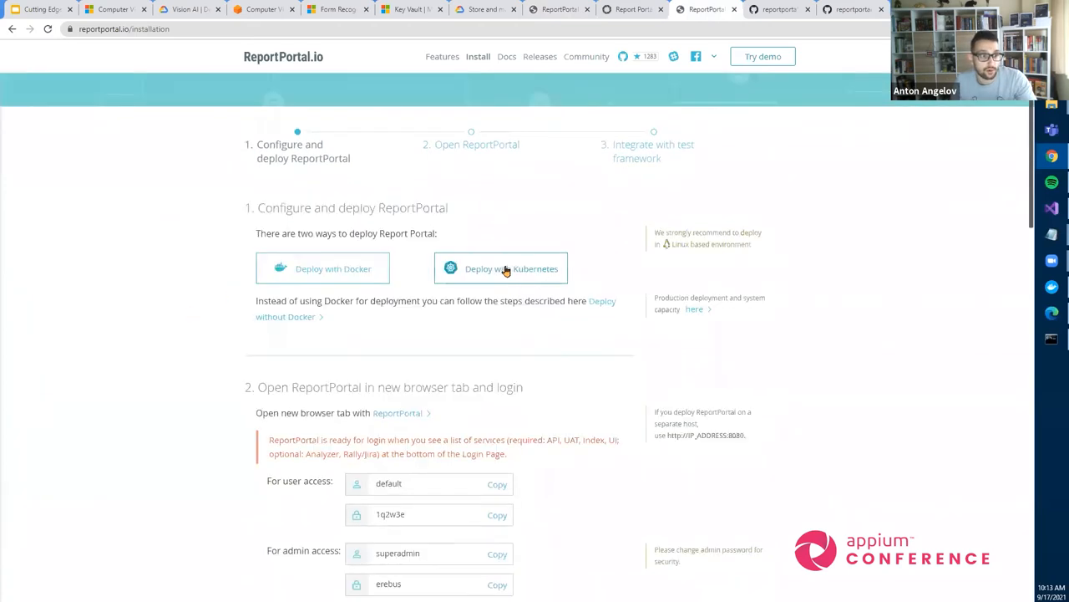
scroll(down, 3)
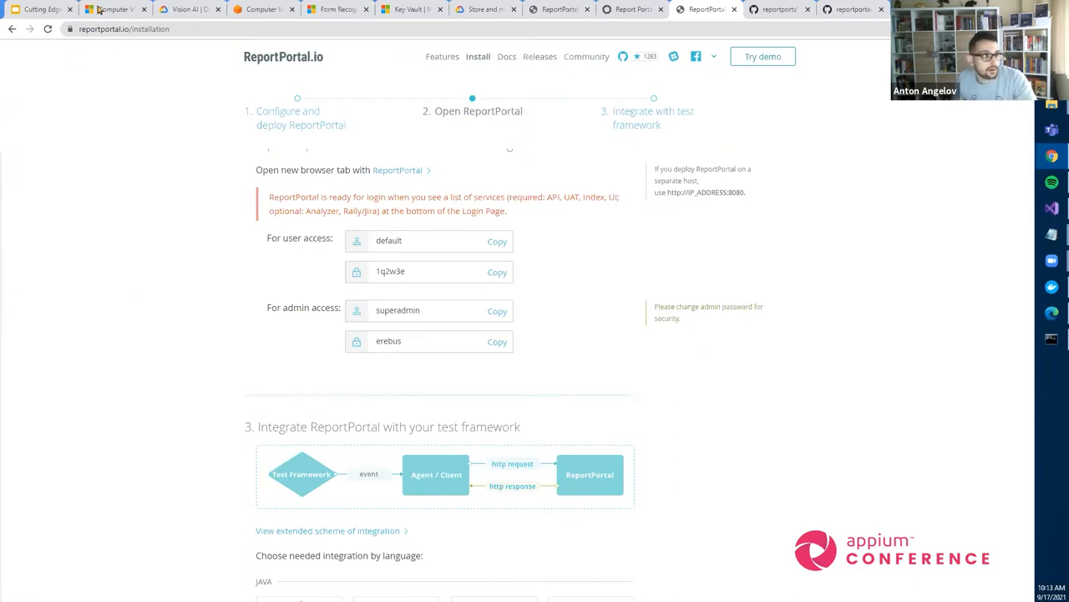
scroll(down, 3)
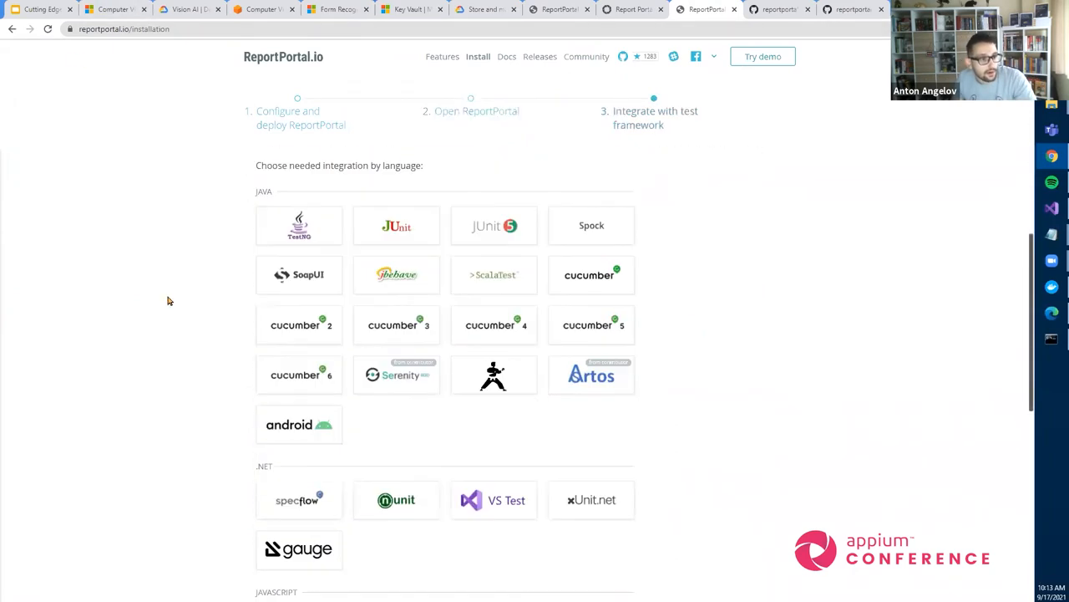
scroll(down, 3)
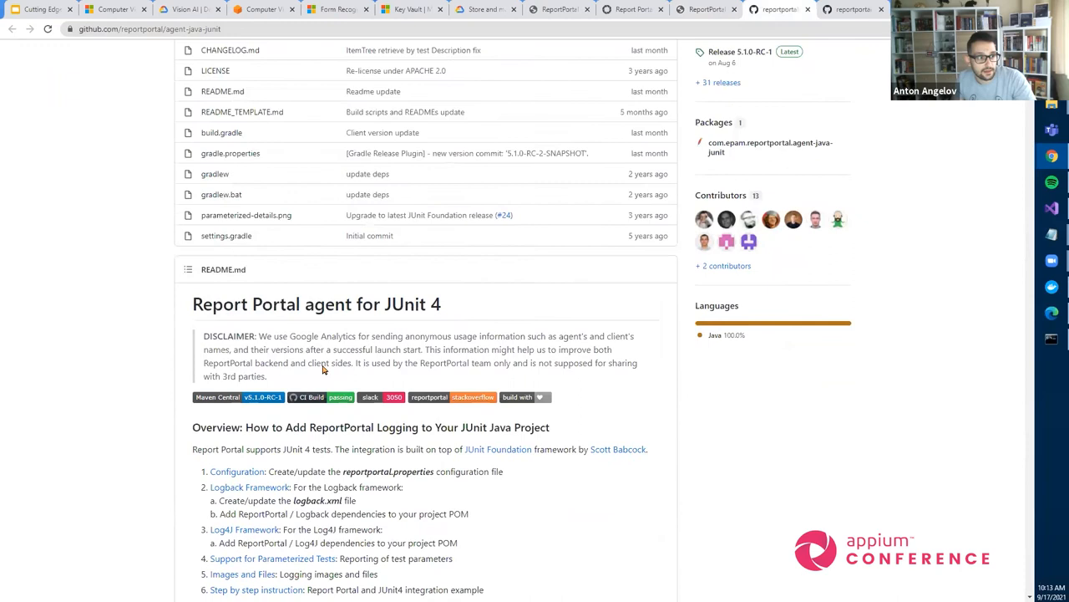
Scroll the JUnit agent README, then open ReportPortal.config.json in Visual Studio
scroll(down, 3)
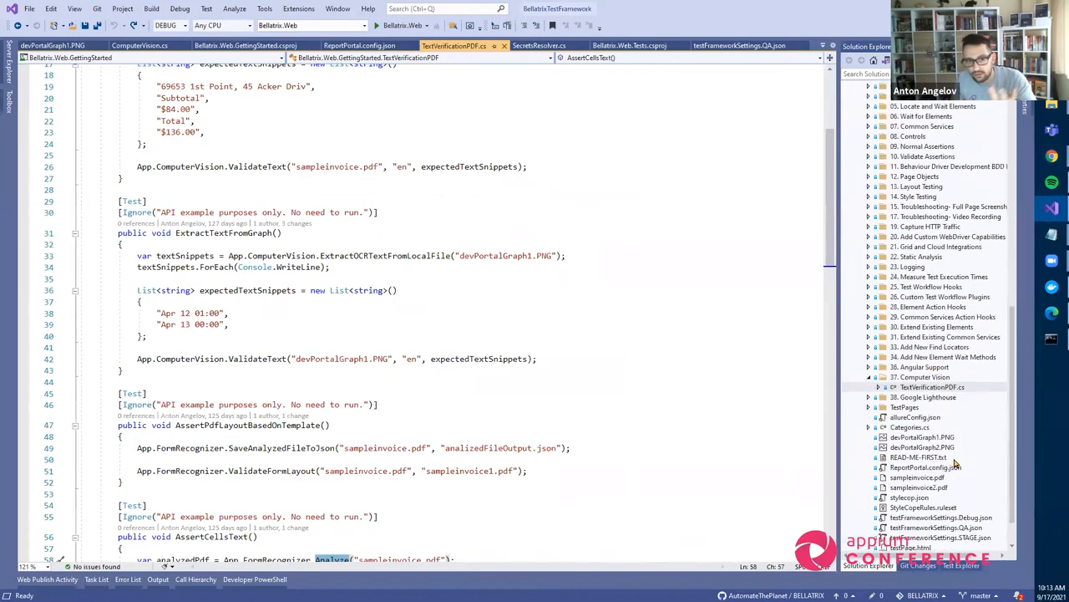
click(357, 45)
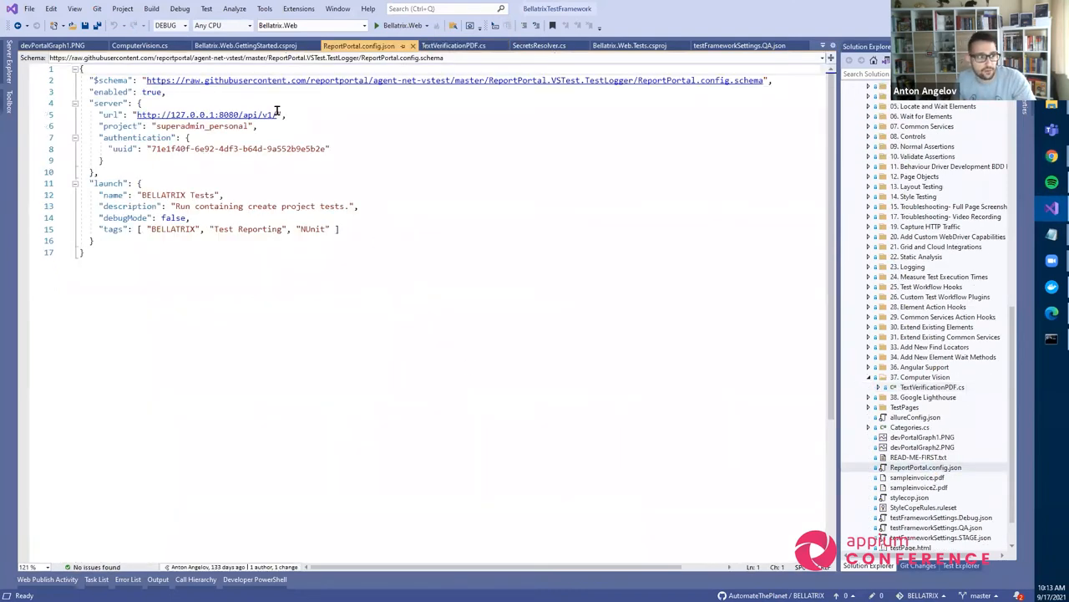
mouse_move(384, 147)
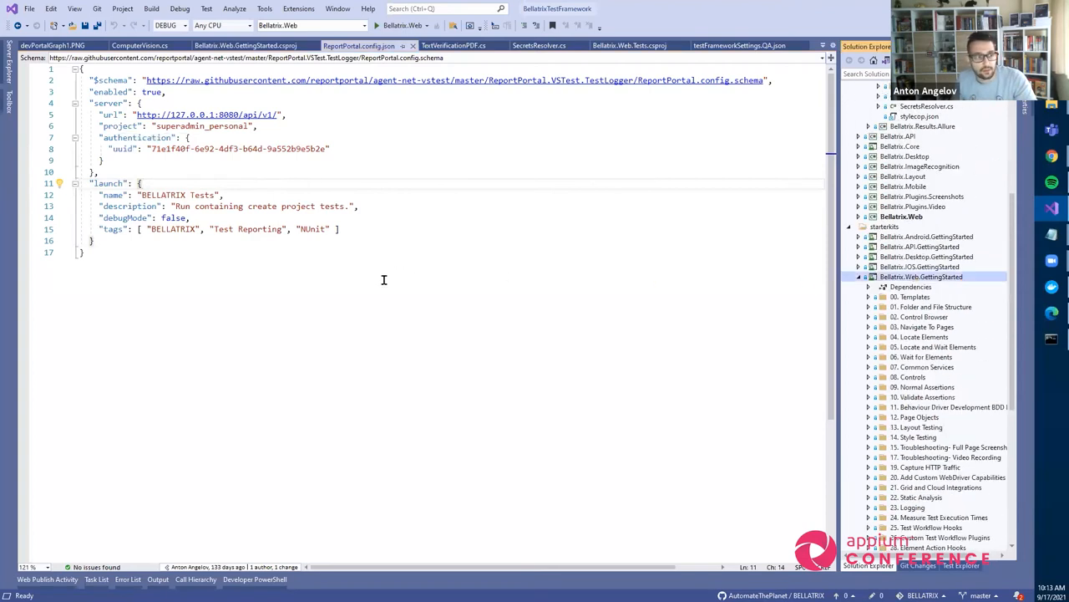
Return to the JUnit 4 agent README's Configuration section on GitHub
click(242, 45)
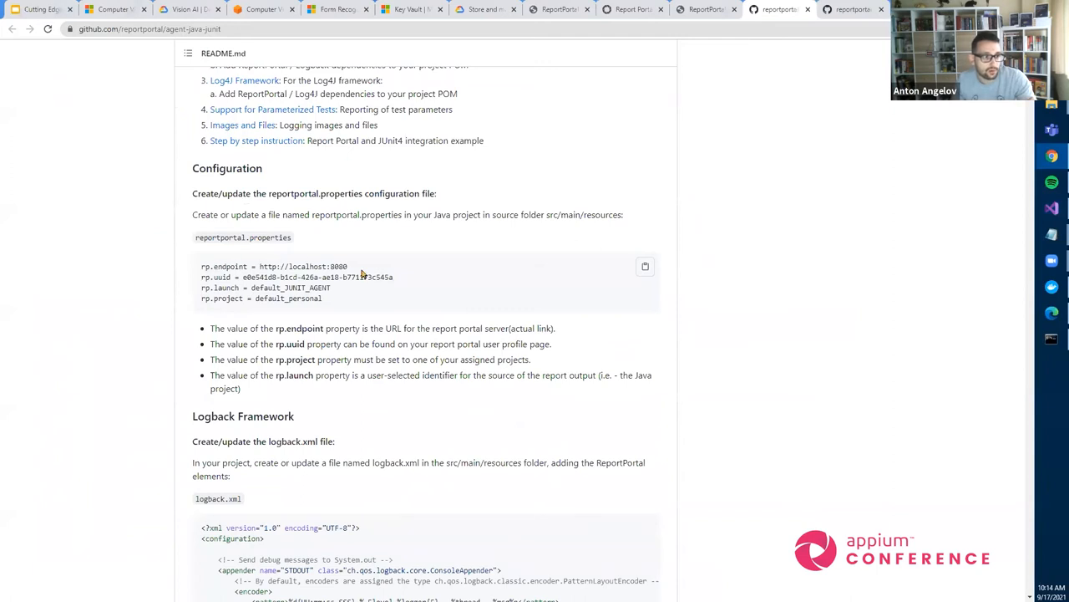
Scroll the agent README overview, then go back to ReportPortal.config.json in Visual Studio
scroll(down, 3)
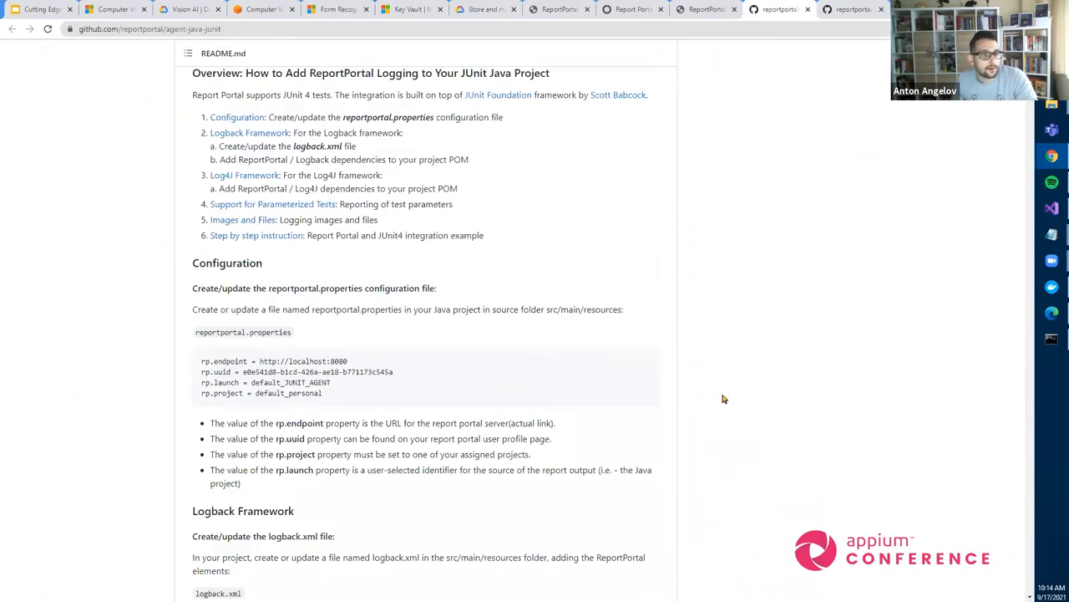
scroll(up, 3)
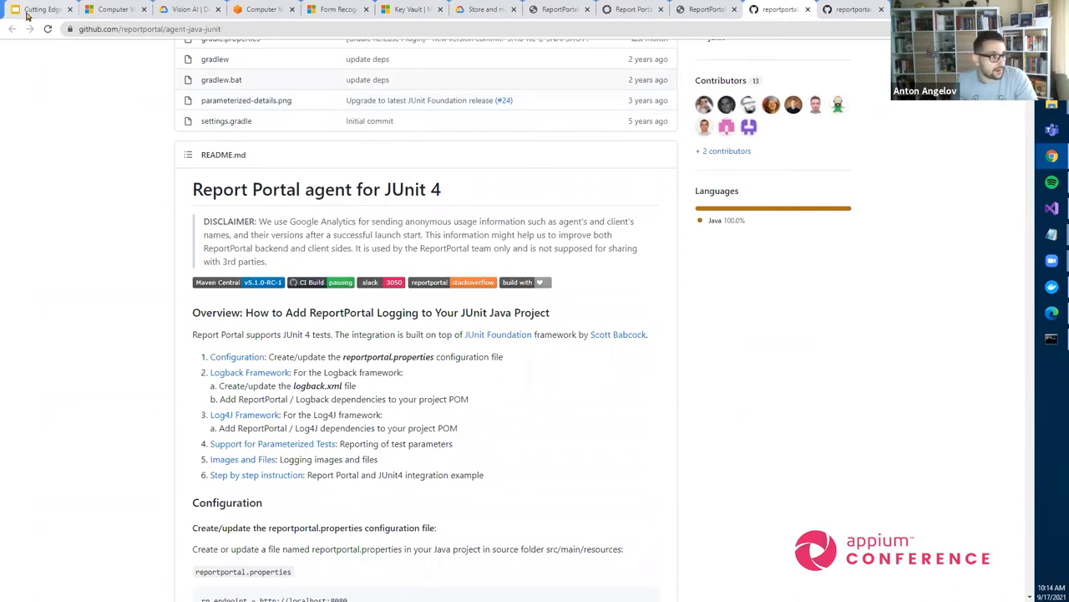
click(42, 9)
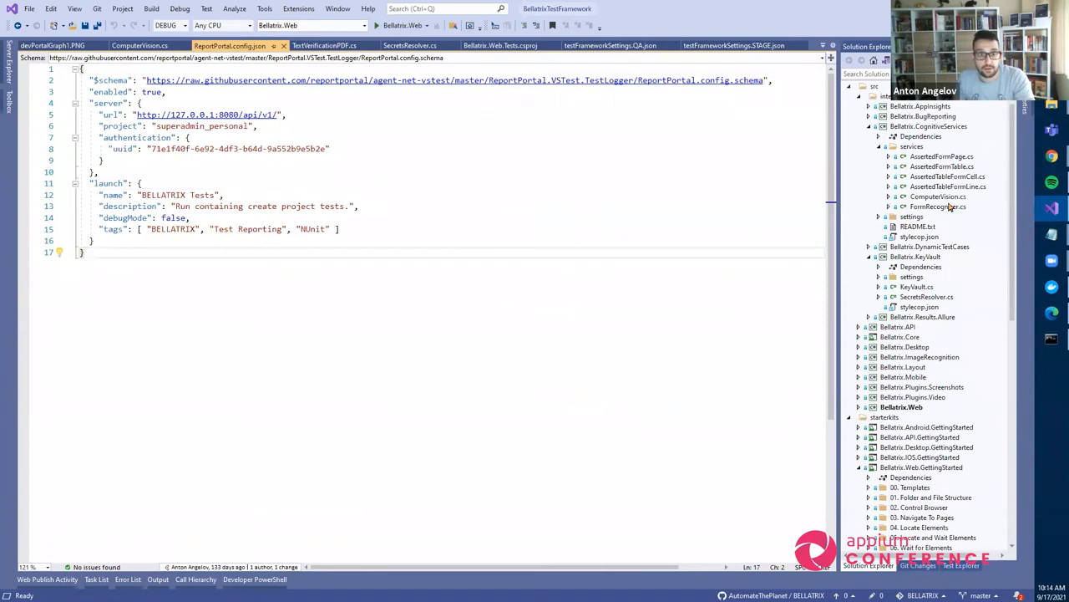
Open ComputerVision.cs, then bring up testFrameworkSettings.Debug.json with its Selenoid and SauceLabs samples
click(139, 45)
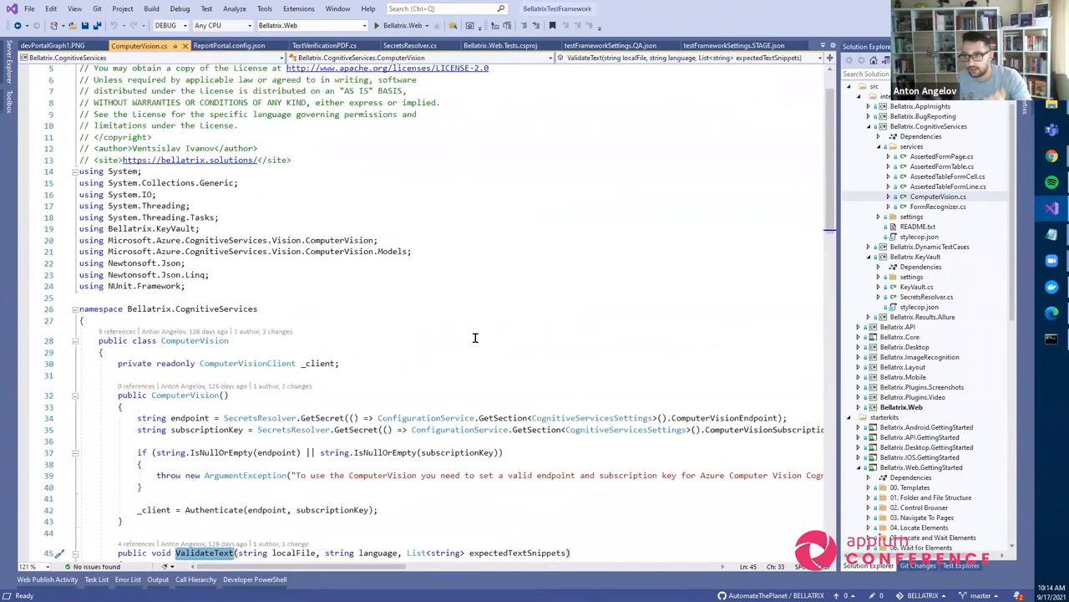
scroll(down, 3)
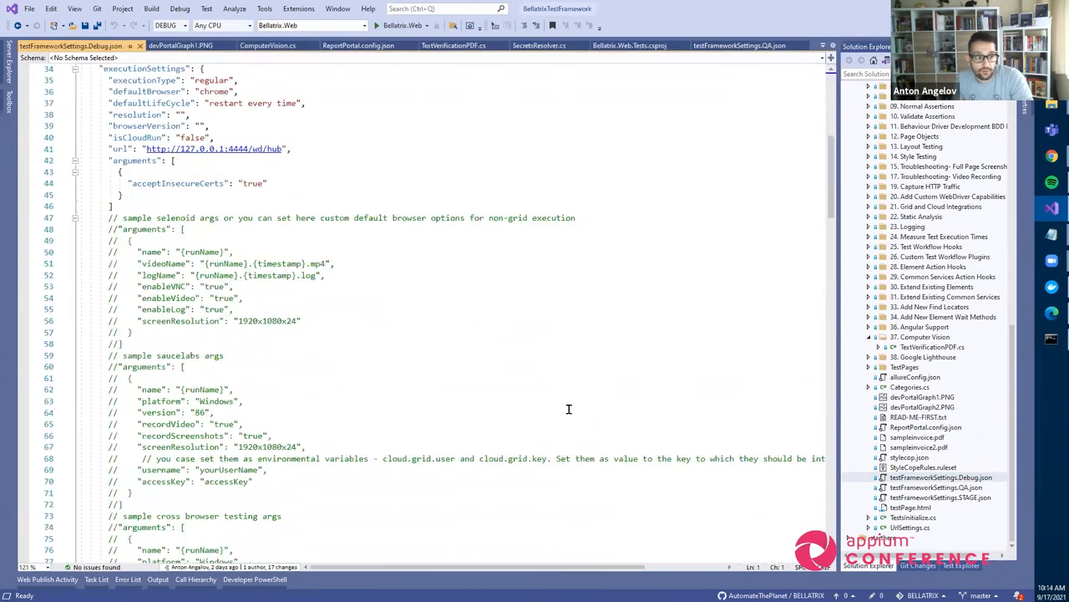
Scroll testFrameworkSettings.Debug.json, then jump to GetSecret's definition in SecretsResolver.cs
scroll(down, 3)
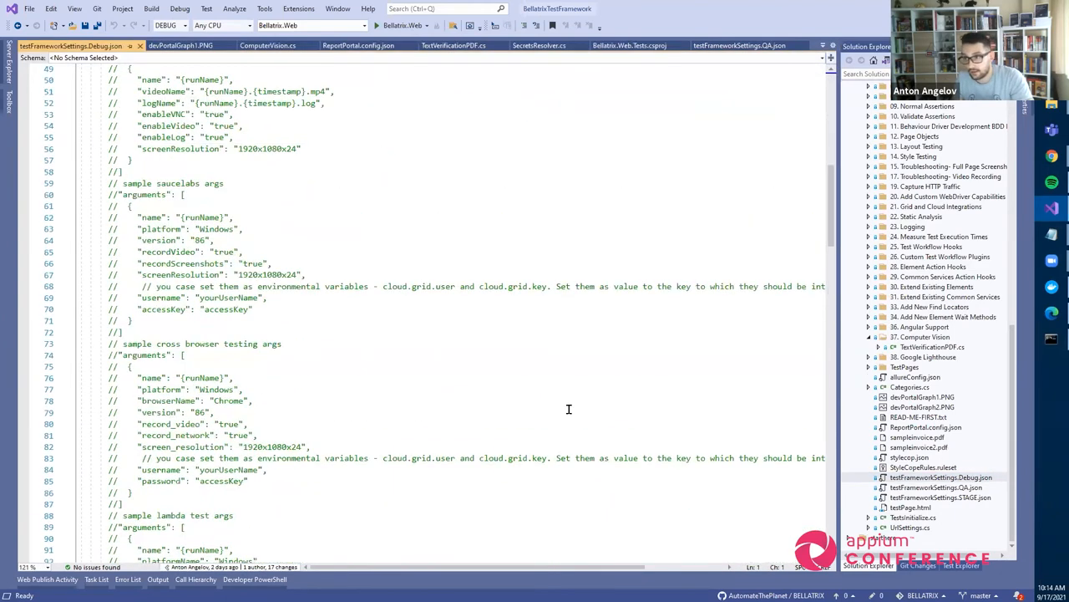
mouse_move(677, 376)
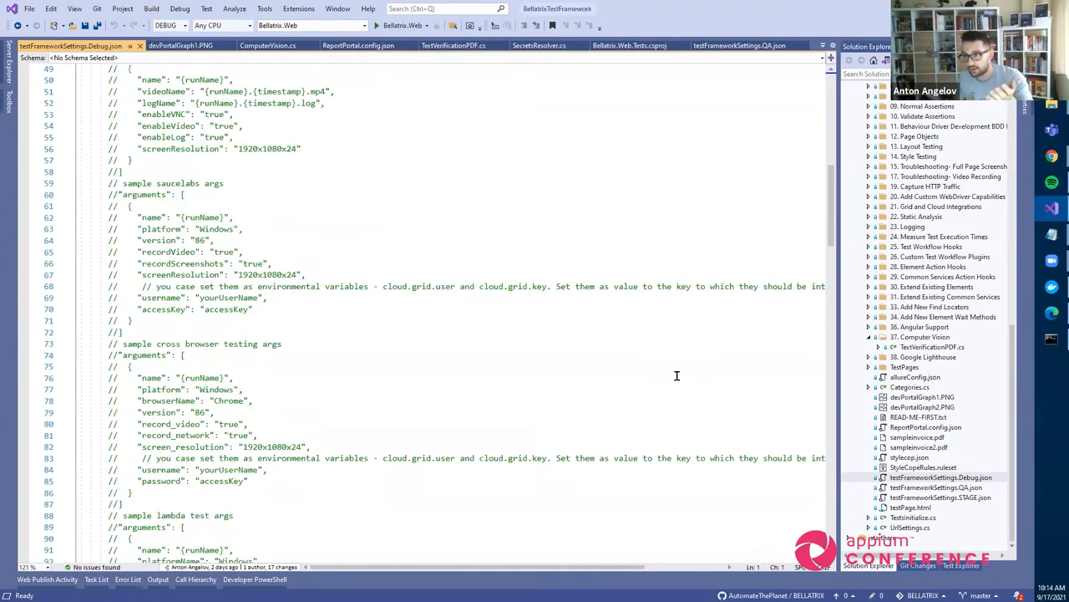
scroll(up, 3)
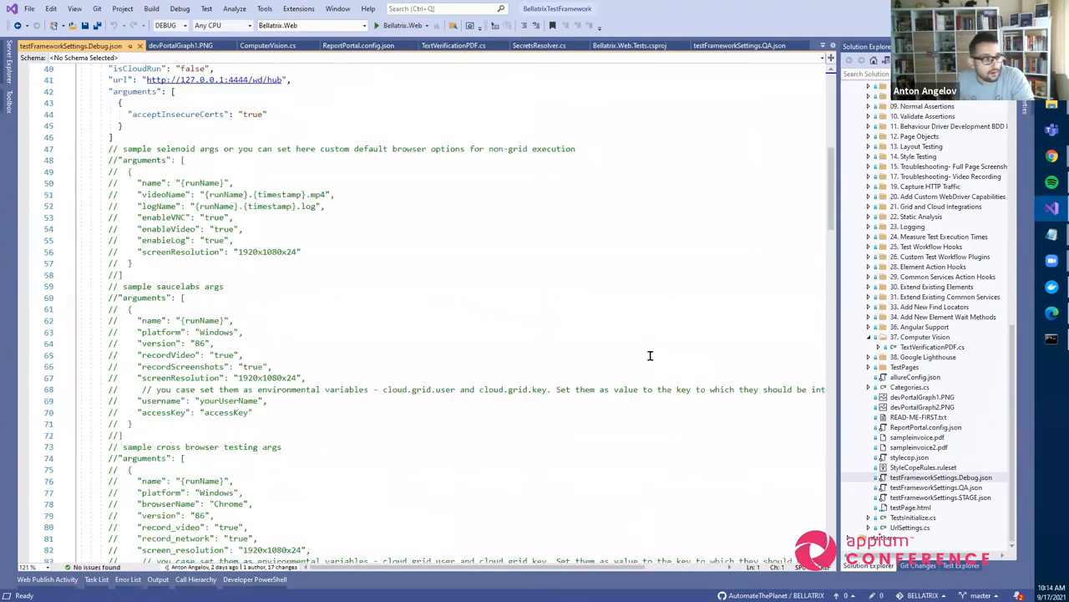
scroll(up, 3)
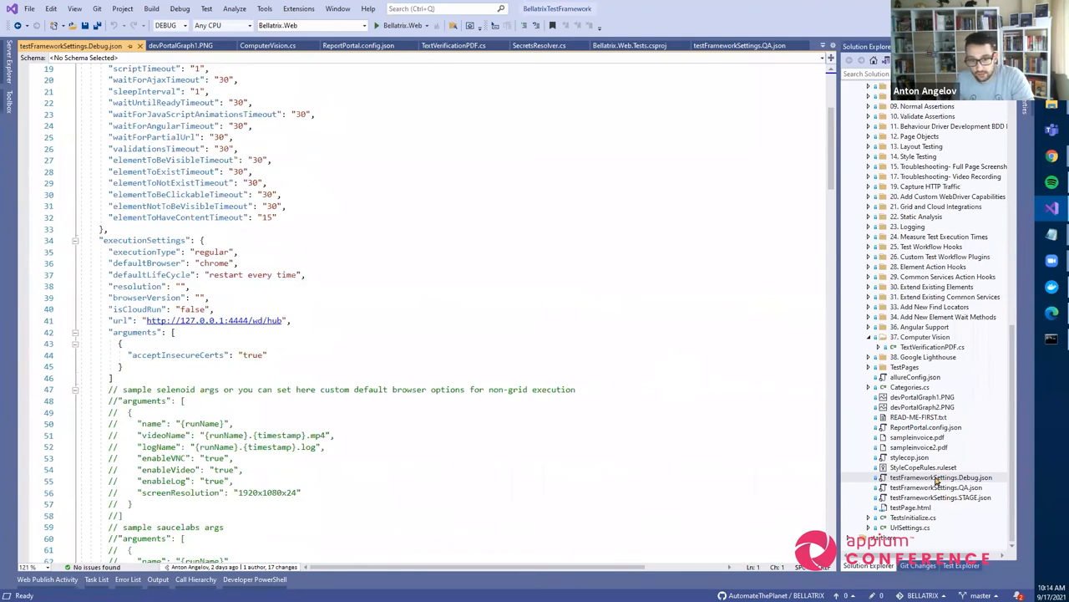
scroll(down, 3)
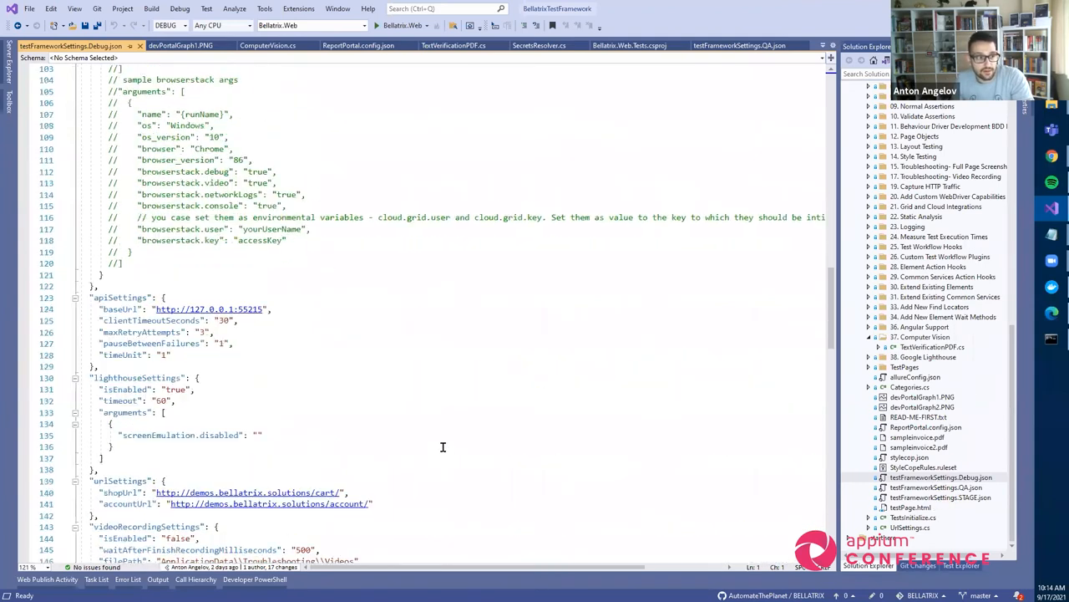
scroll(down, 3)
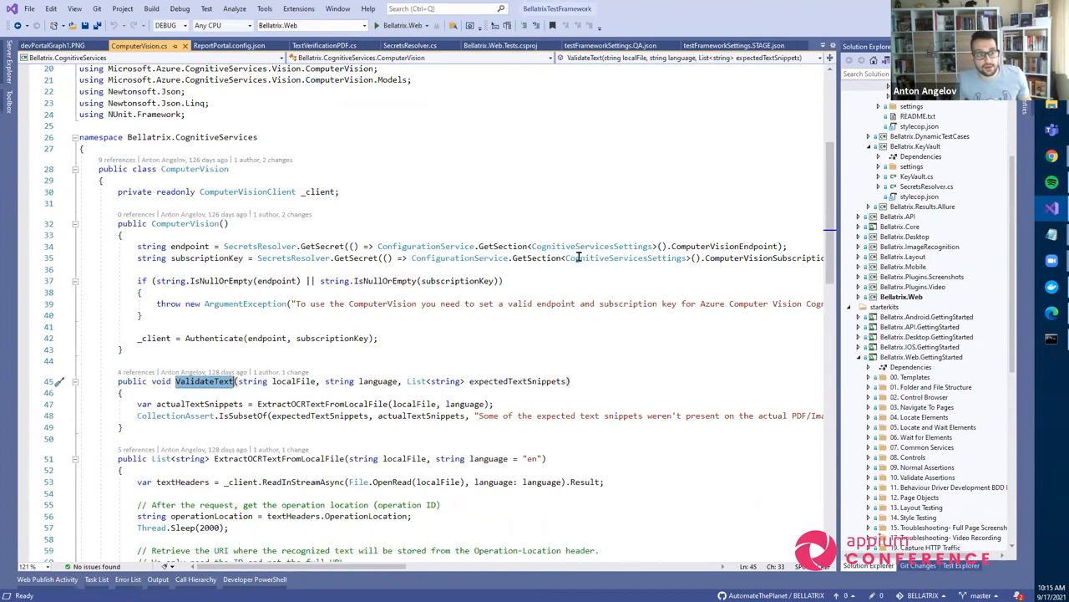
mouse_move(322, 246)
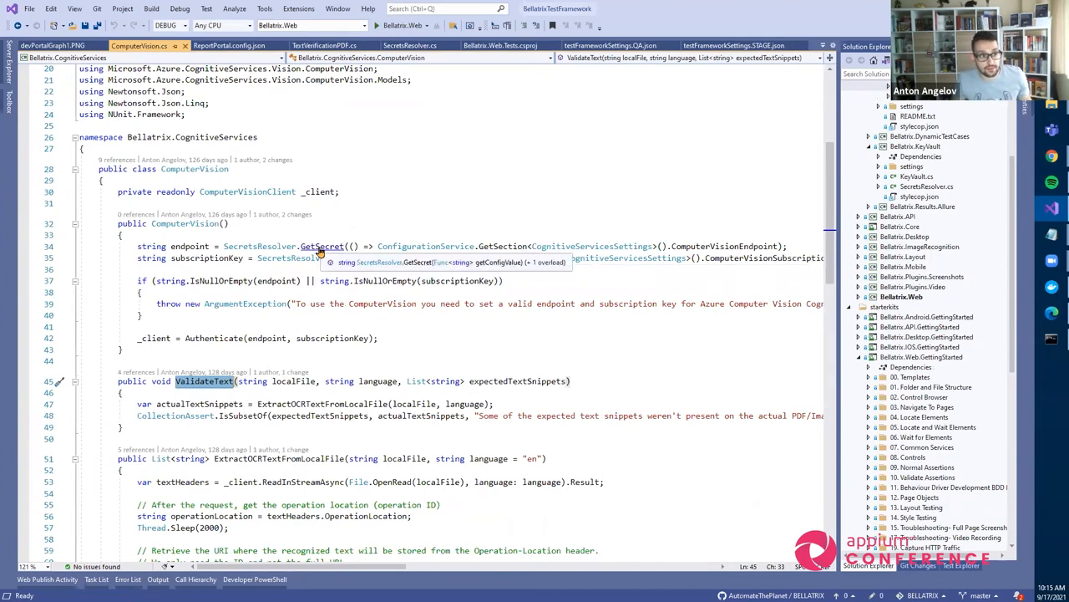
click(409, 45)
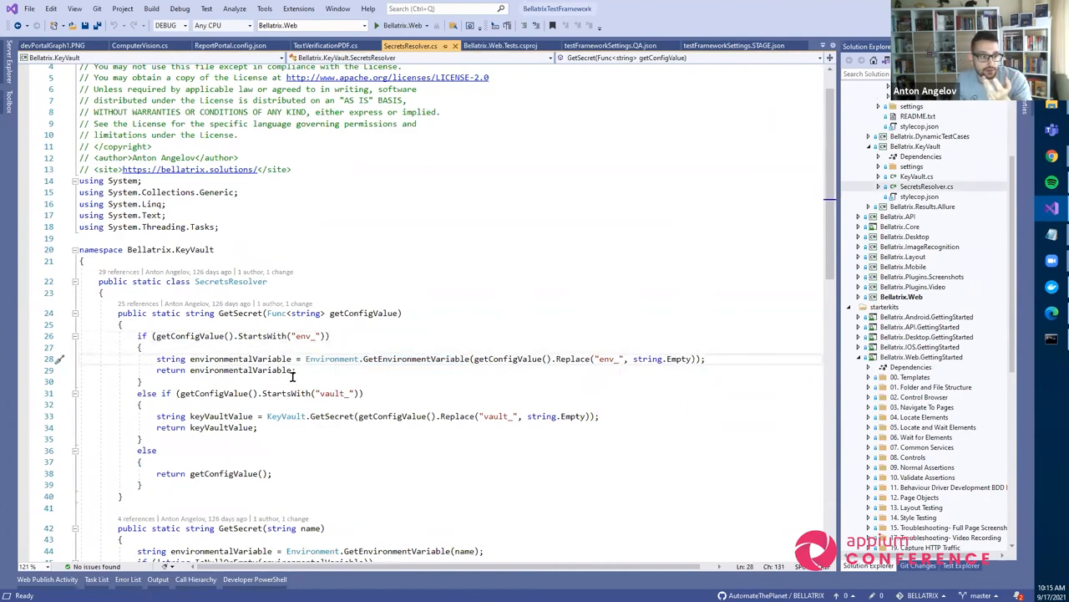
mouse_move(466, 376)
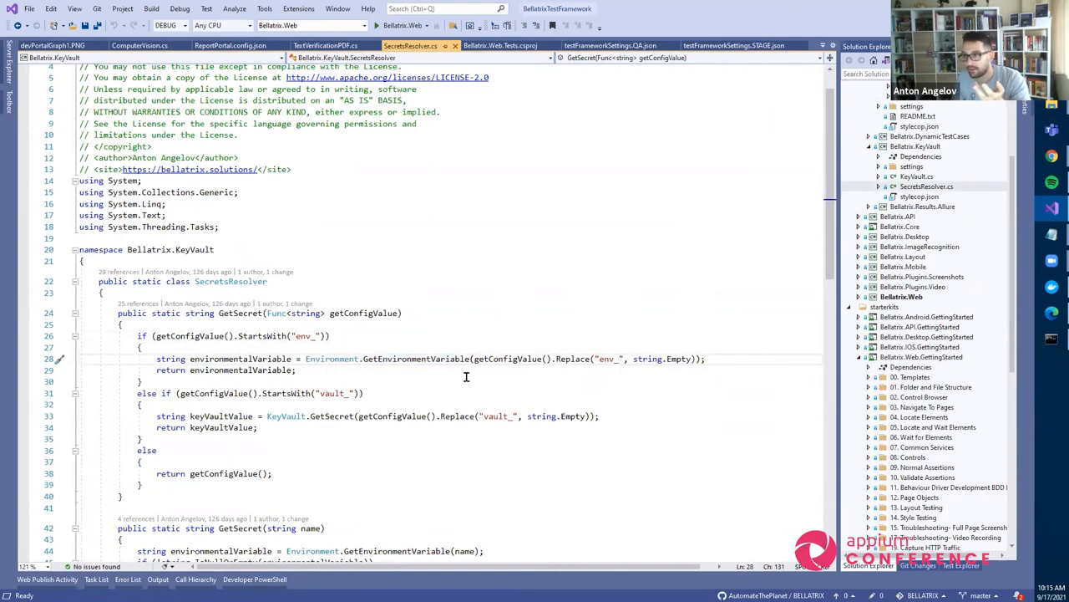
mouse_move(634, 386)
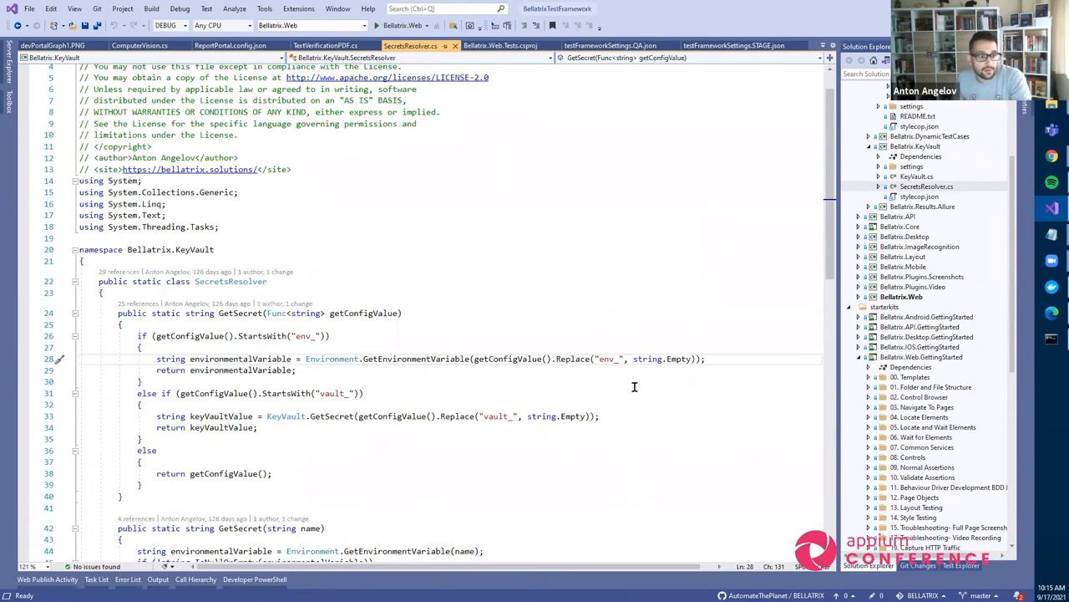
mouse_move(650, 358)
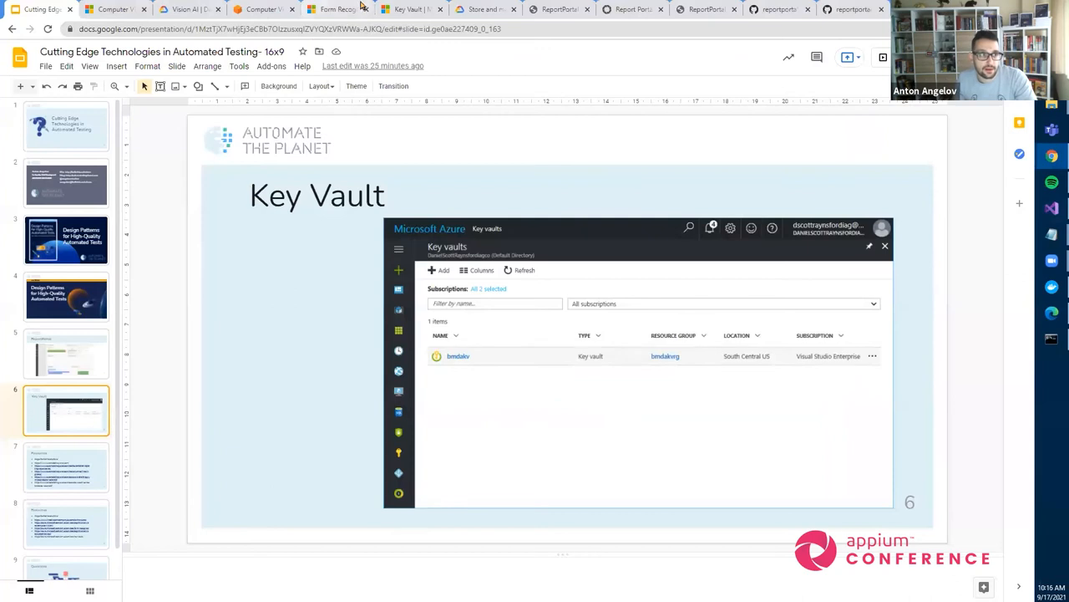
Scroll the Azure Key Vault overview, then switch to Google's Secret Manager introduction post
click(409, 9)
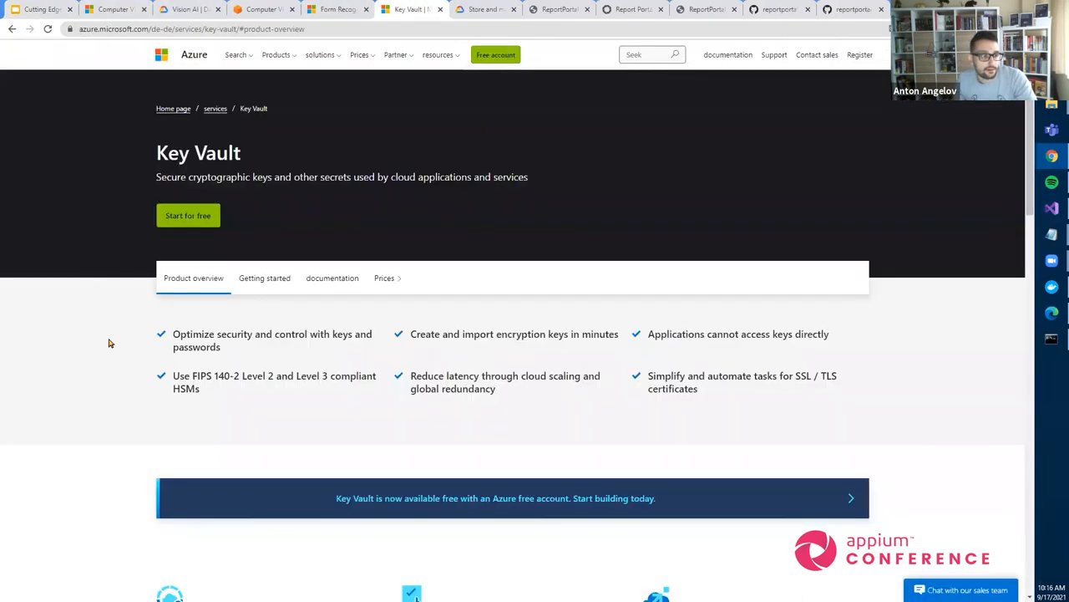
scroll(down, 3)
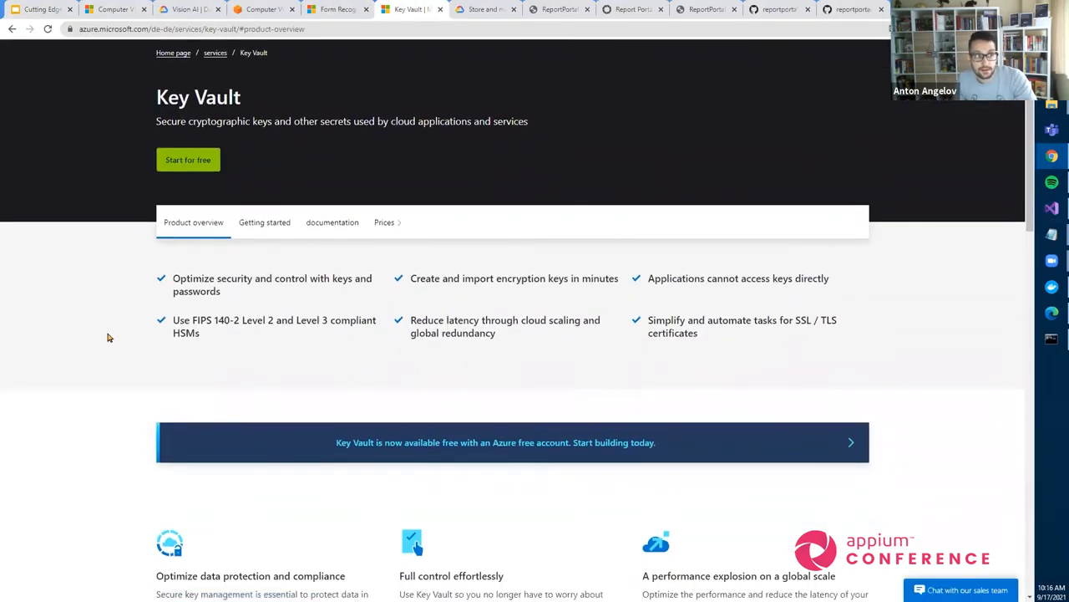
click(485, 9)
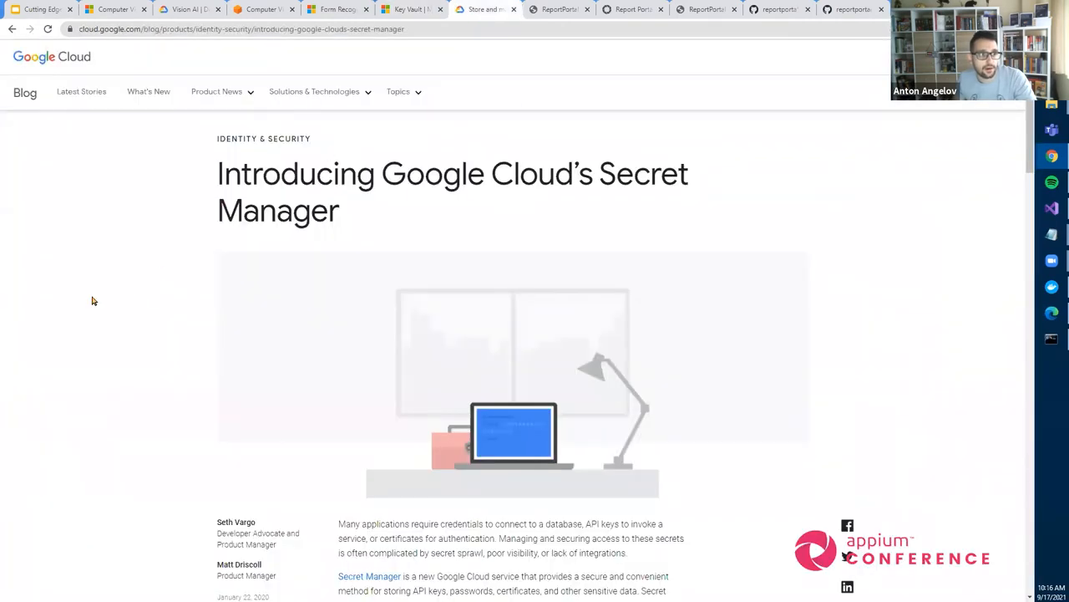
mouse_move(586, 186)
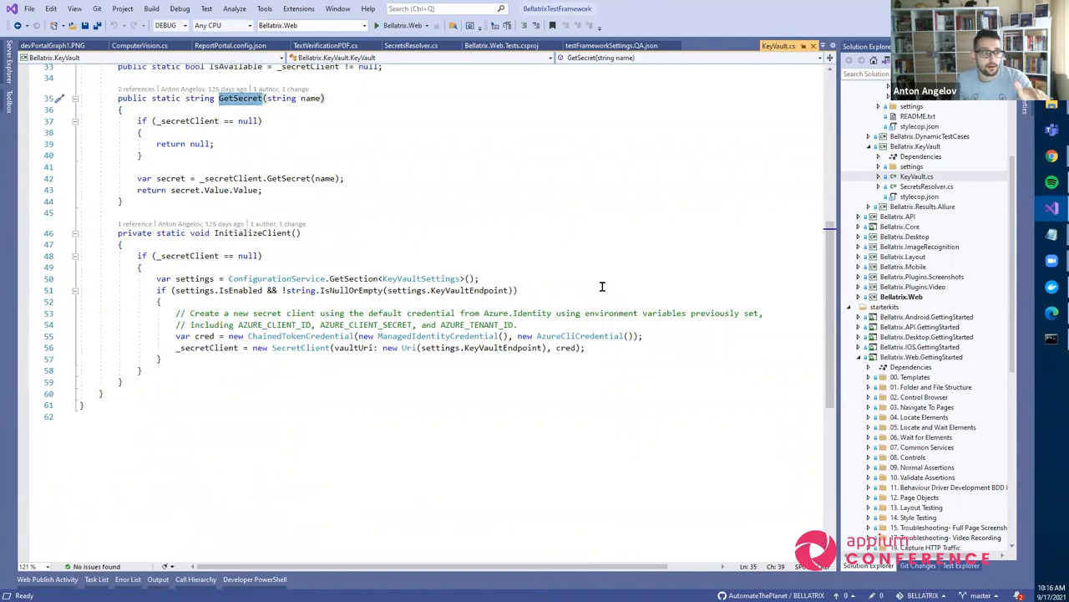
mouse_move(544, 340)
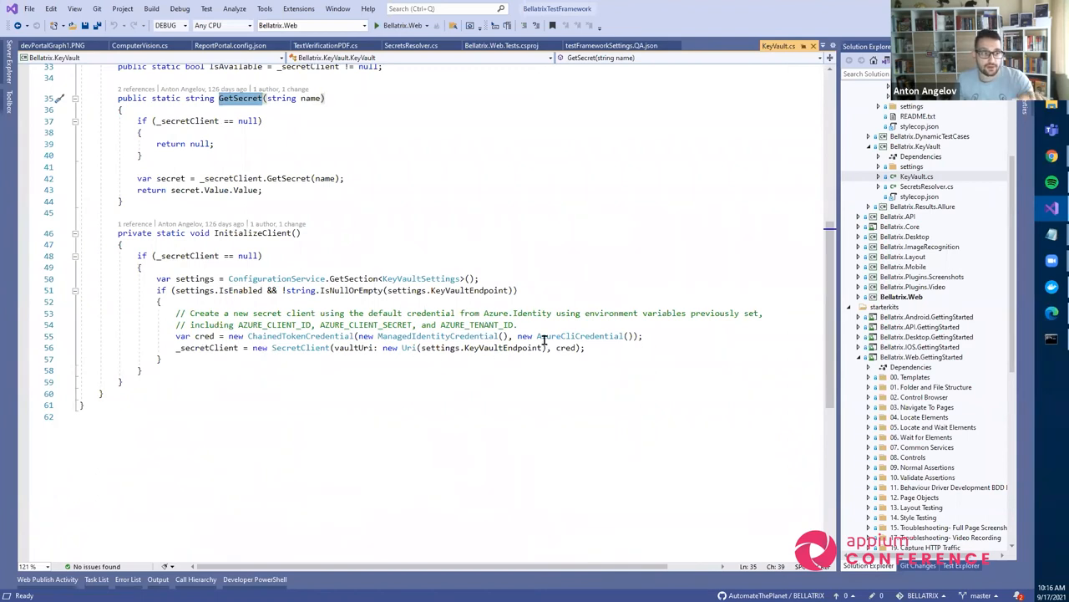
mouse_move(616, 304)
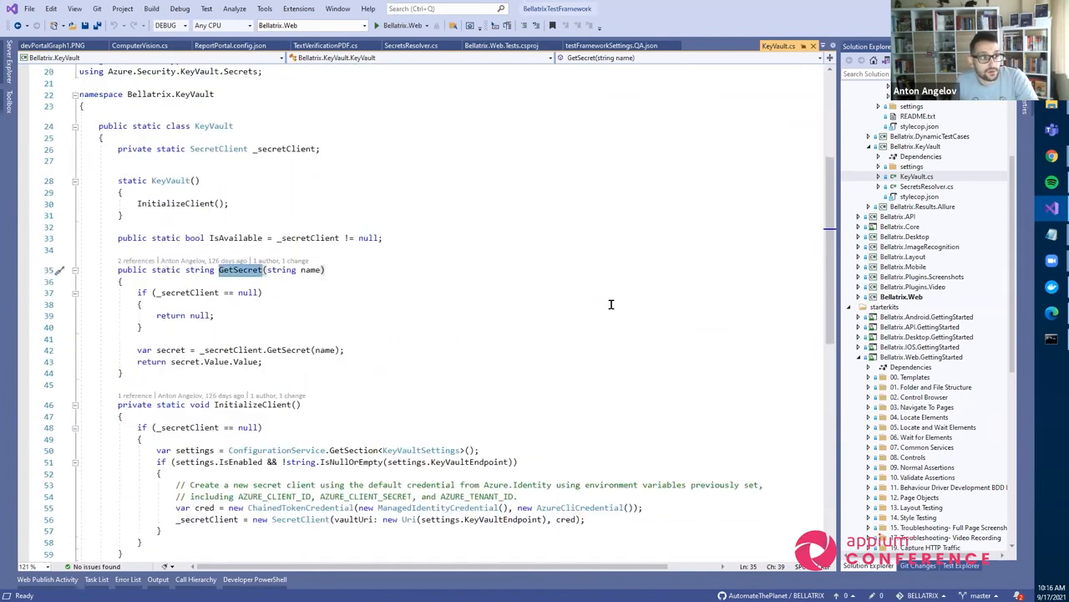
scroll(down, 3)
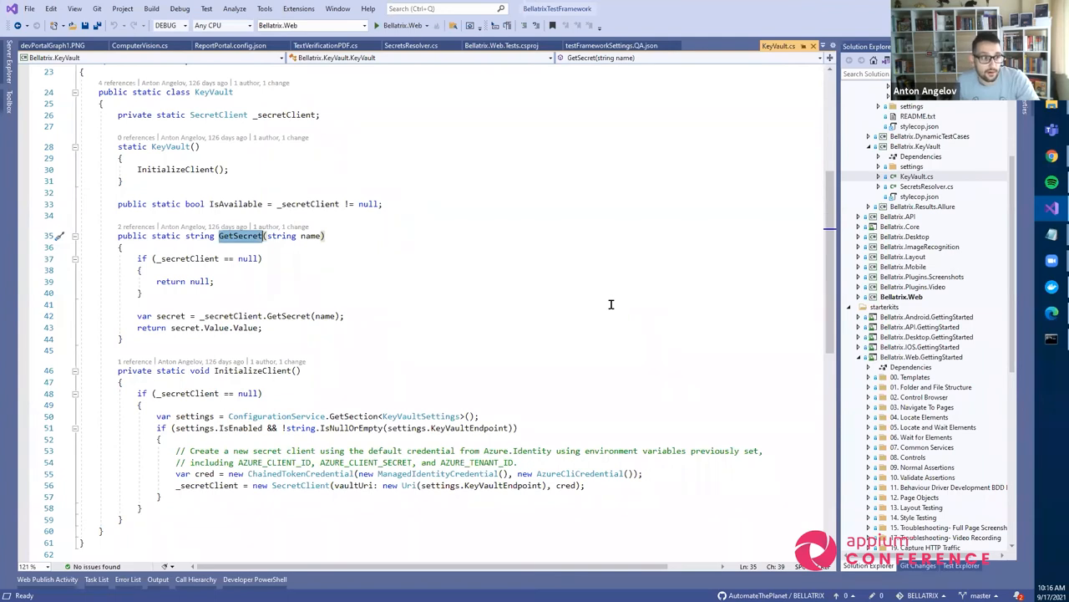
mouse_move(599, 303)
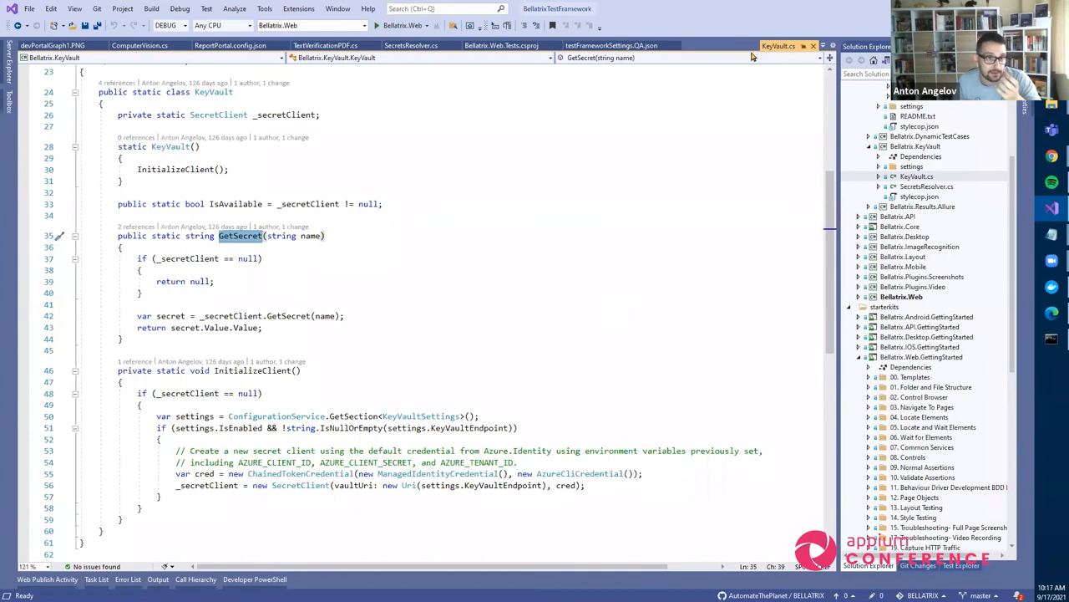
Read through the SecretsResolver.cs source, scrolling down the Key Vault secret-resolving code
click(410, 45)
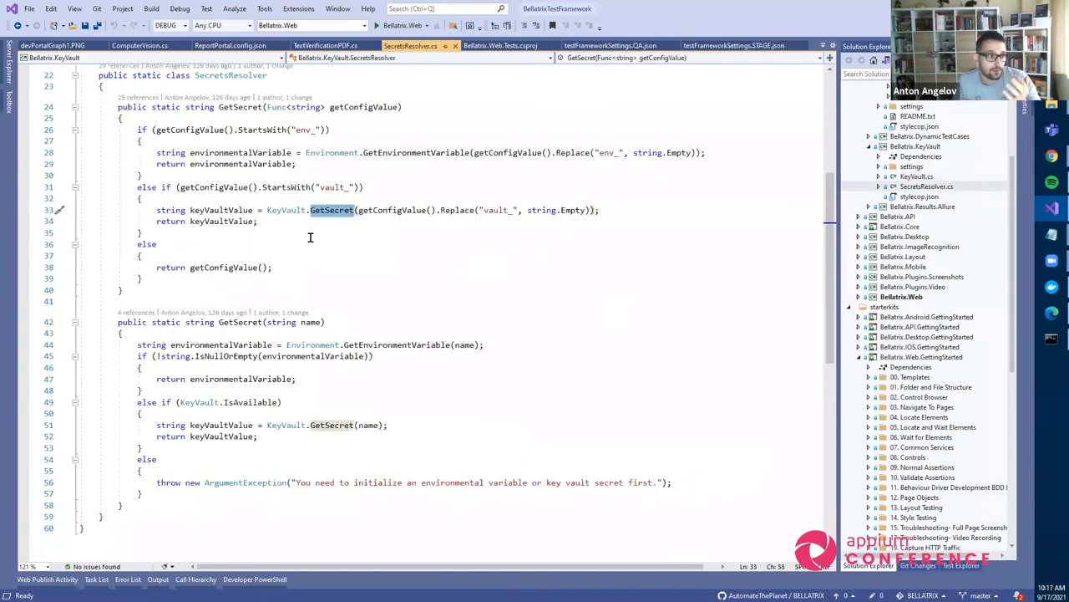
scroll(down, 3)
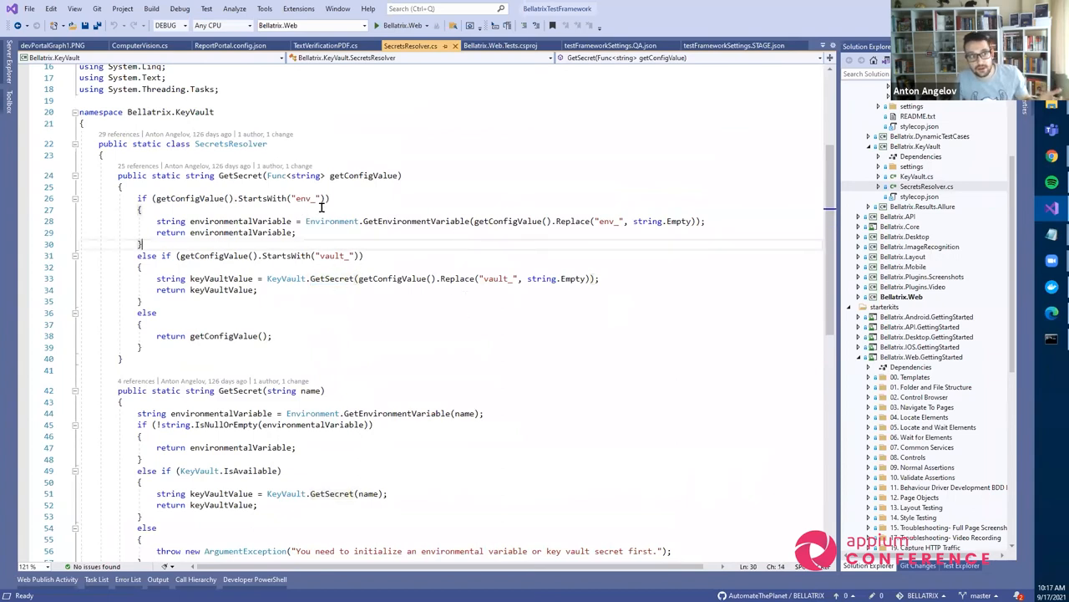
mouse_move(303, 198)
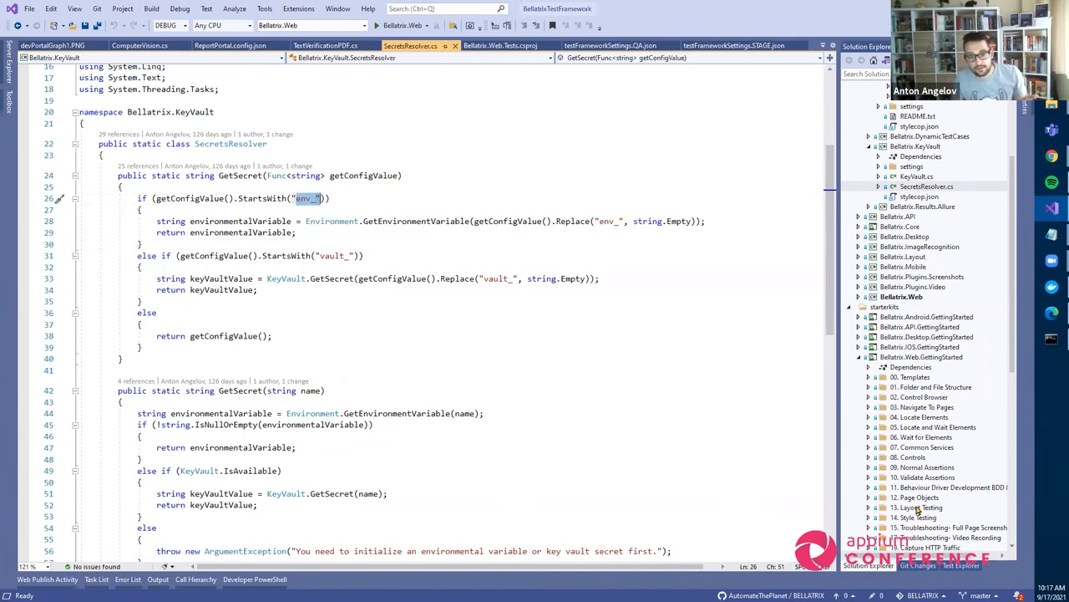
mouse_move(336, 221)
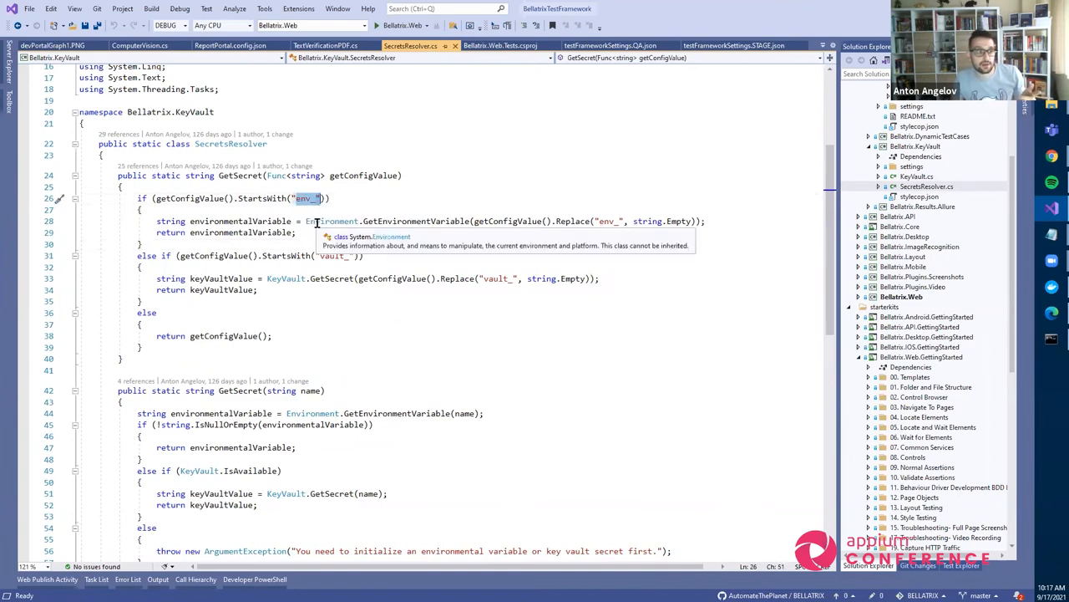
mouse_move(629, 205)
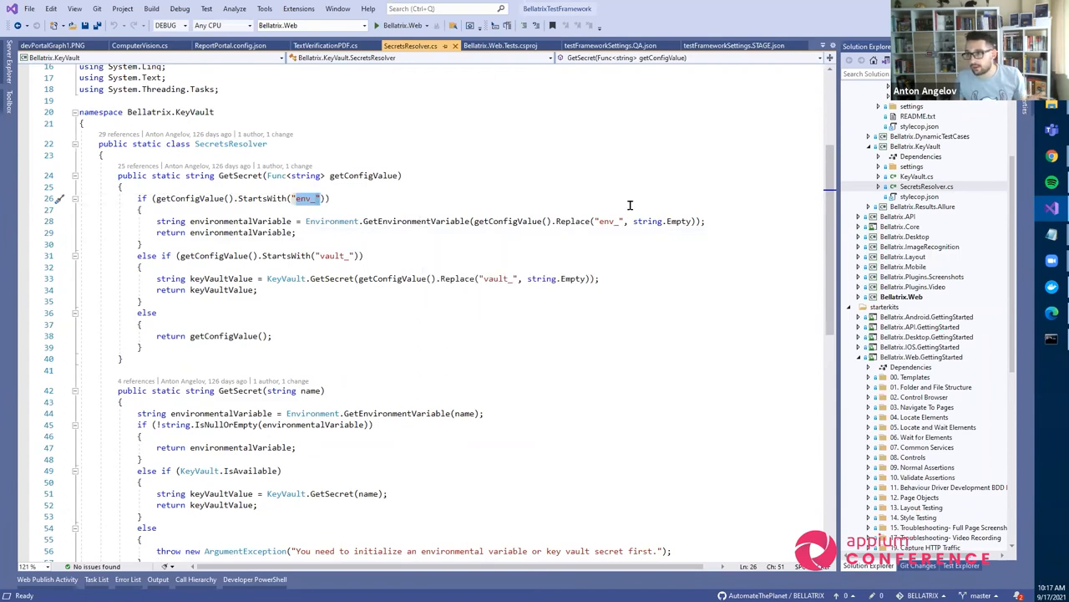
mouse_move(422, 266)
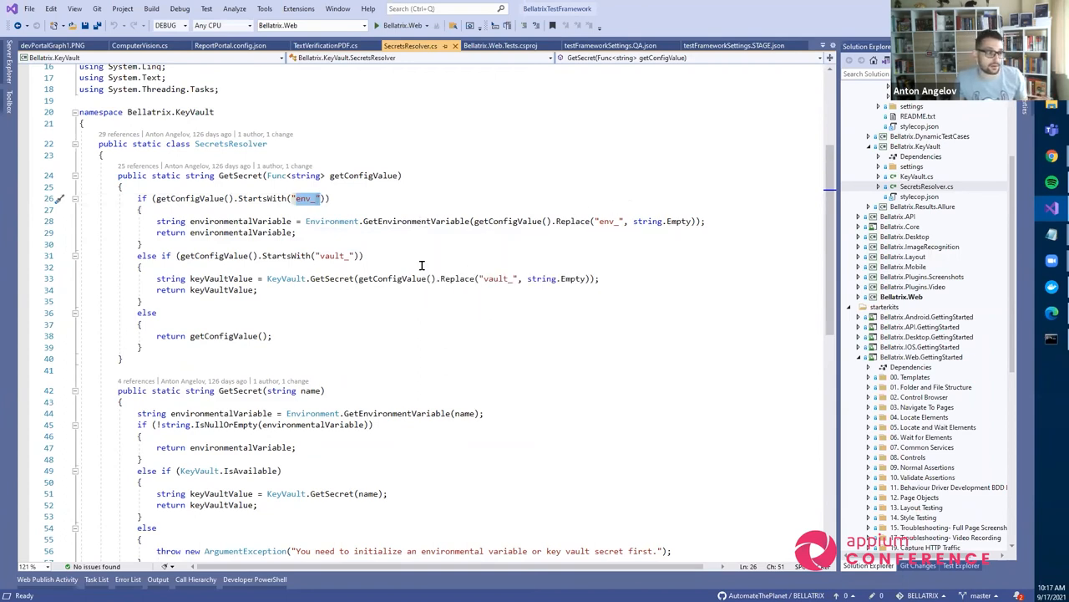
mouse_move(575, 278)
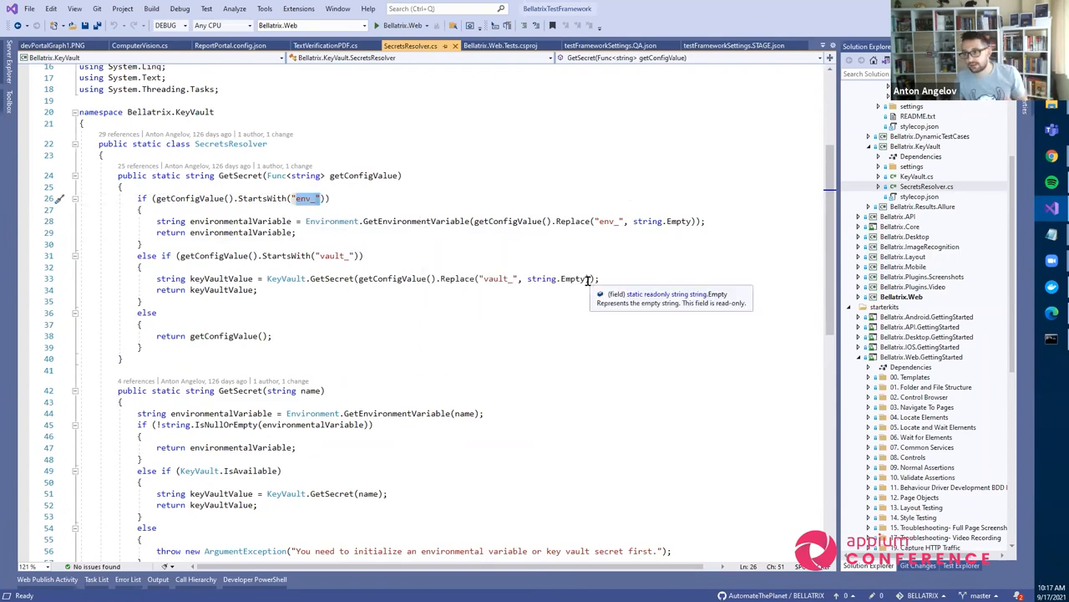
mouse_move(592, 298)
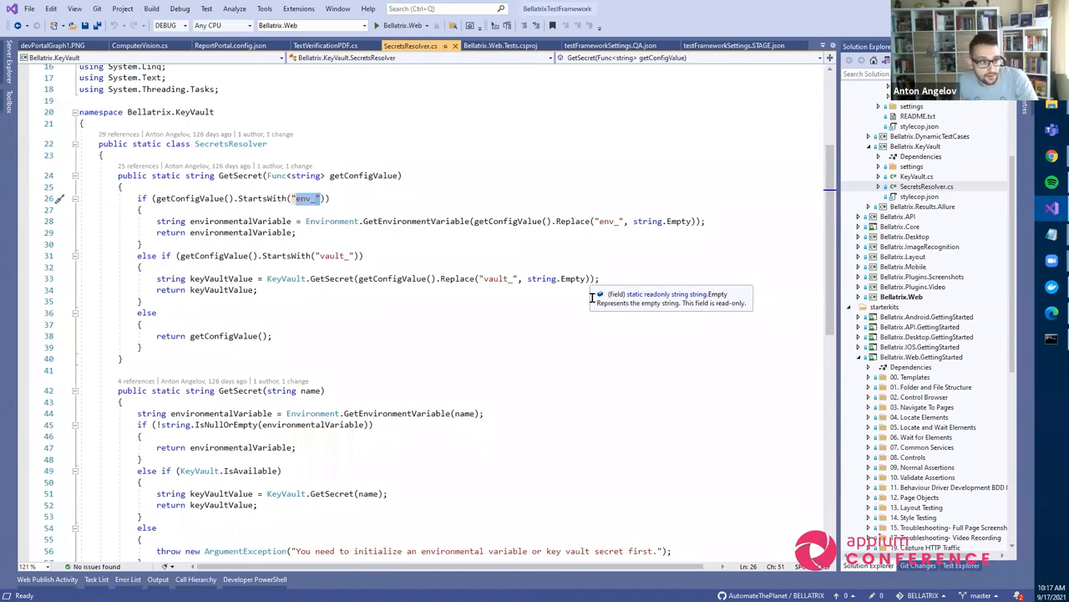
mouse_move(604, 340)
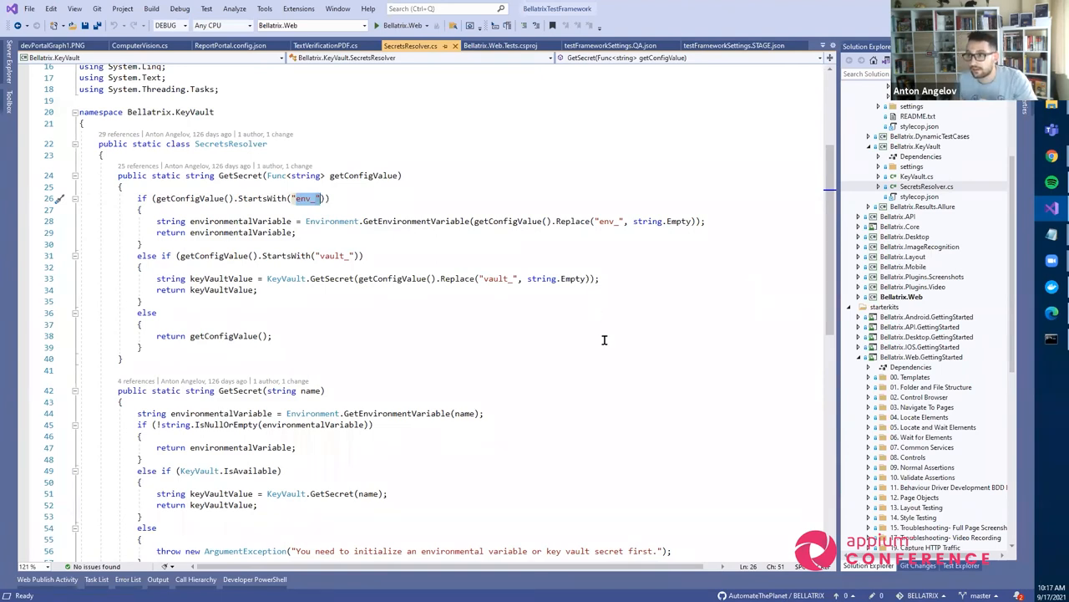
scroll(down, 3)
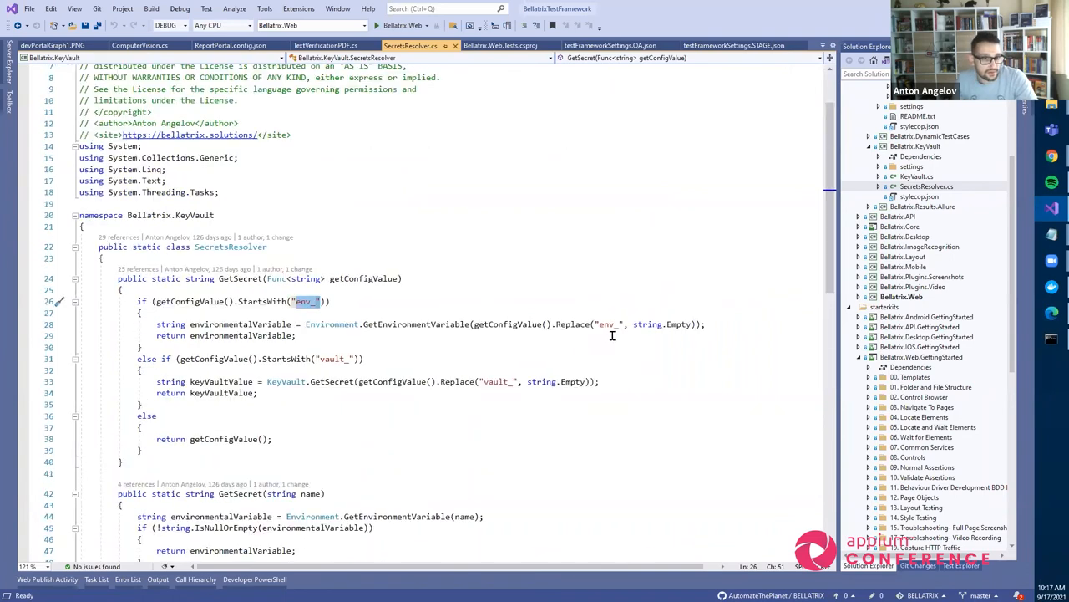
scroll(down, 3)
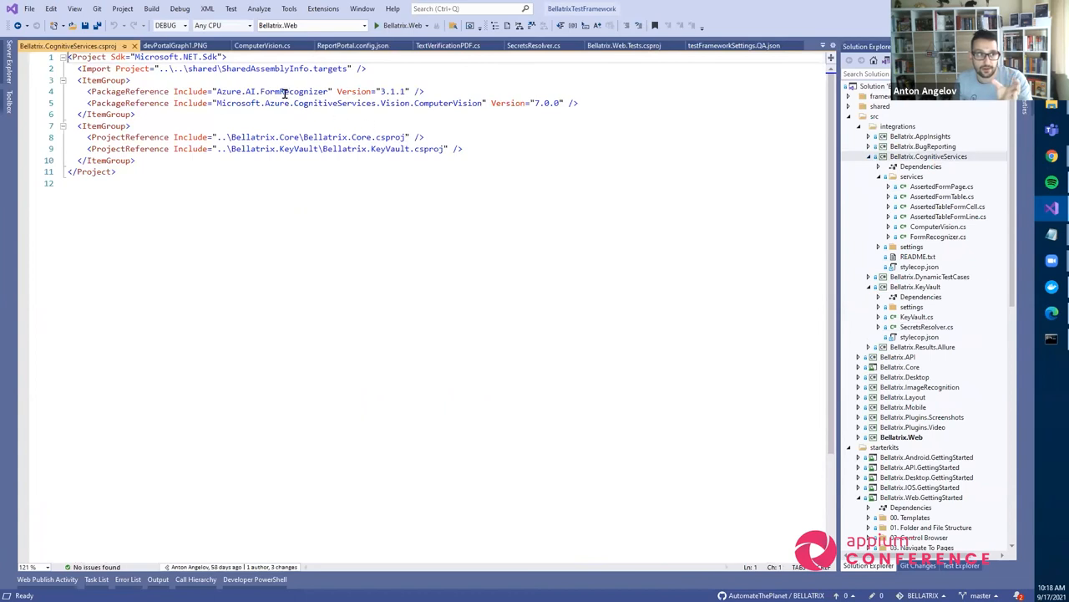
Leave the csproj and return to the Azure Computer Vision product page in Chrome
double_click(291, 91)
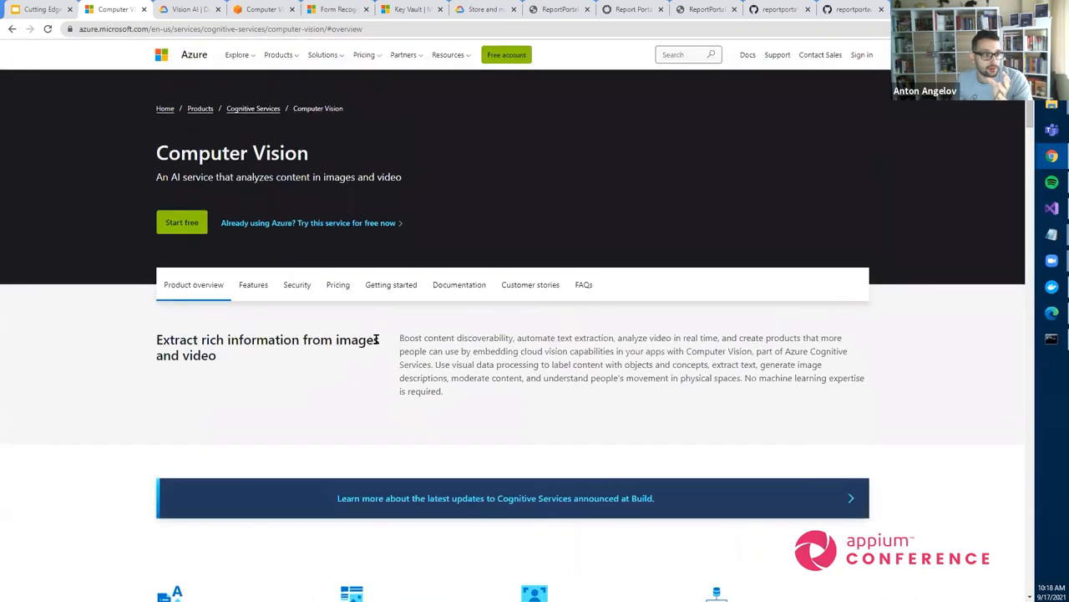
Open the Computer Vision documentation and scroll to its C#, Node.js, Python, Go, Java SDKs
click(459, 284)
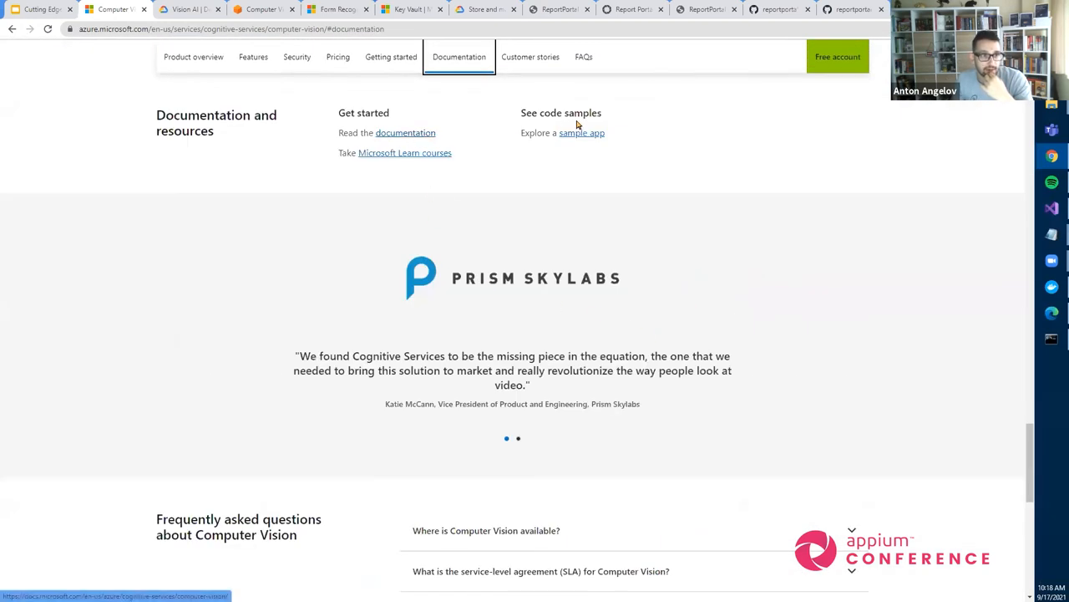
click(405, 132)
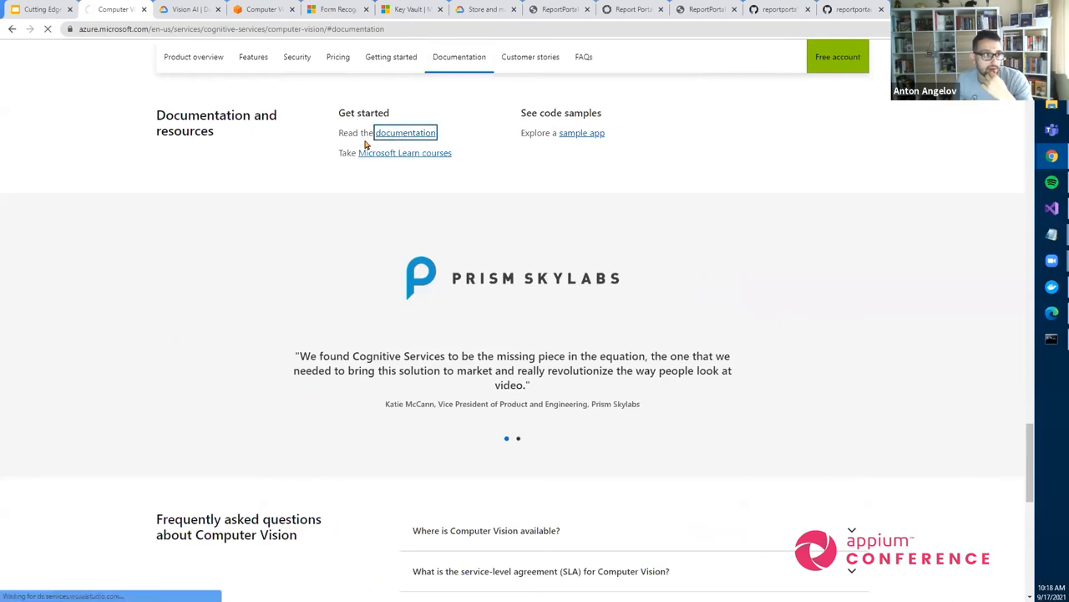
click(405, 133)
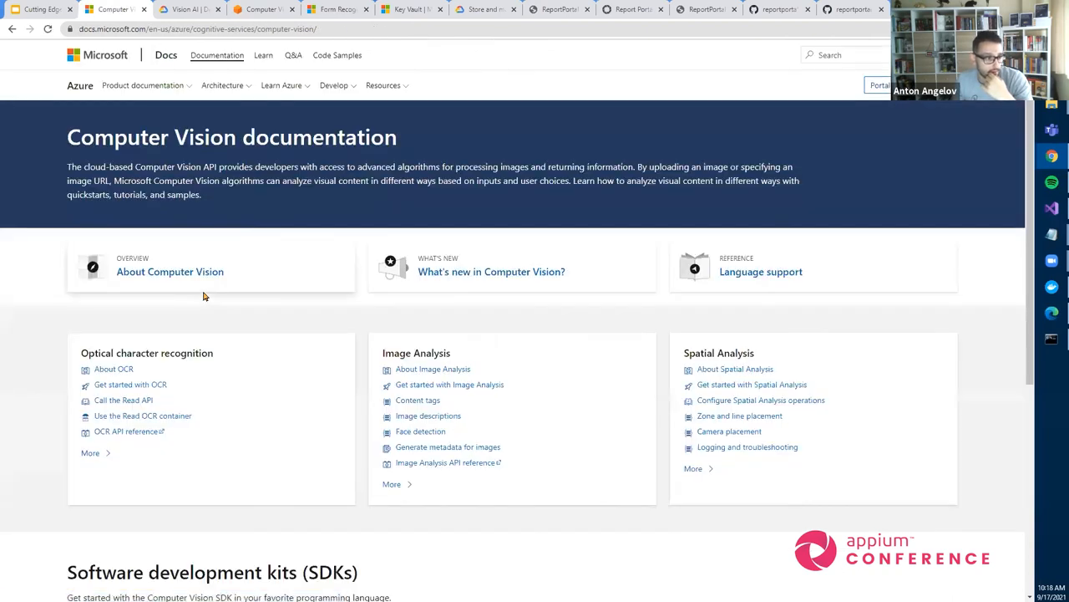
scroll(down, 3)
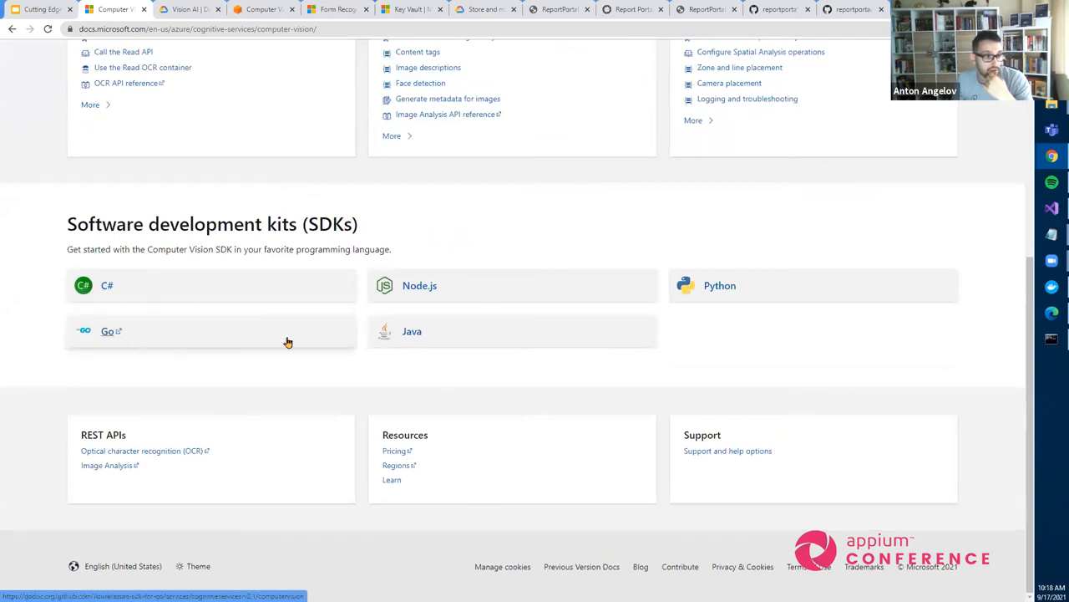
mouse_move(748, 298)
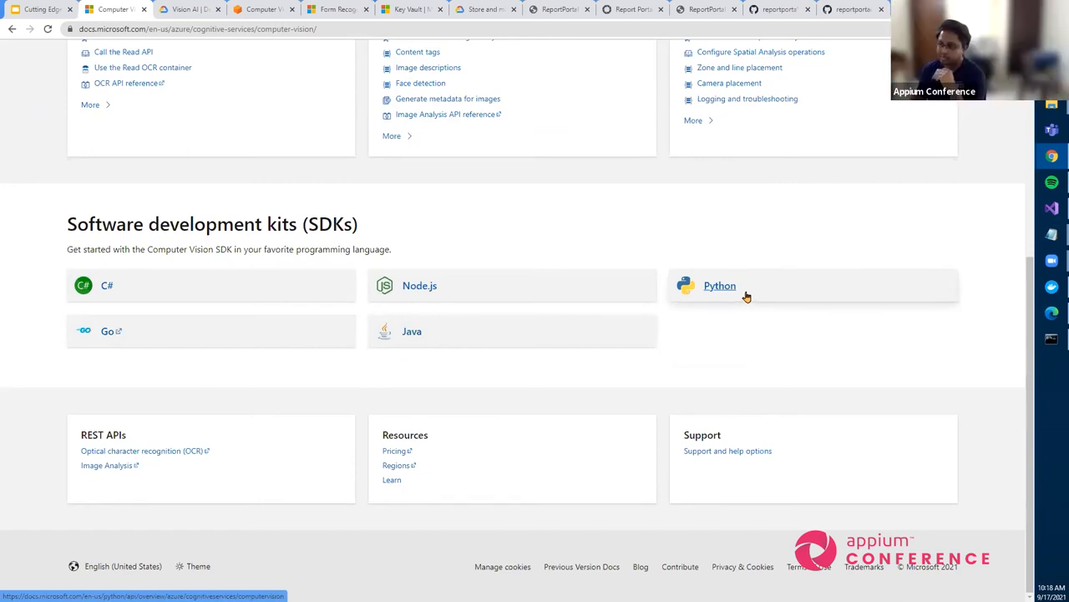
mouse_move(627, 316)
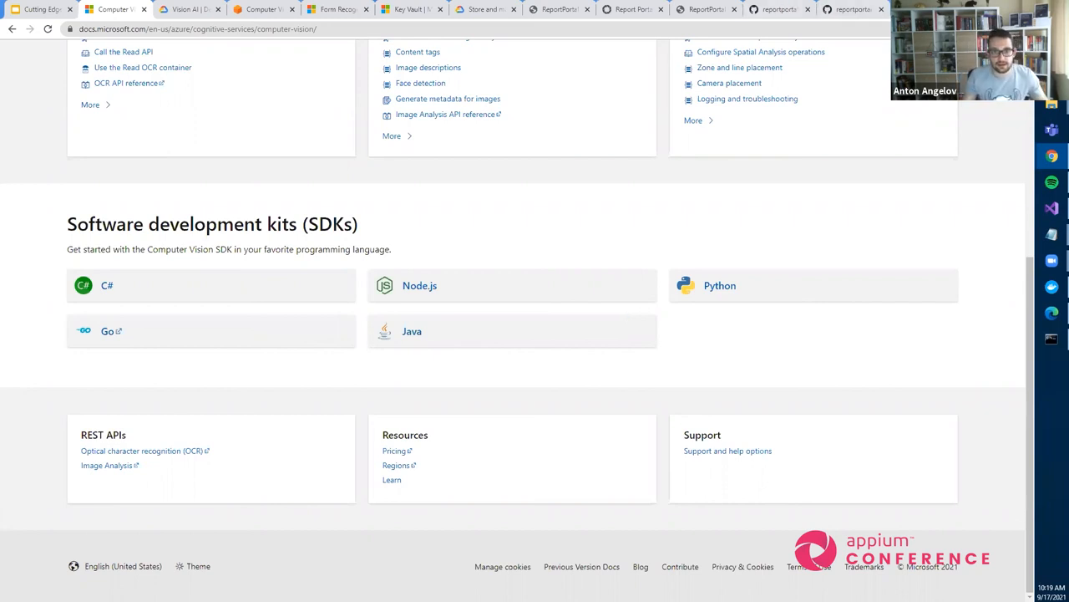
Search 'video index cognitive service' and browse the Azure Video Analyzer for Media site
text(video index cognitive service)
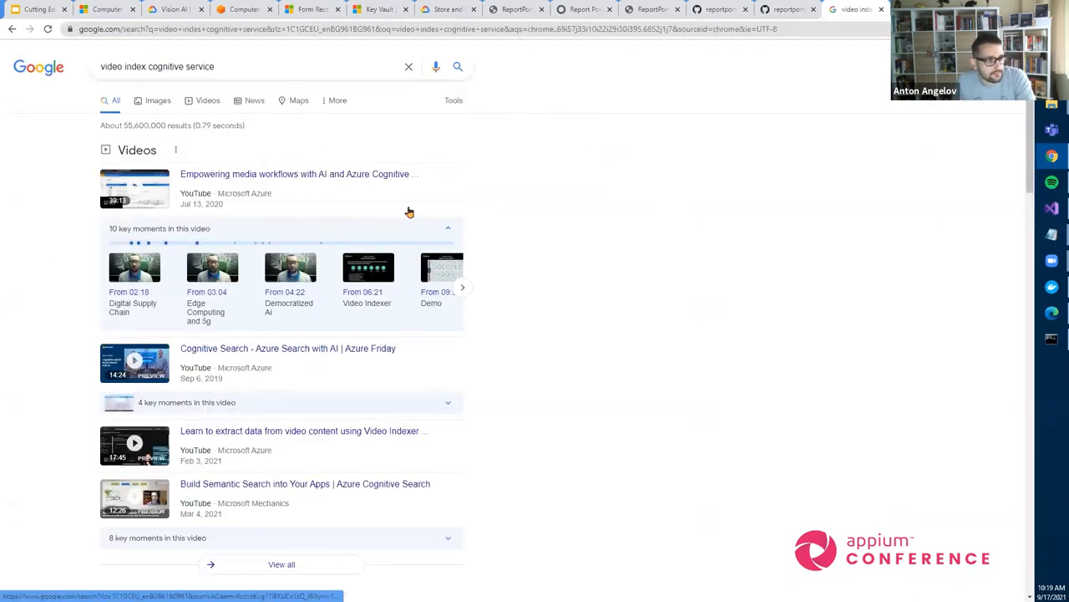
scroll(down, 3)
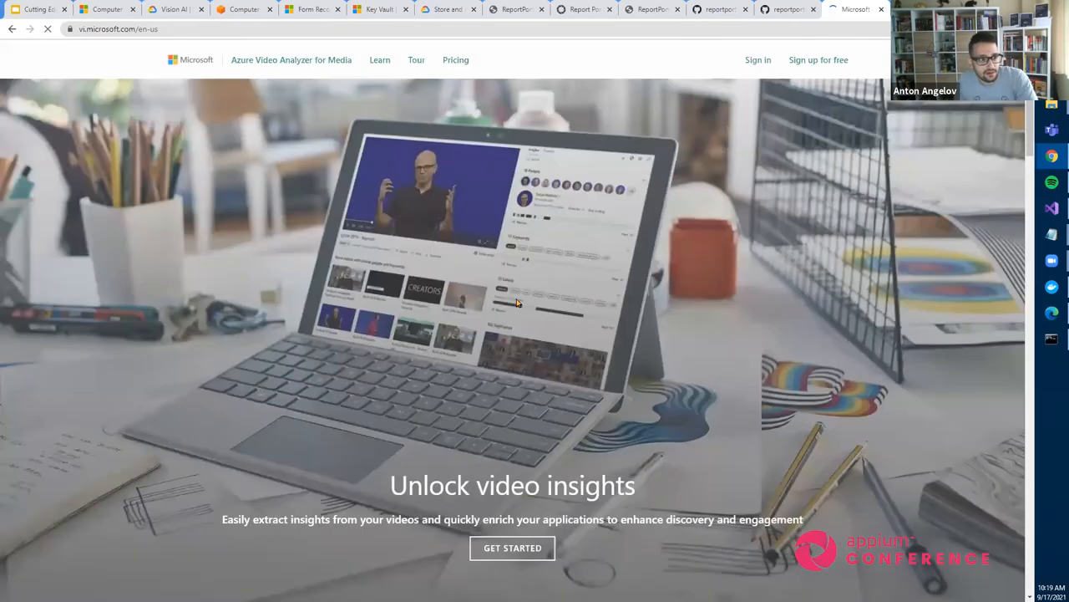
scroll(down, 3)
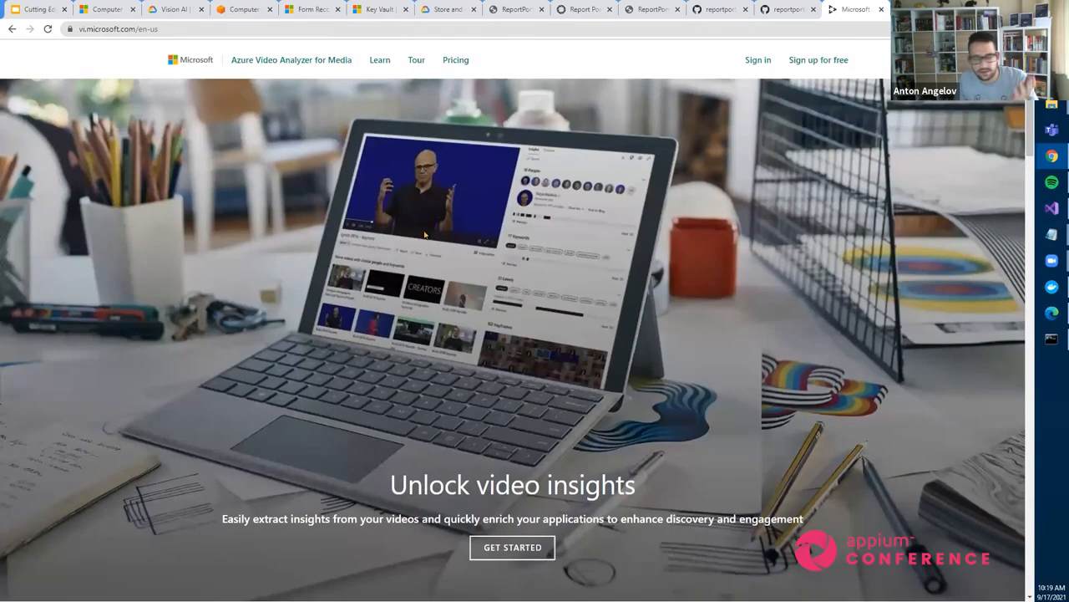
scroll(down, 3)
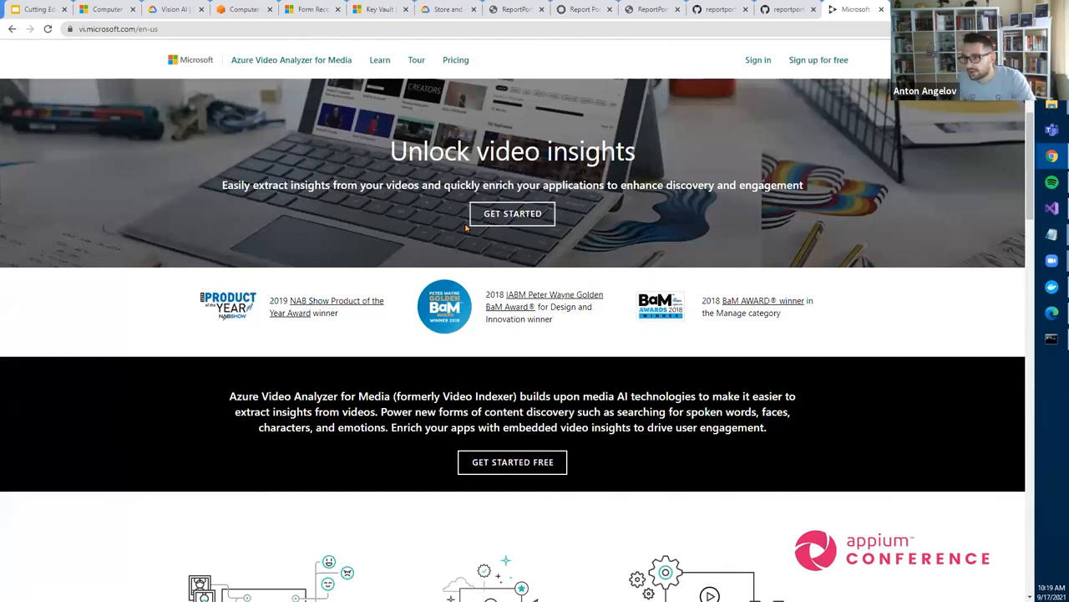